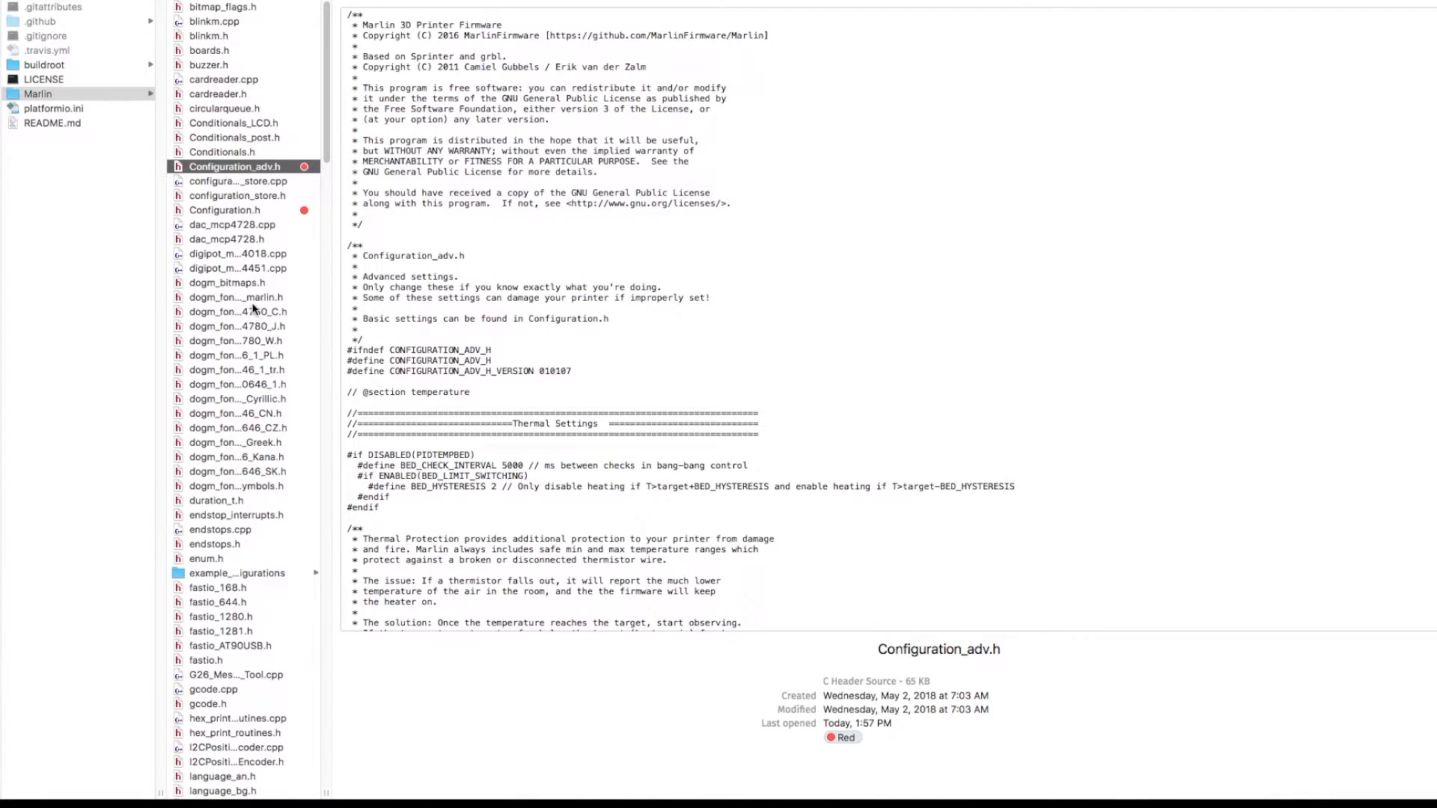
pyautogui.moveTo(236, 297)
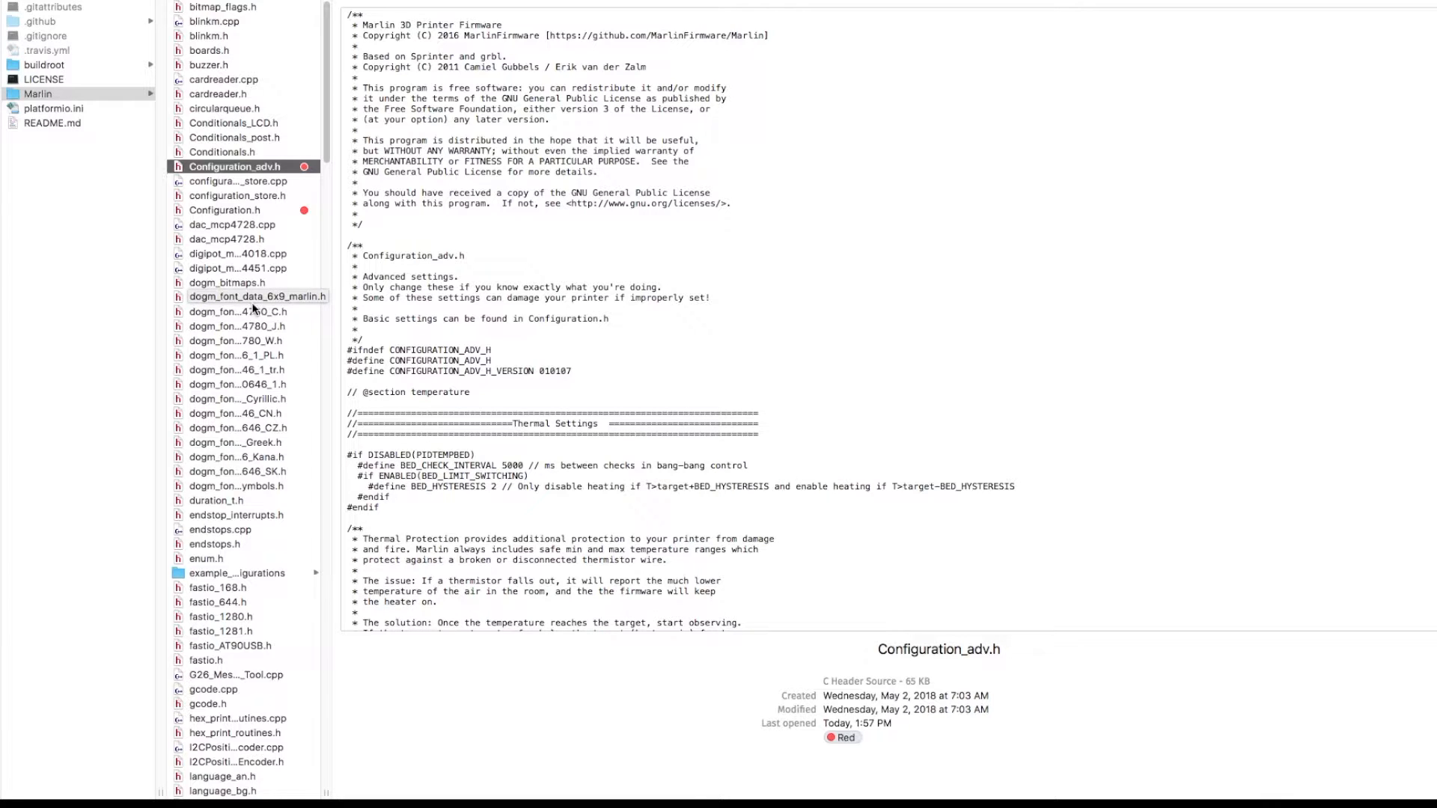
# Apply the red tag to pins_RAMPS.h from its Finder context menu.
pyautogui.rightClick(200, 564)
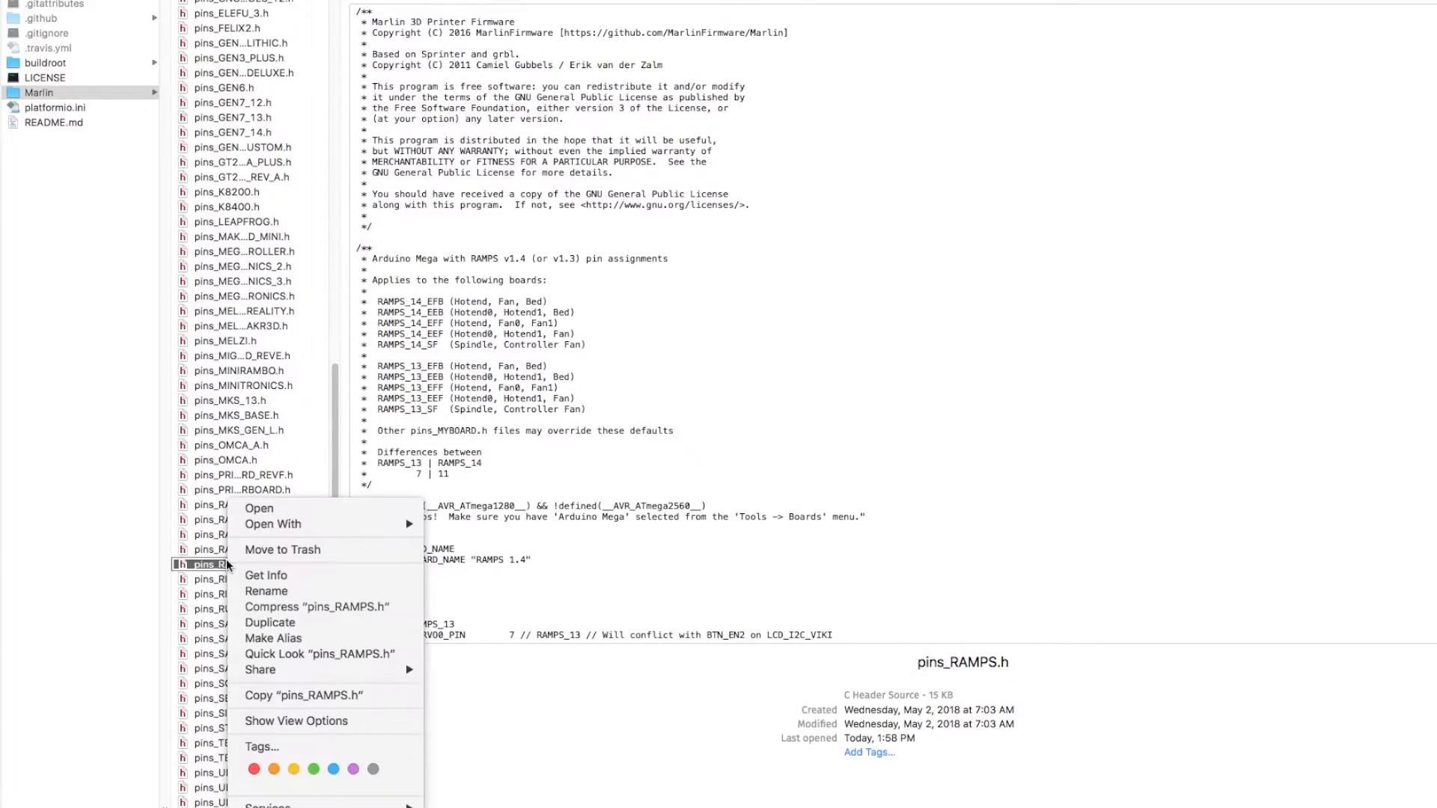
pyautogui.click(253, 769)
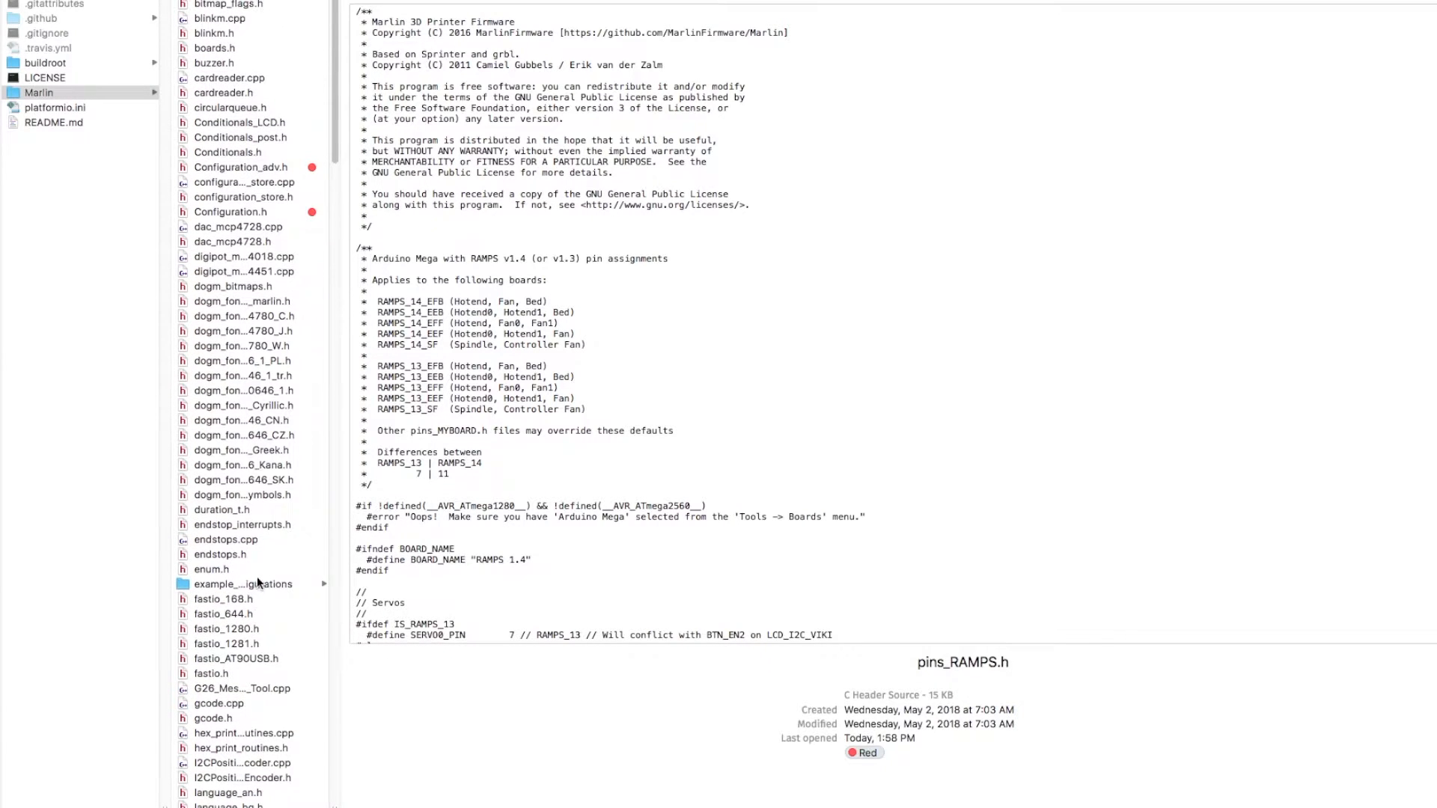
pyautogui.doubleClick(230, 211)
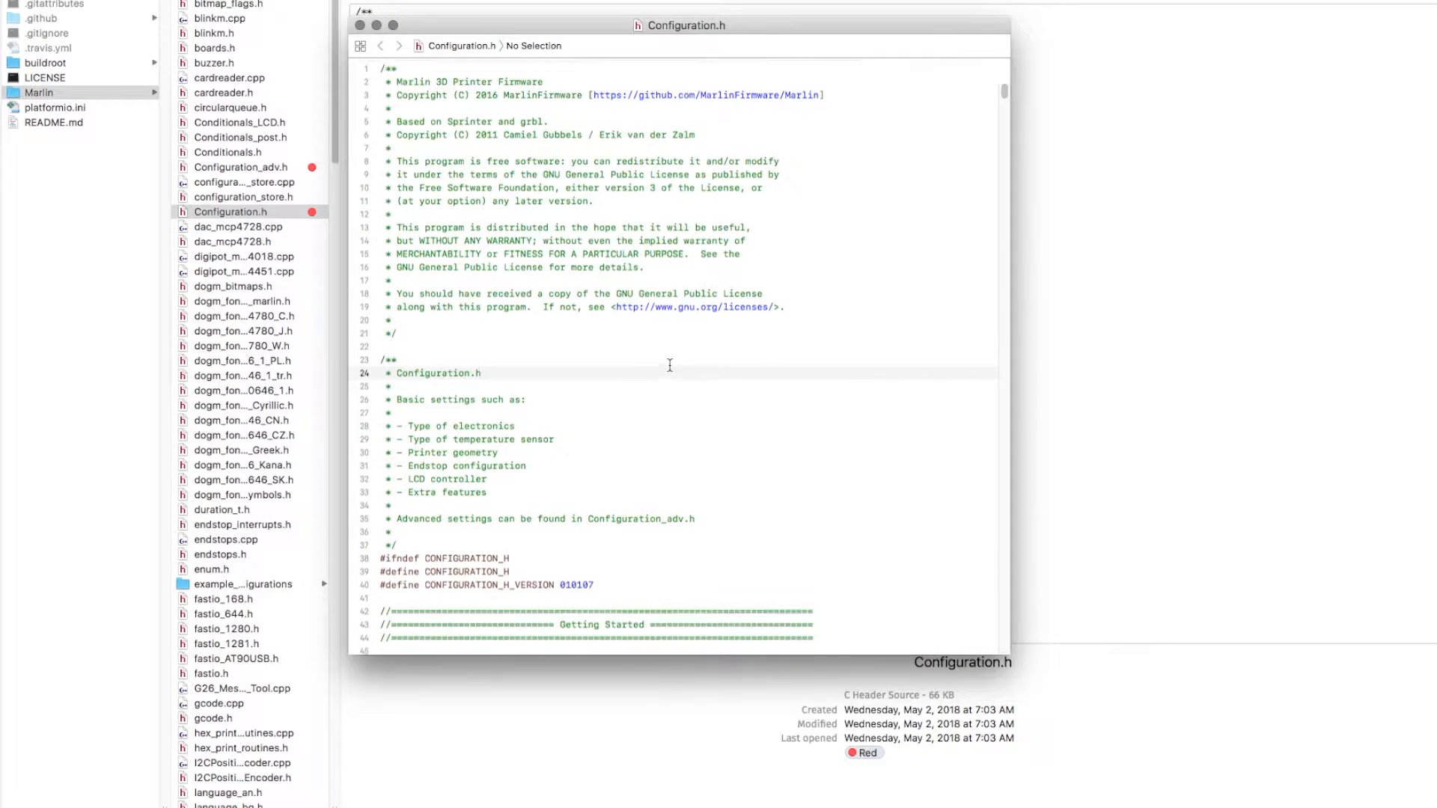
pyautogui.write('steps')
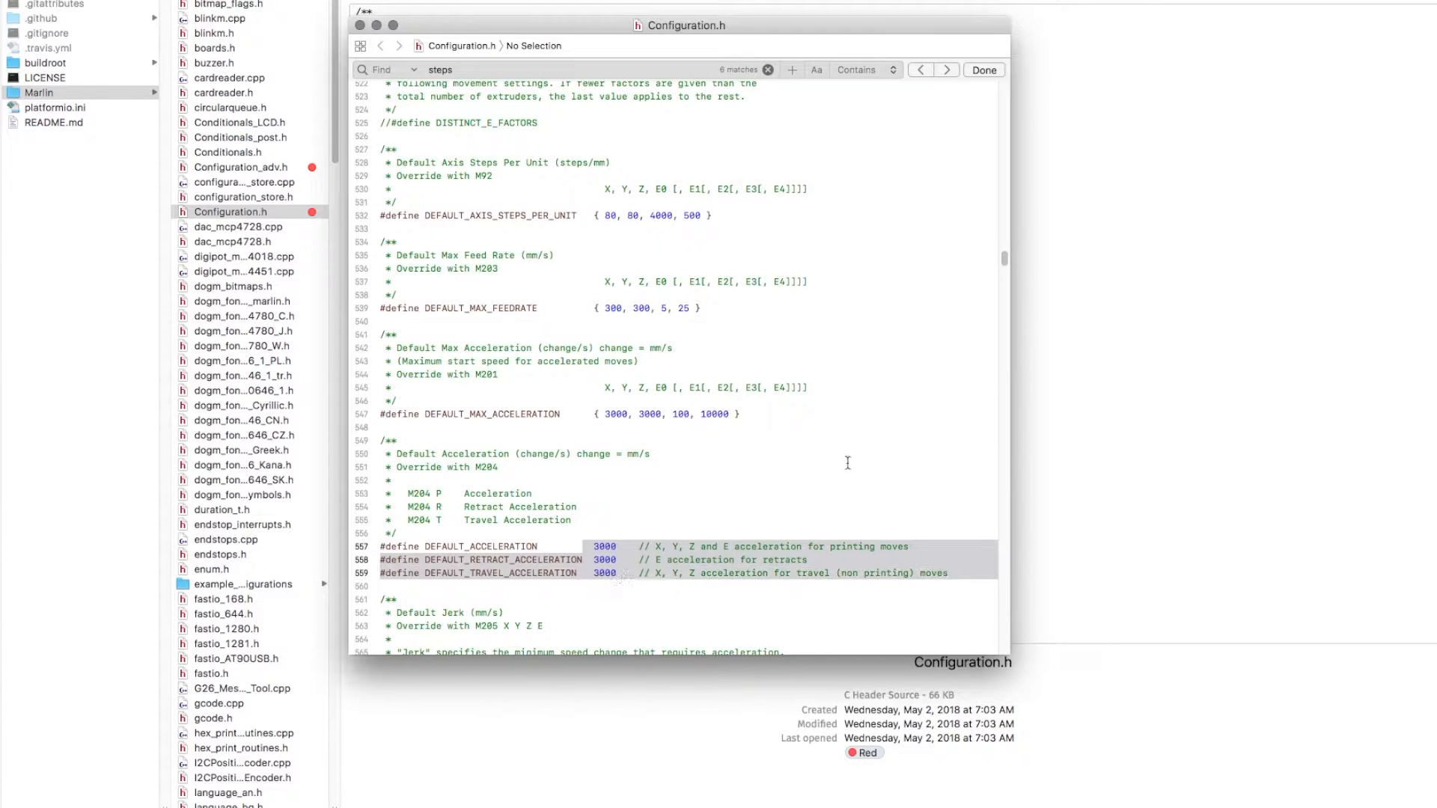
pyautogui.scroll(-3)
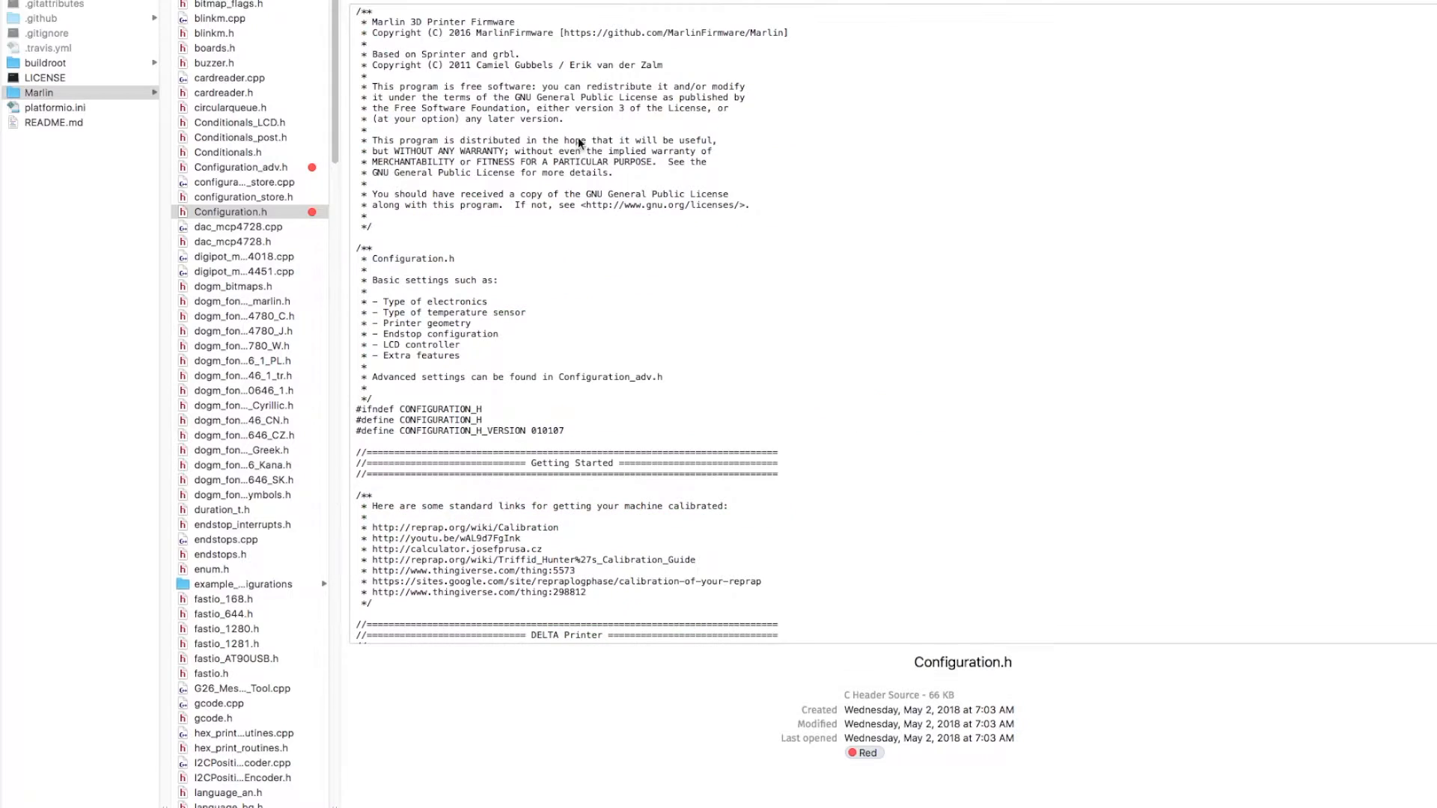
# Open Configuration_adv.h and search it for 'tmc2208'.
pyautogui.click(240, 167)
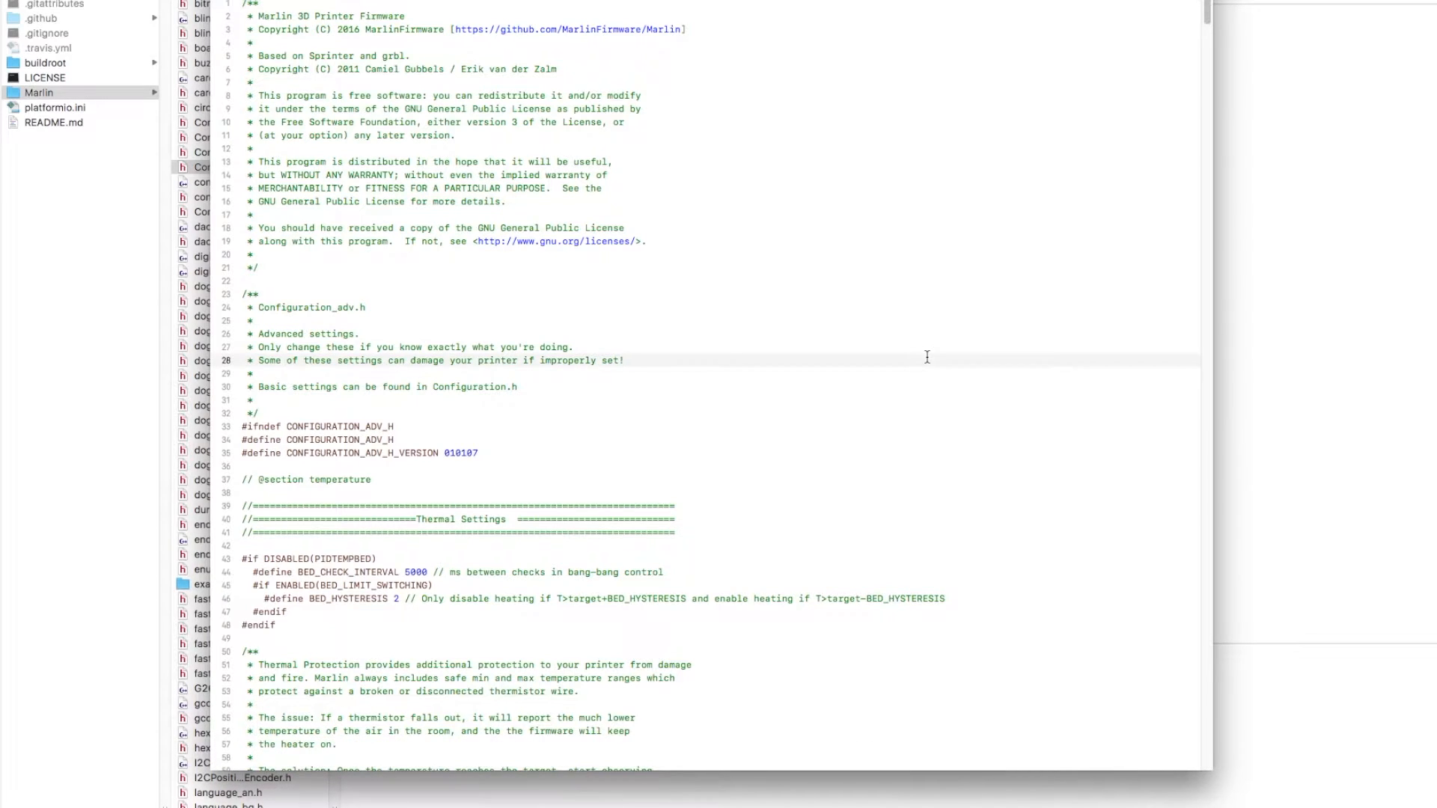
pyautogui.write('tmc2208')
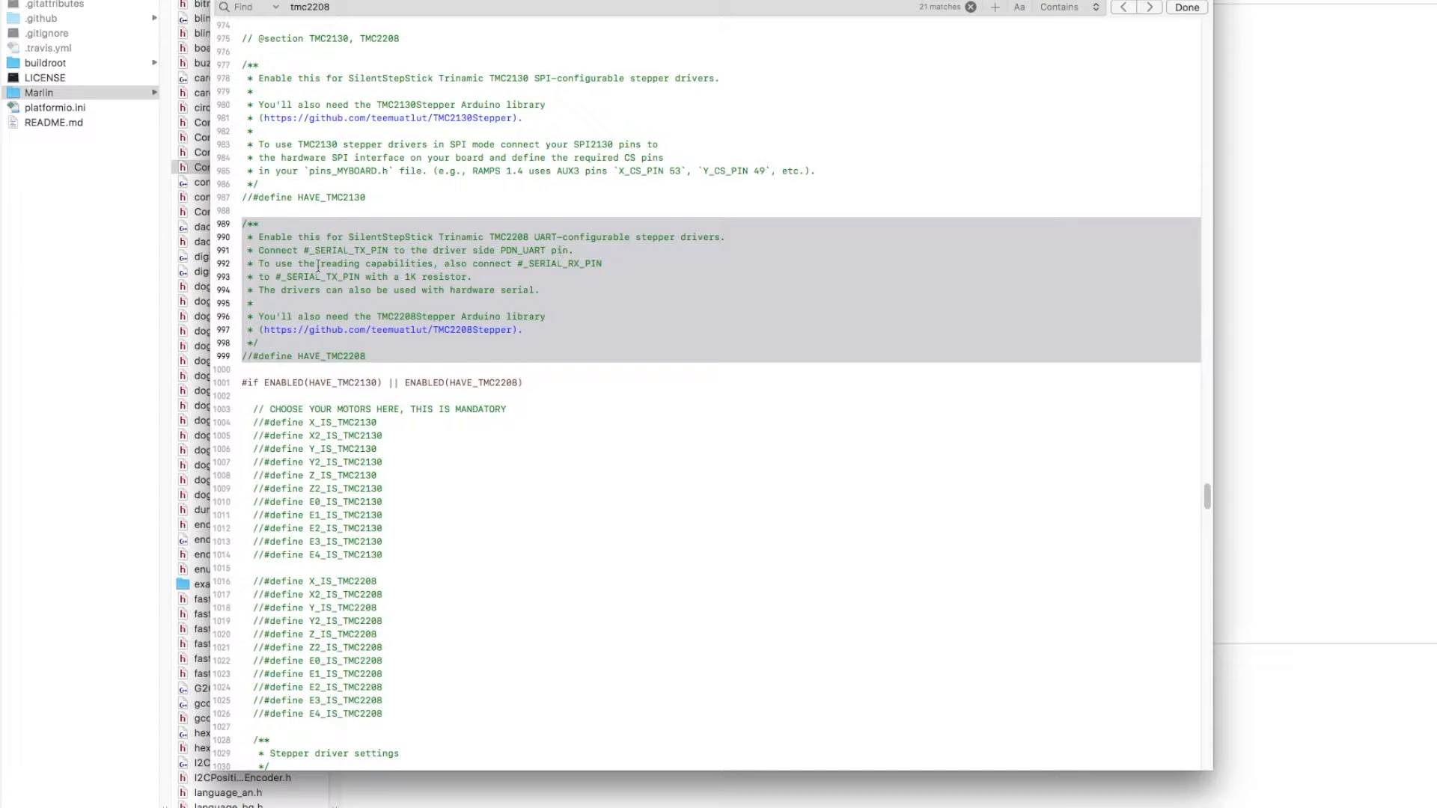
pyautogui.moveTo(406, 274)
pyautogui.write(' //')
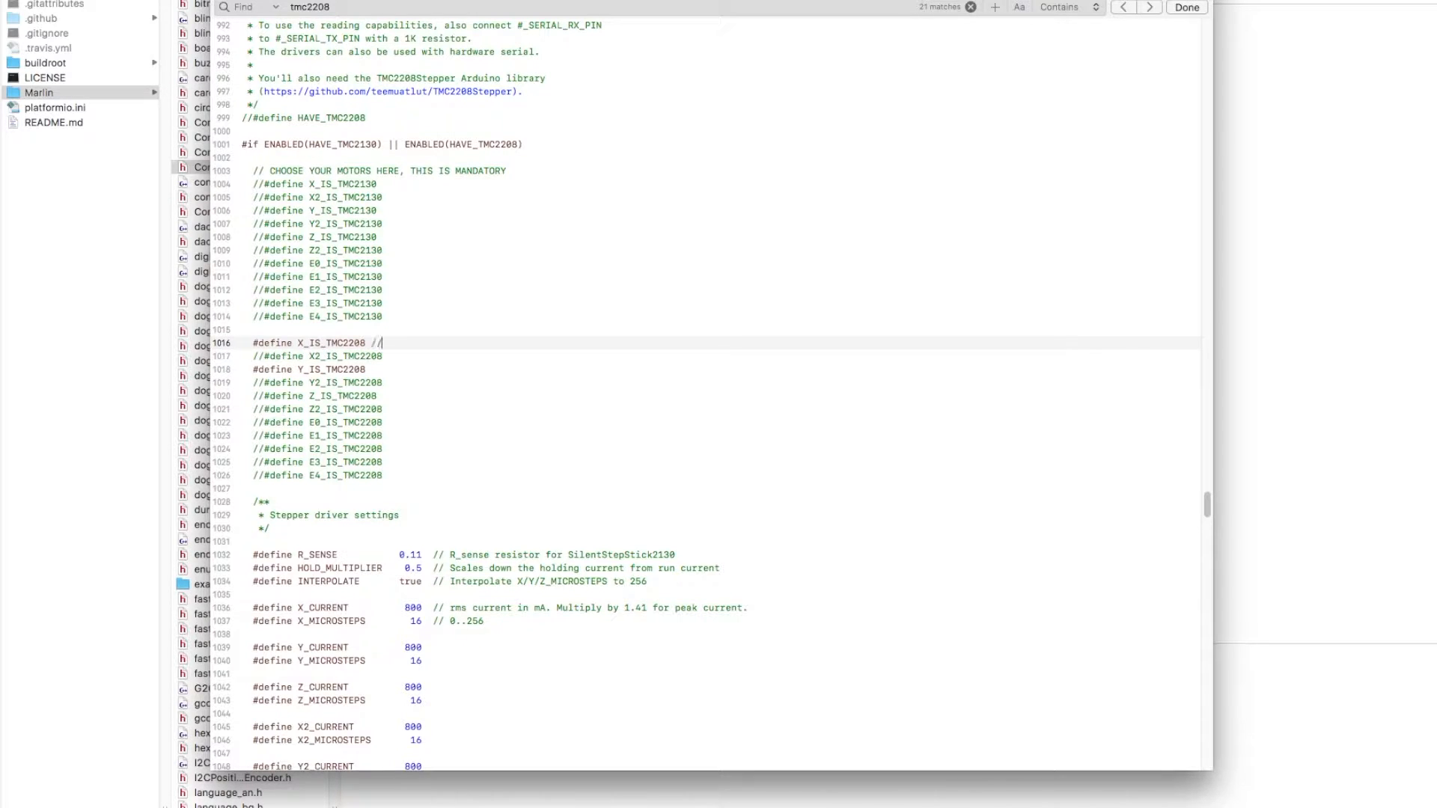
# Add an ACK comment and set X_CURRENT and Y_CURRENT to 1000.
pyautogui.write('ACK')
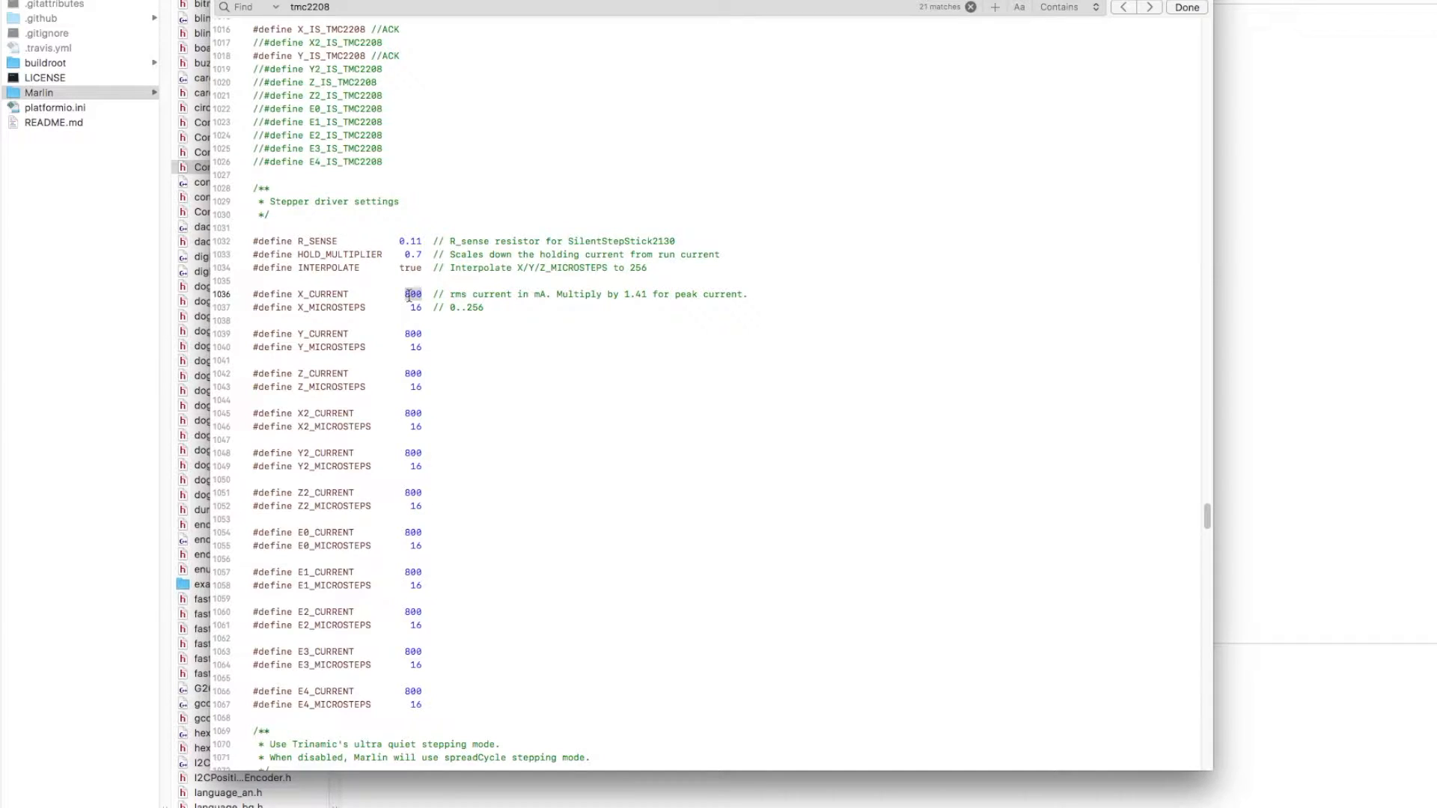
pyautogui.write('1000')
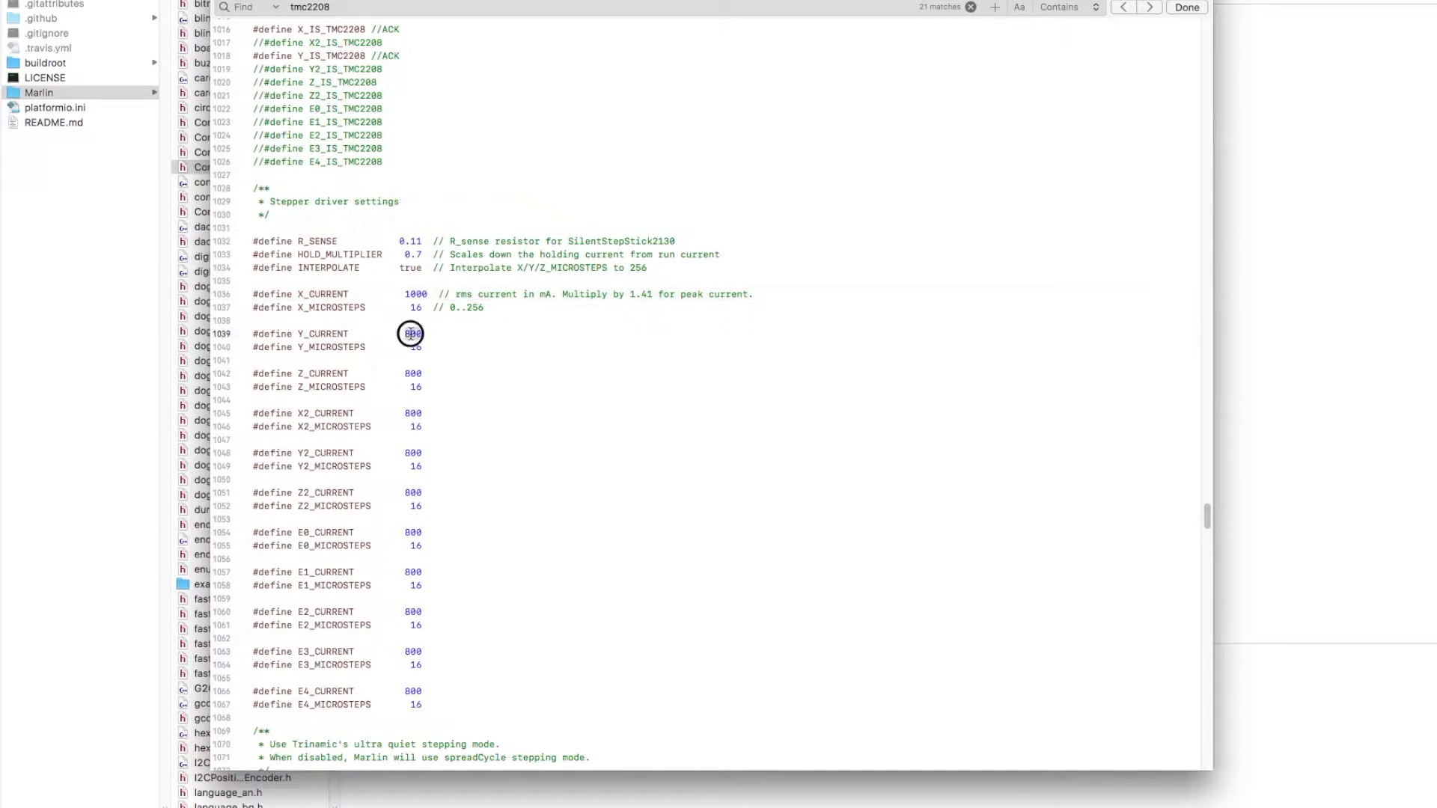
pyautogui.write('1000')
pyautogui.click(709, 346)
pyautogui.write('4')
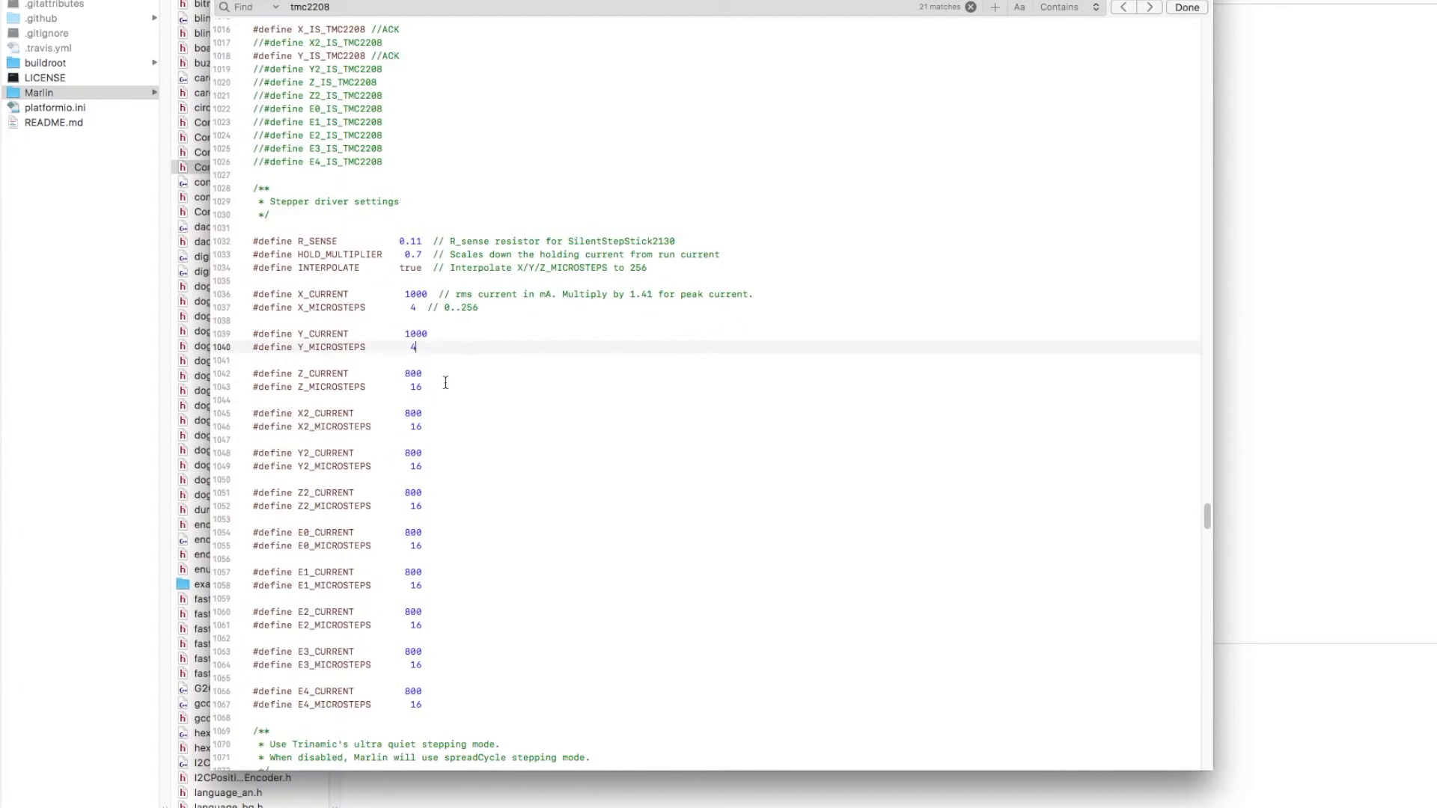
pyautogui.click(421, 387)
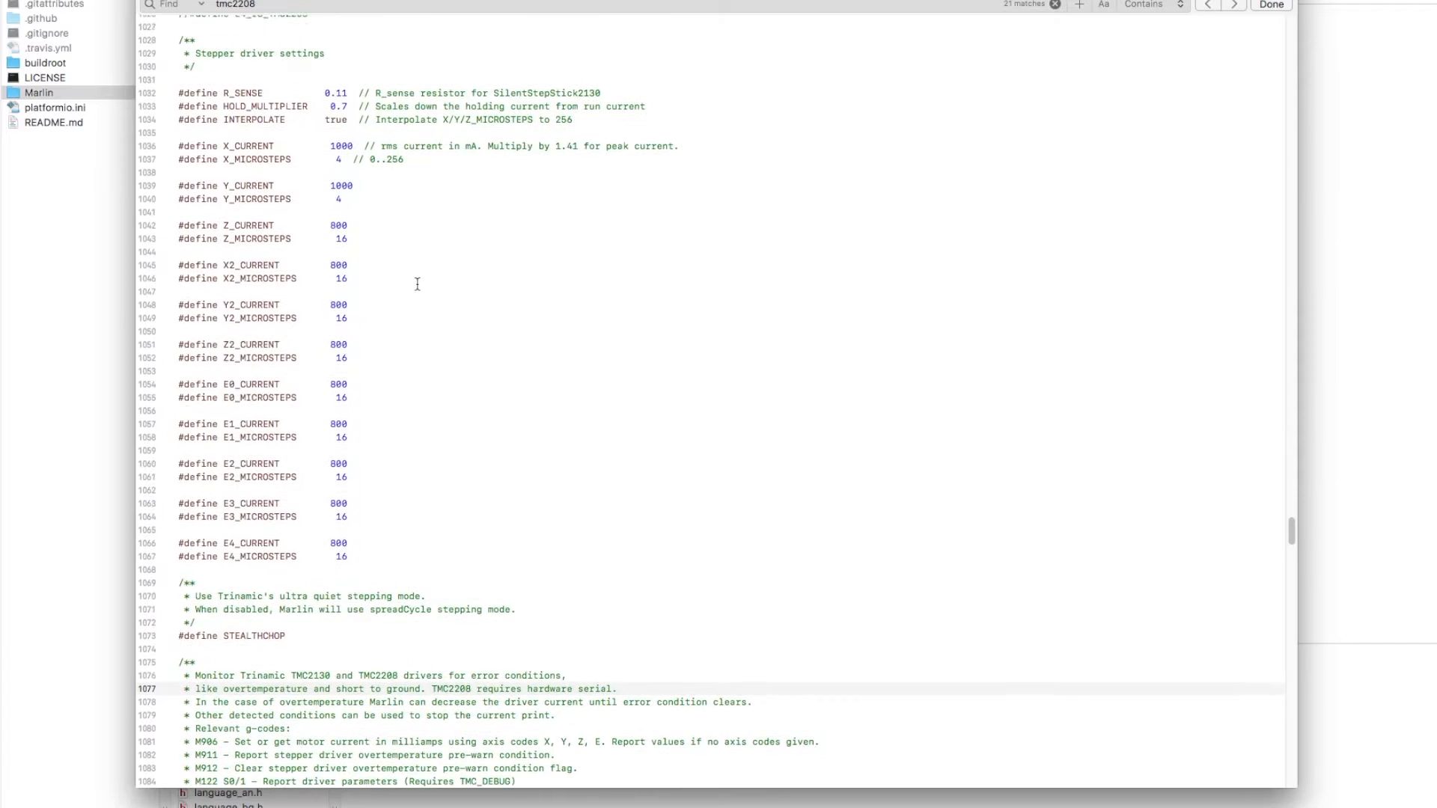
# Scroll to the STEALTHCHOP definition and edit its // comment marker.
pyautogui.scroll(-3)
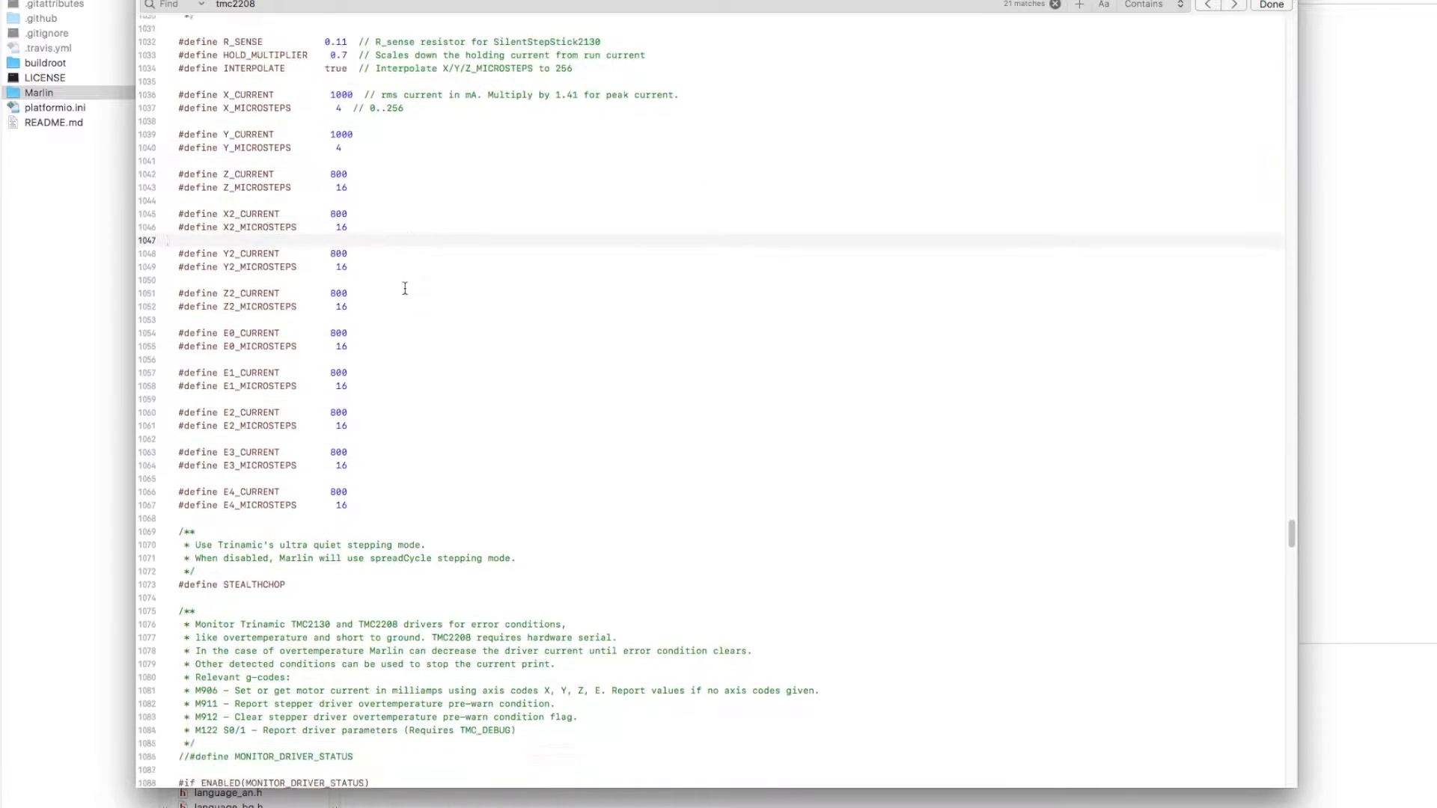
pyautogui.scroll(-3)
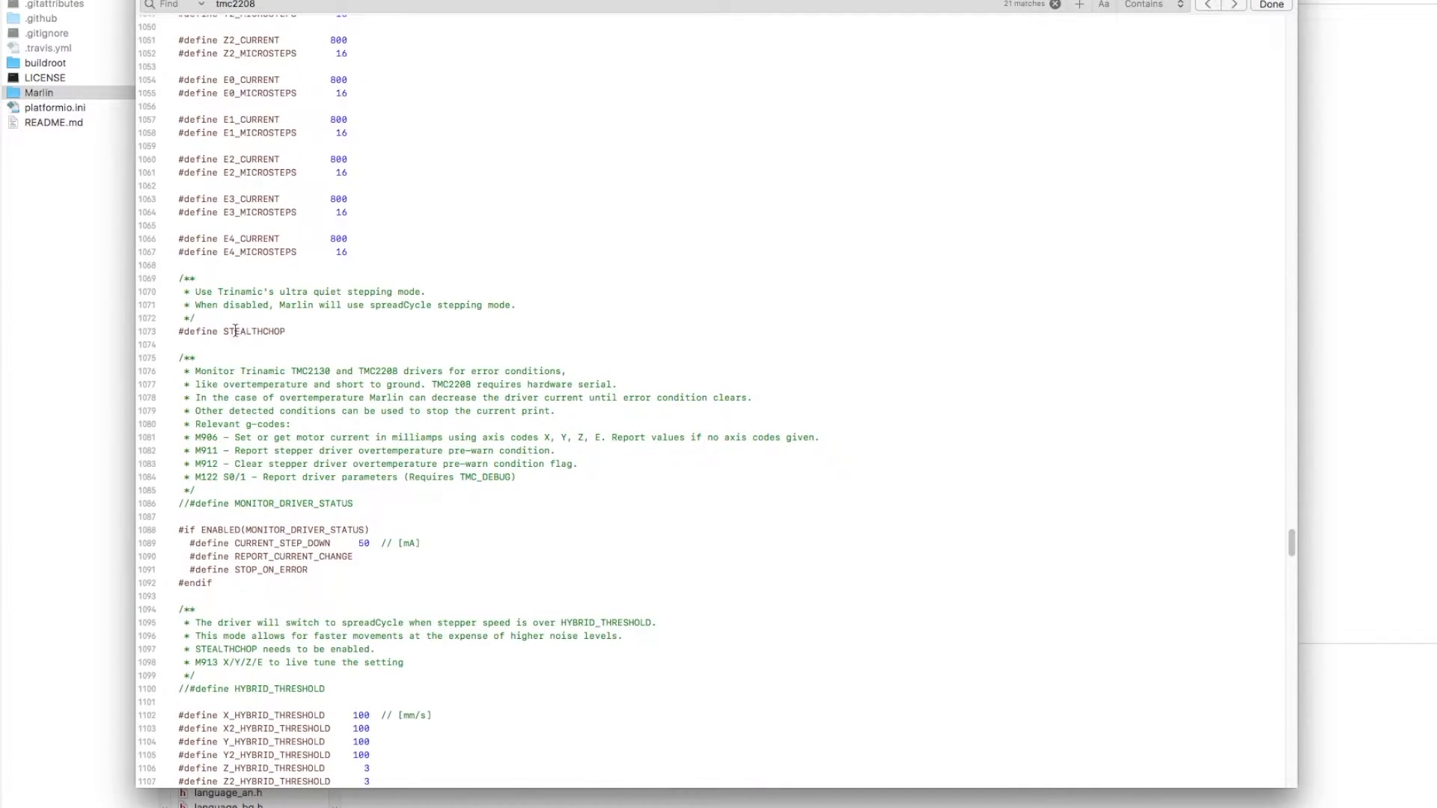
pyautogui.click(234, 331)
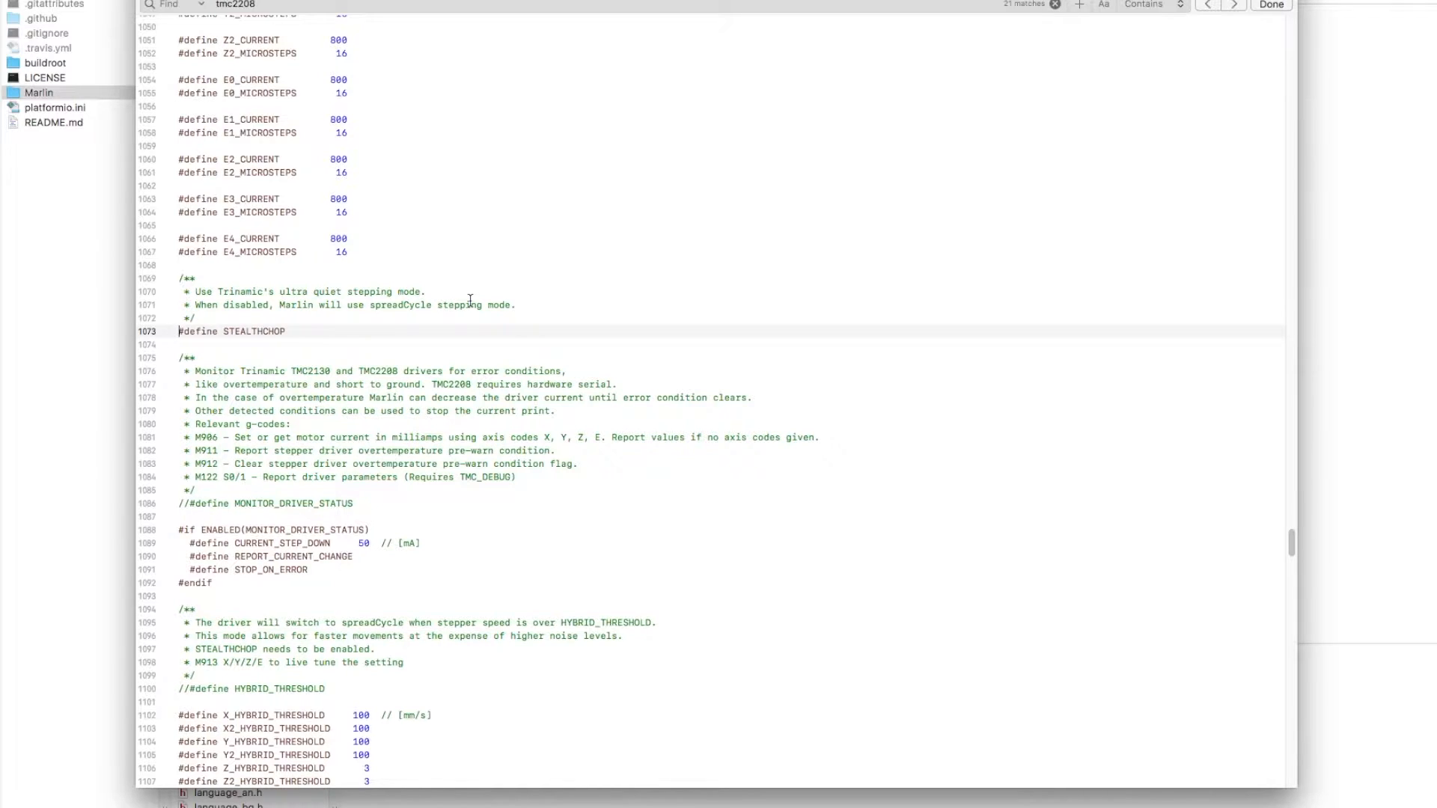
pyautogui.write('//')
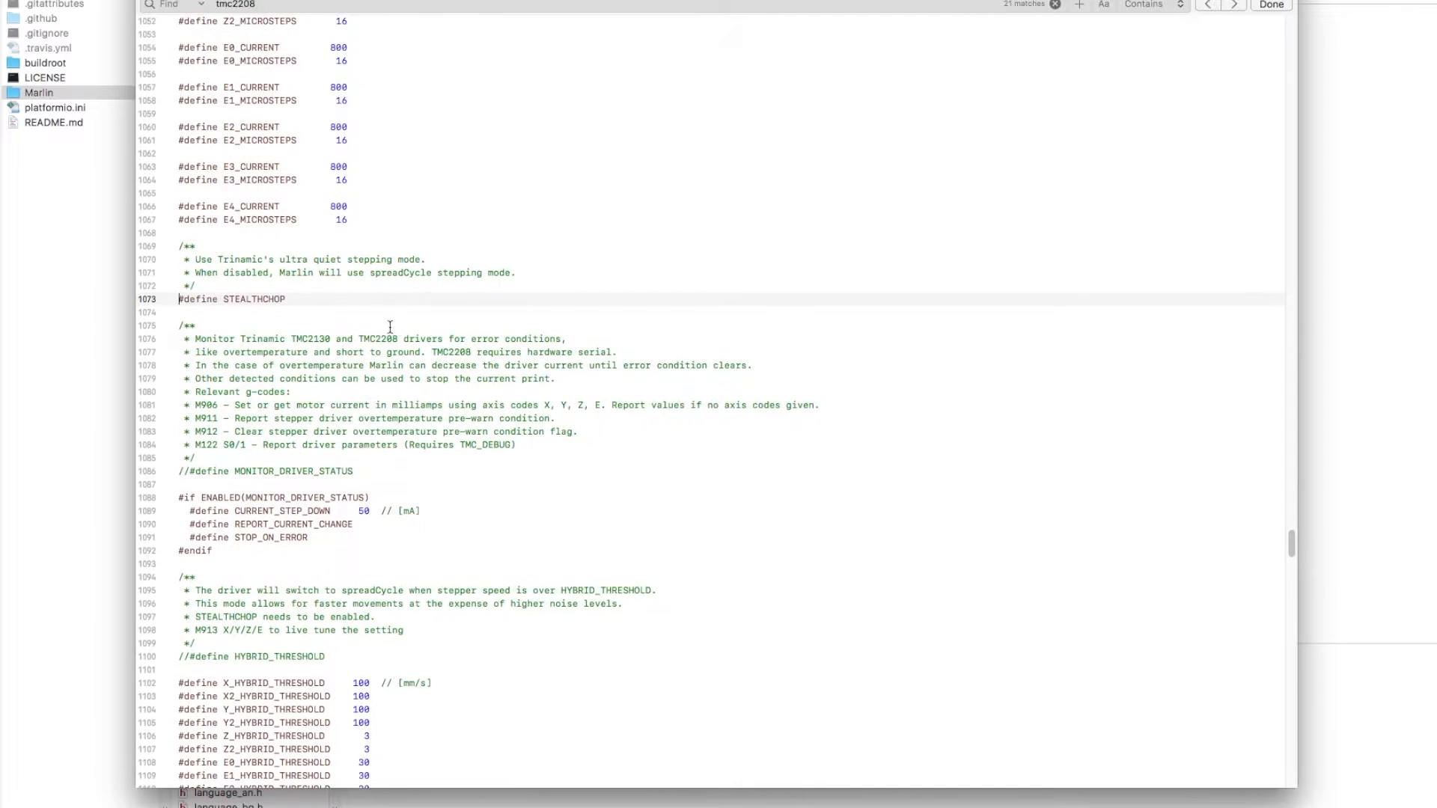
# Uncomment MONITOR_DRIVER_STATUS and annotate it with an //ACK comment.
pyautogui.scroll(-3)
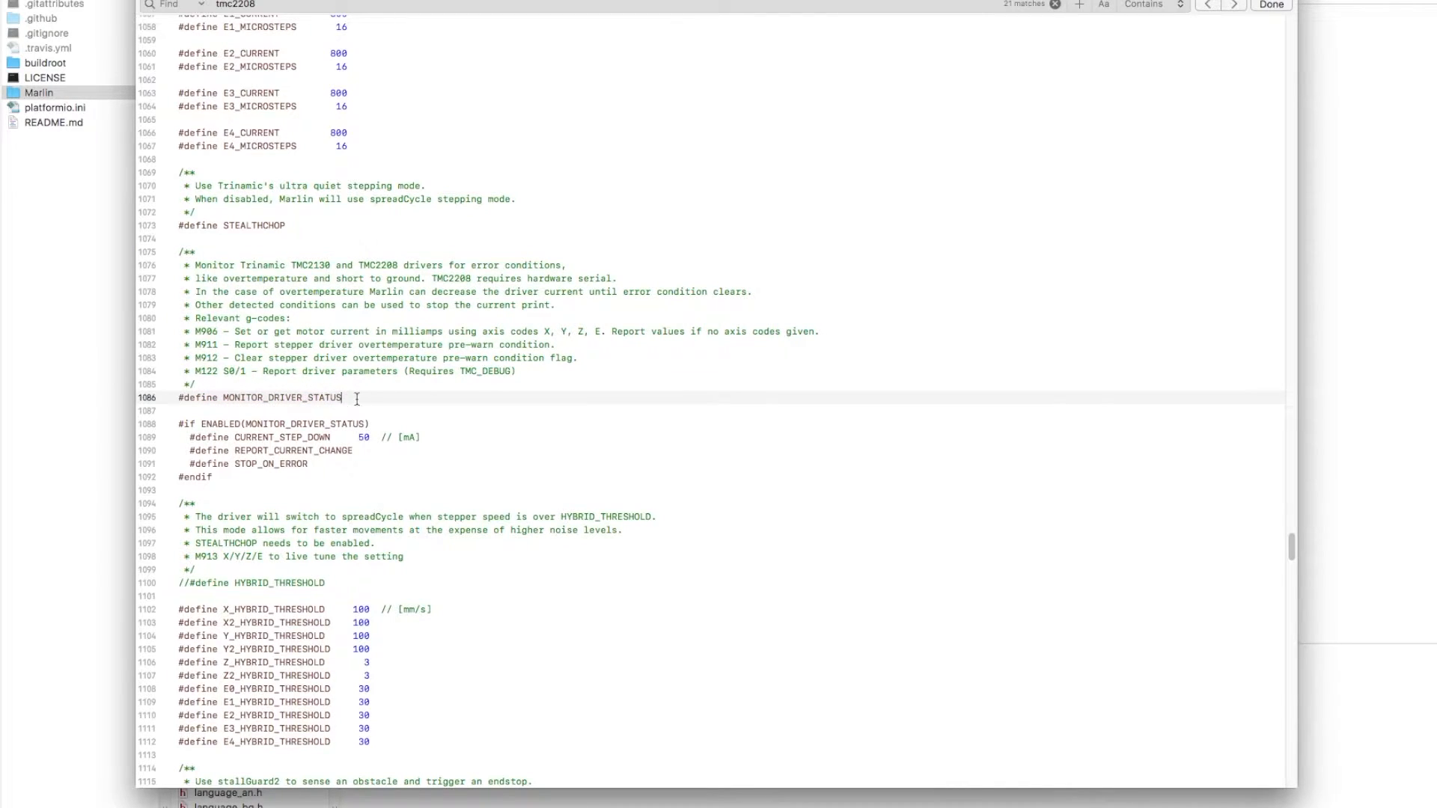
pyautogui.write('//AC')
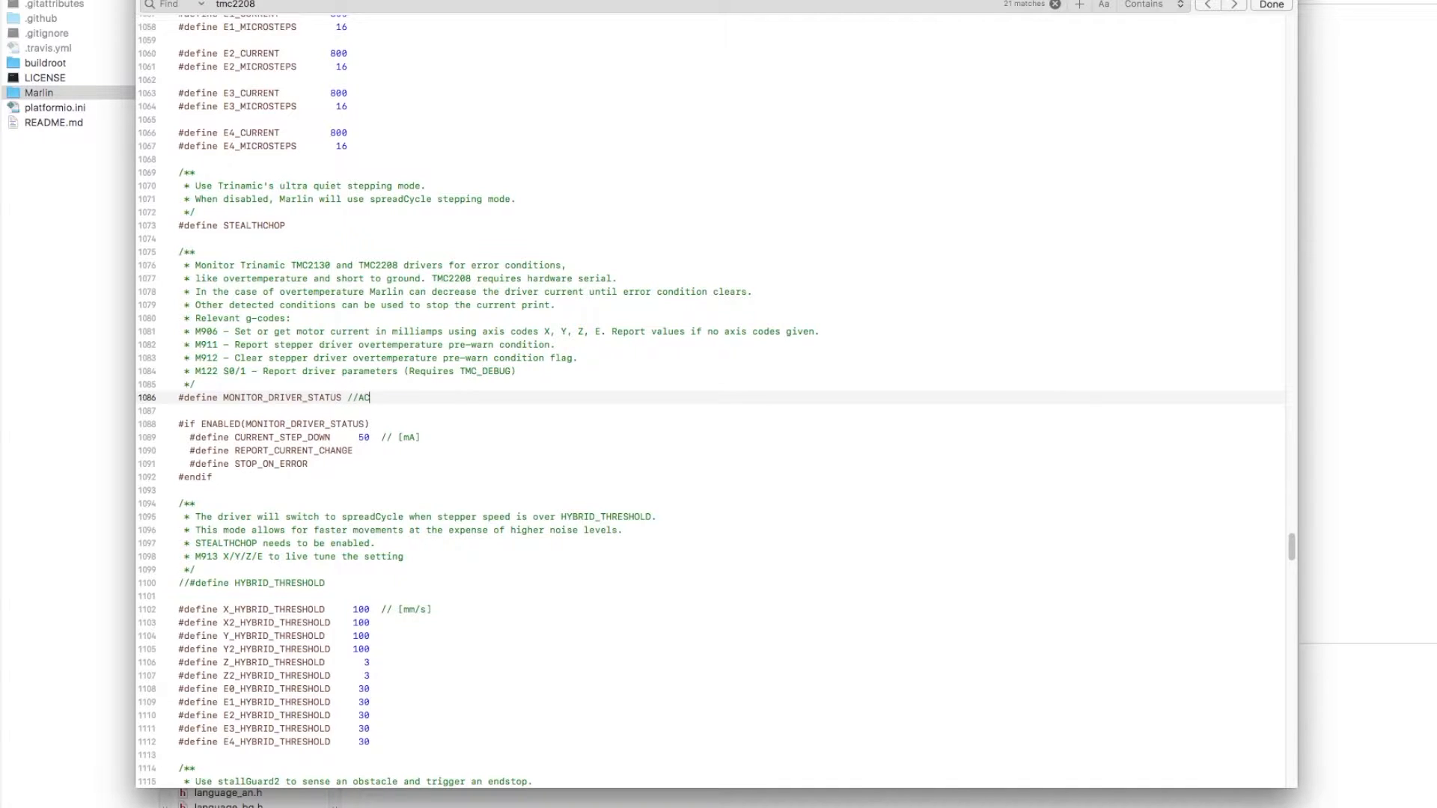
pyautogui.write('K')
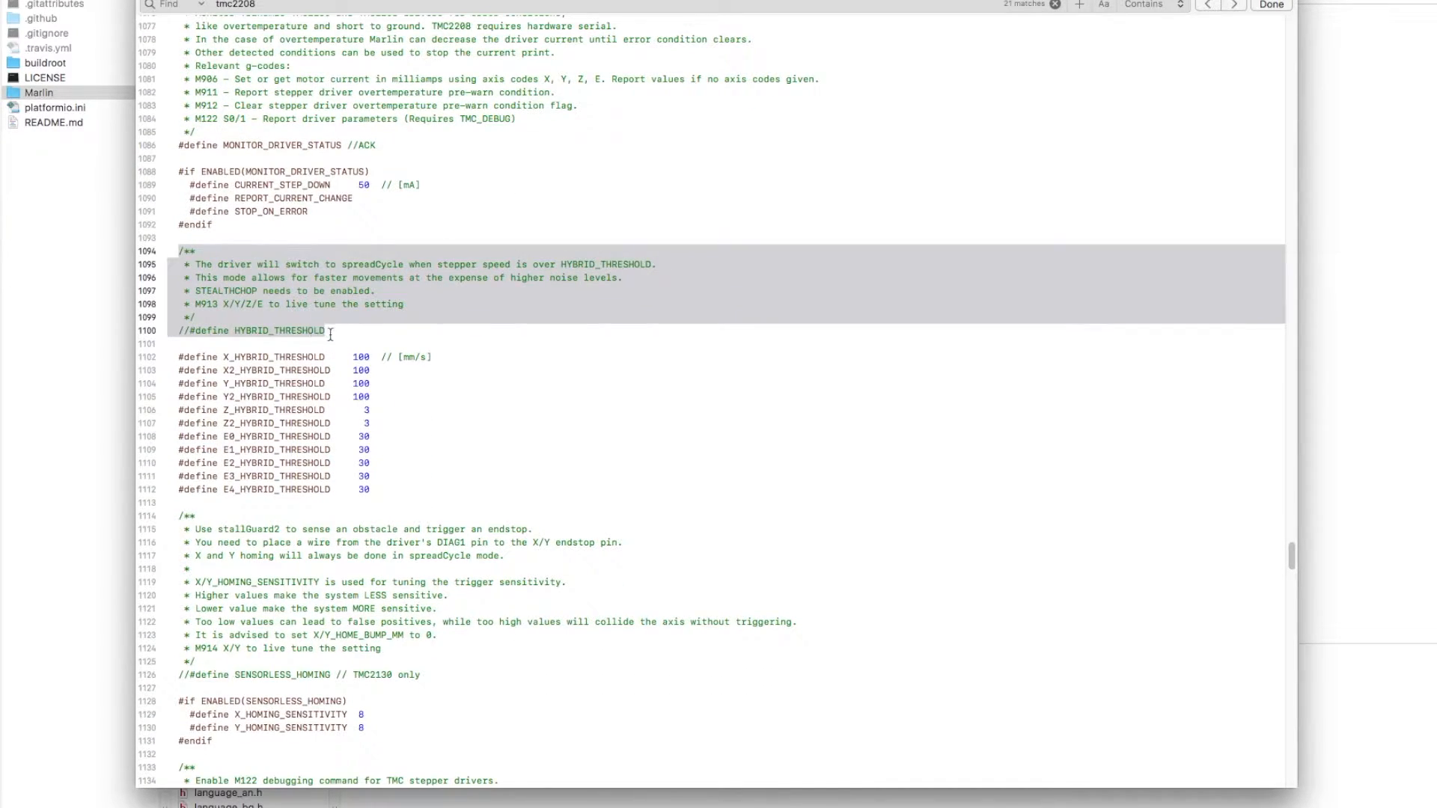
pyautogui.moveTo(589, 340)
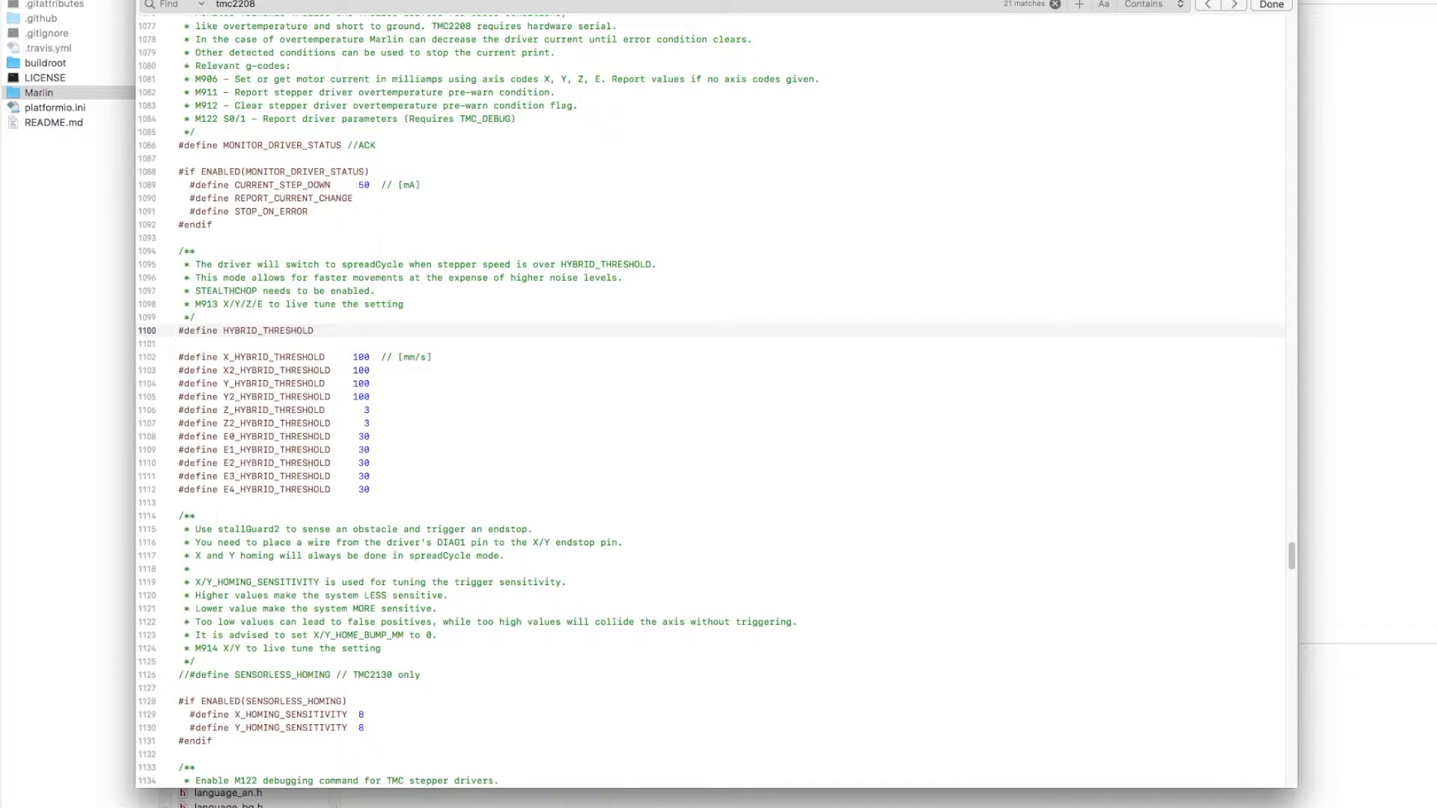
# Scroll to #define TMC_DEBUG, add an //ACK comment, and type 'stuff goes'.
pyautogui.scroll(-3)
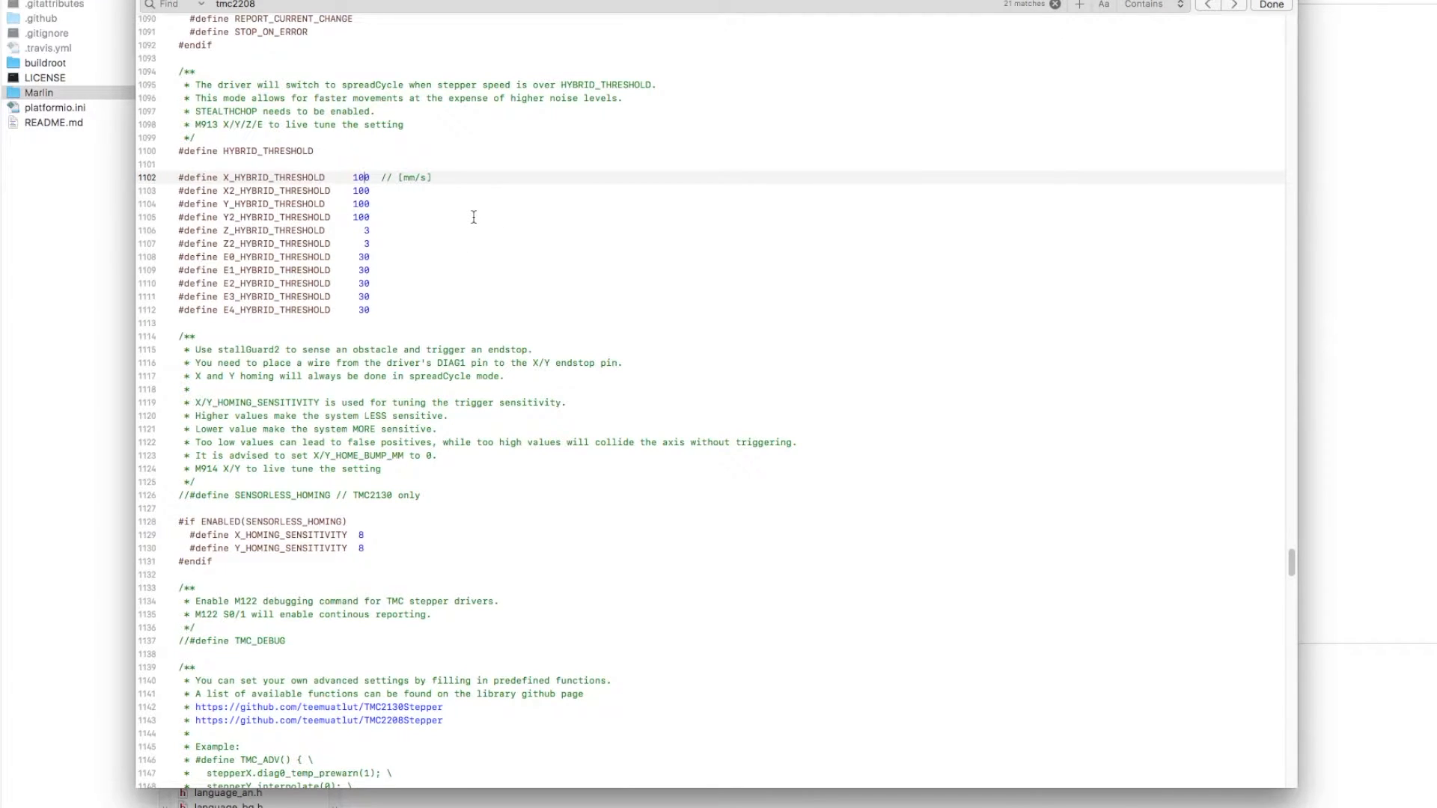
pyautogui.scroll(-3)
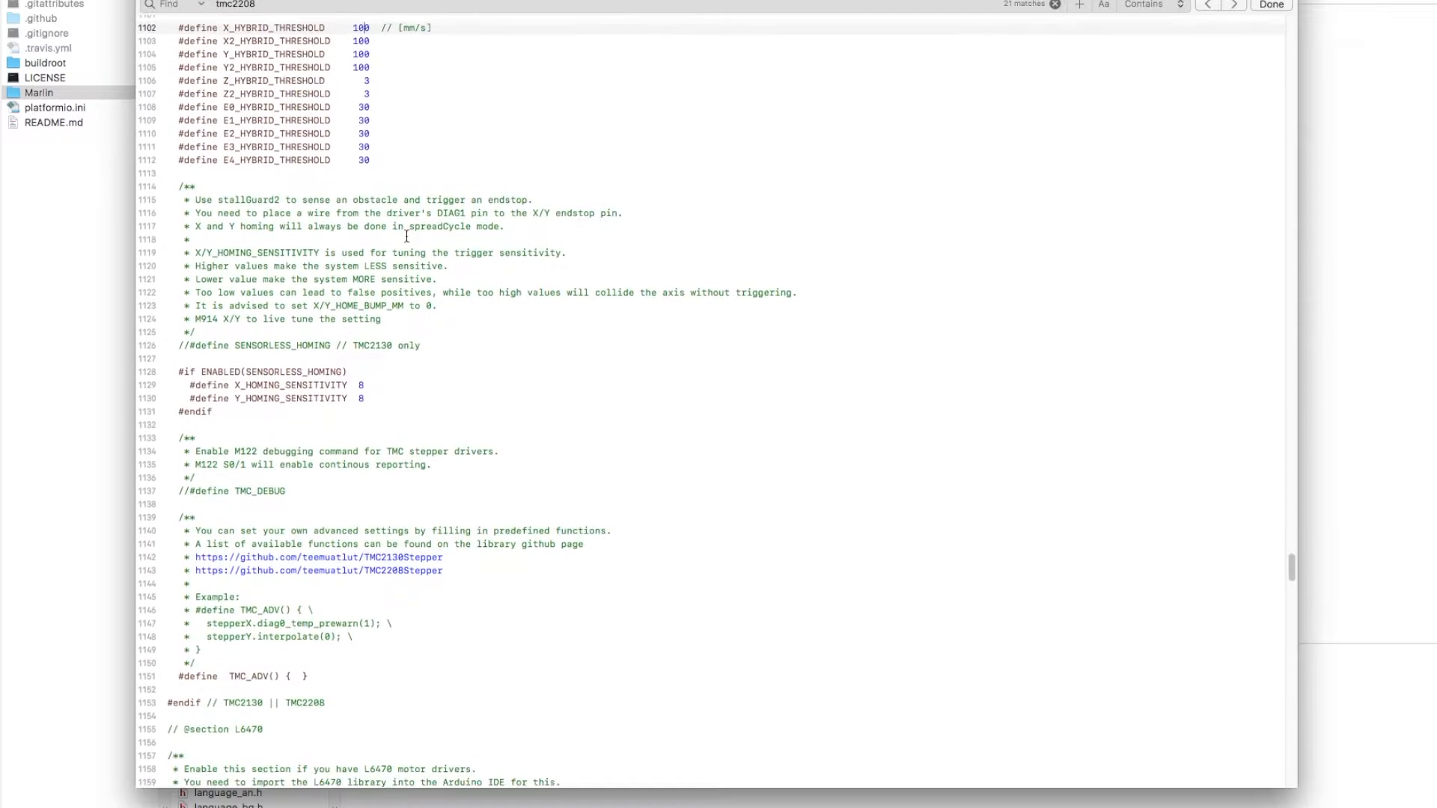
pyautogui.scroll(-3)
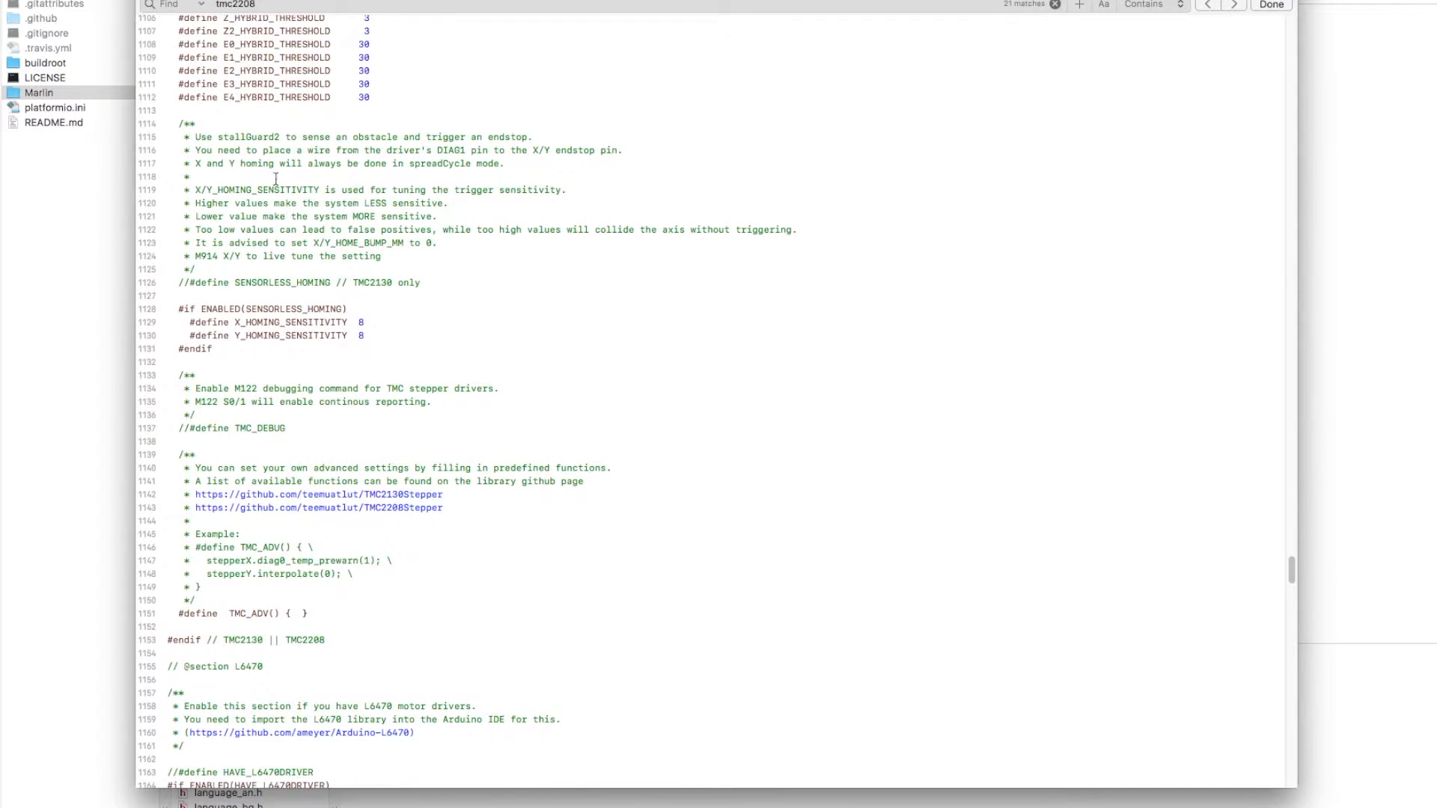
pyautogui.scroll(-3)
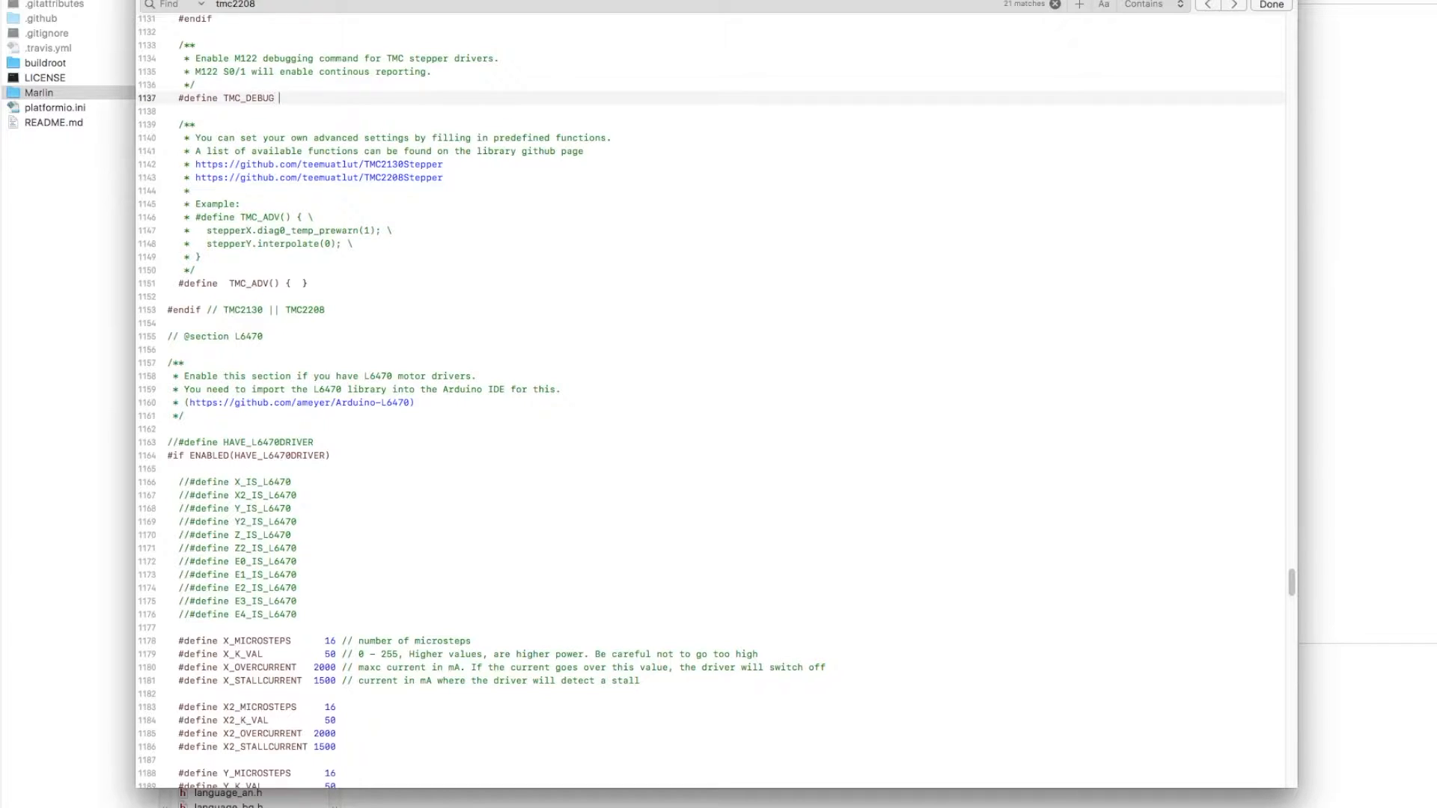
pyautogui.write('//ACK')
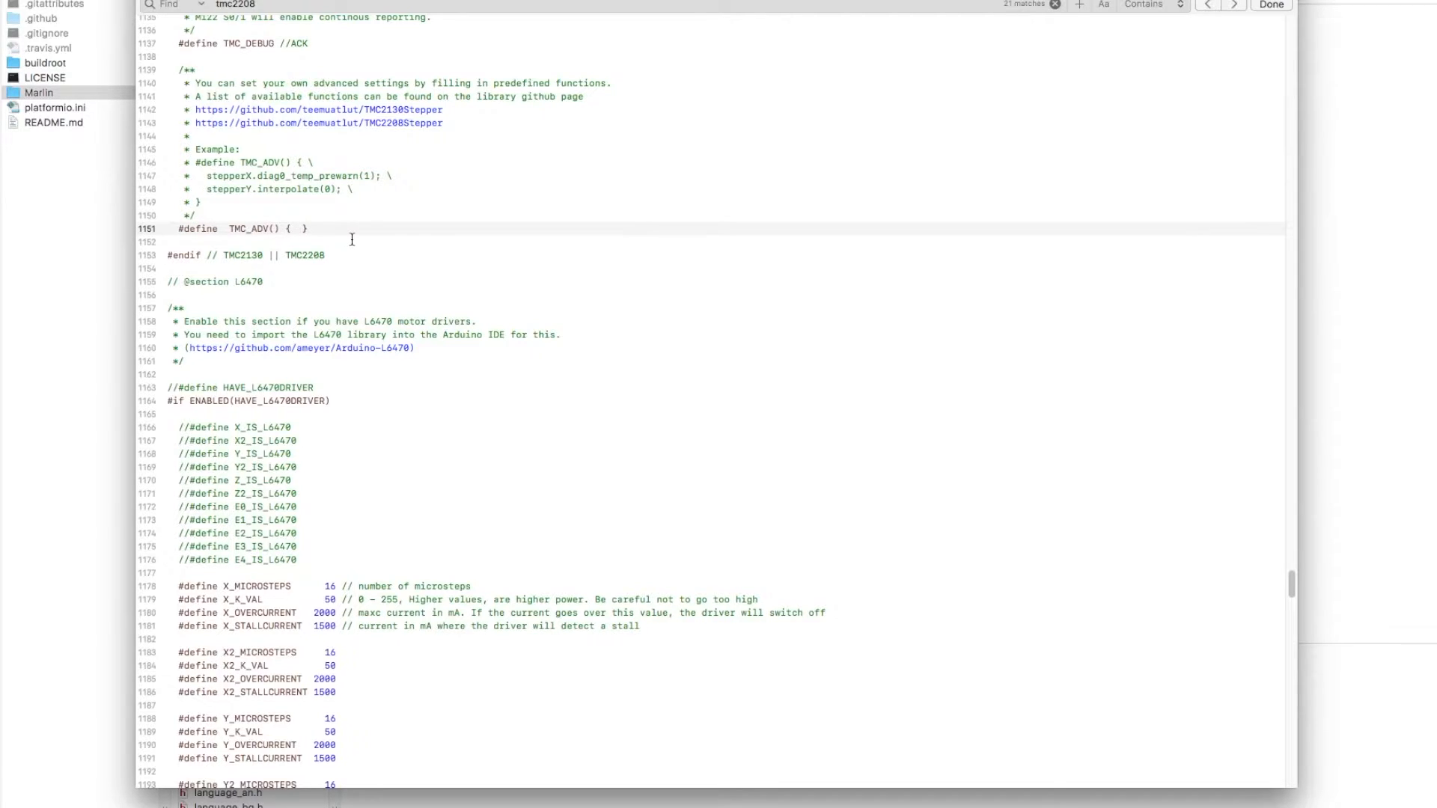
pyautogui.write('stuff goes')
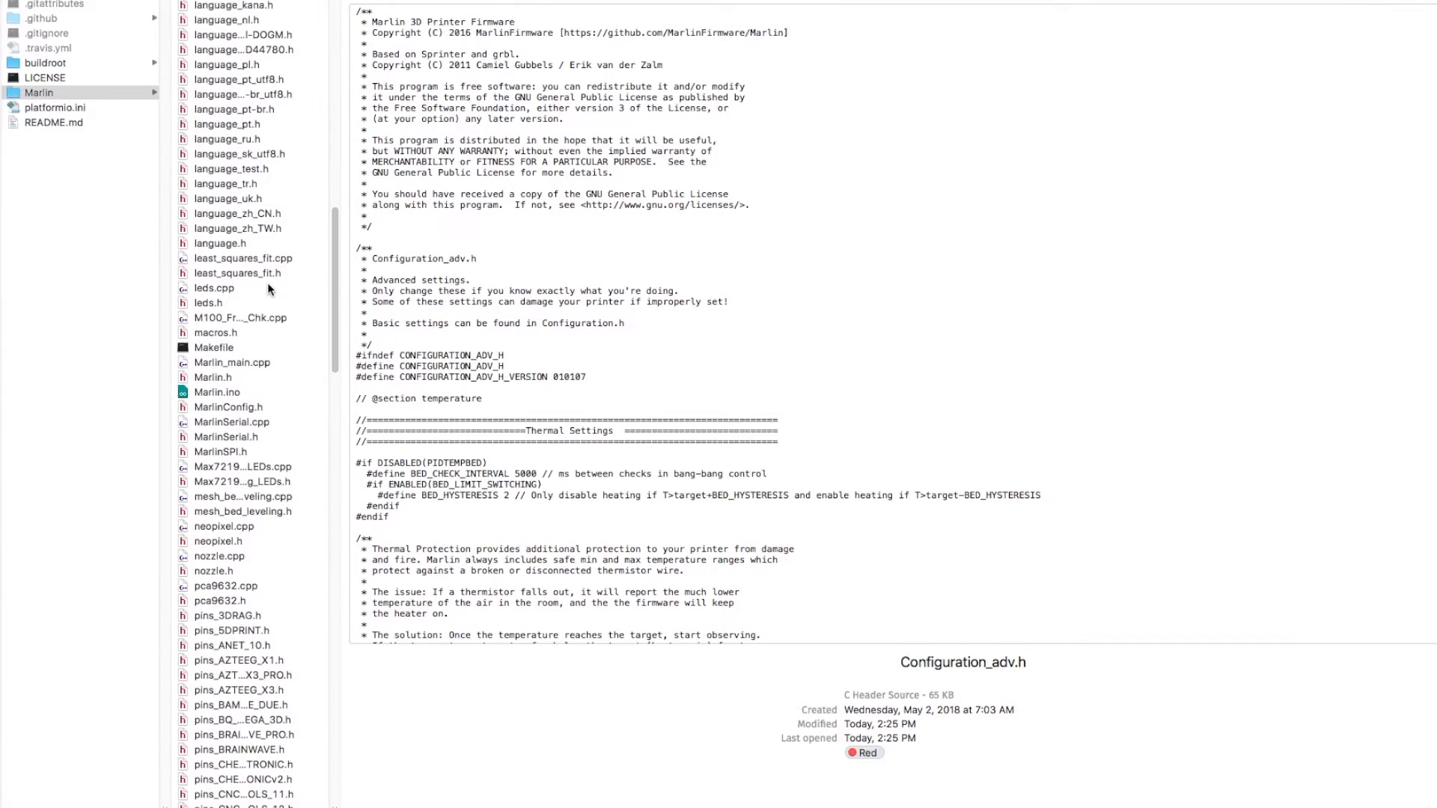
# Open pins_RAMPS.h from Finder and scroll the Steppers and HAVE_TMC2208 sections.
pyautogui.scroll(-3)
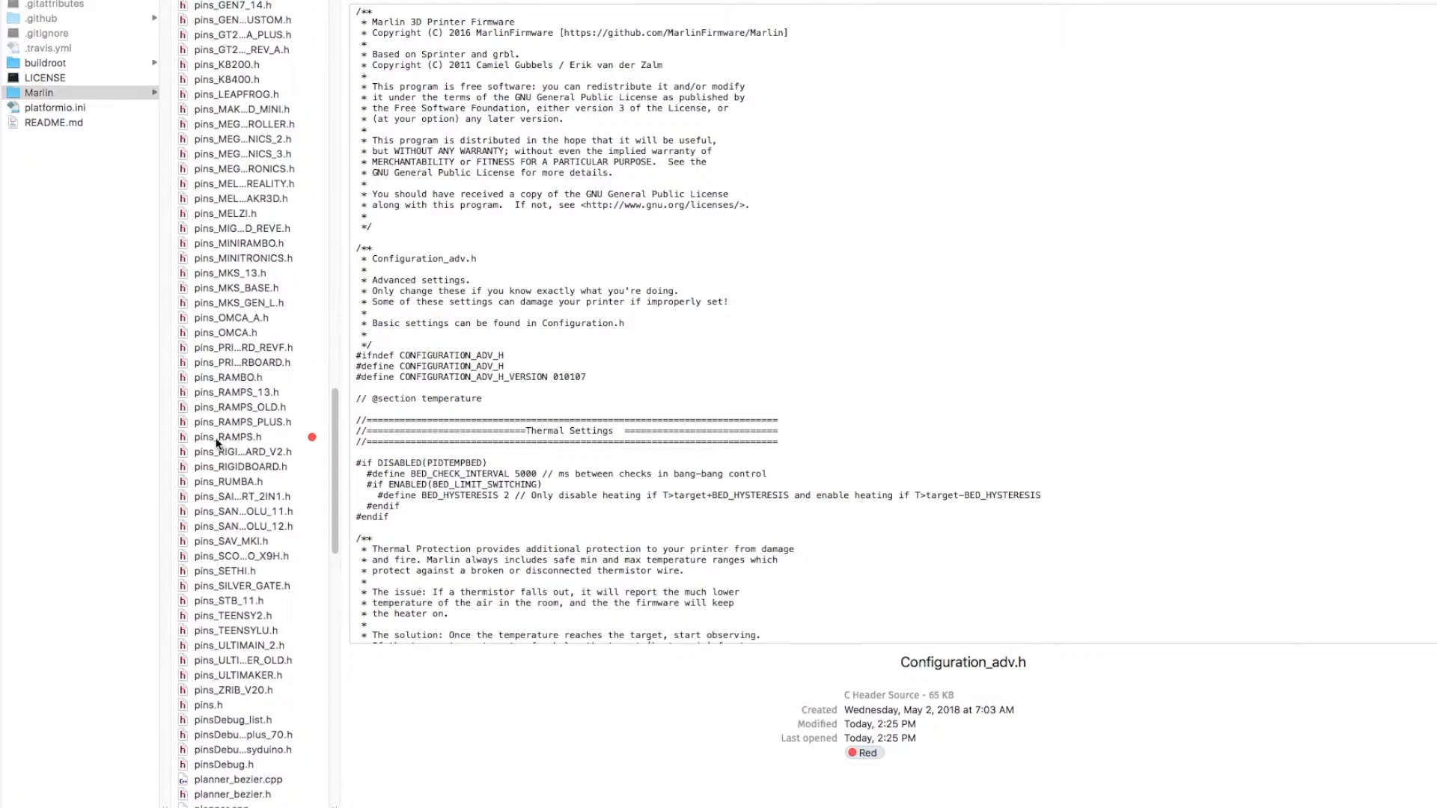
pyautogui.doubleClick(230, 436)
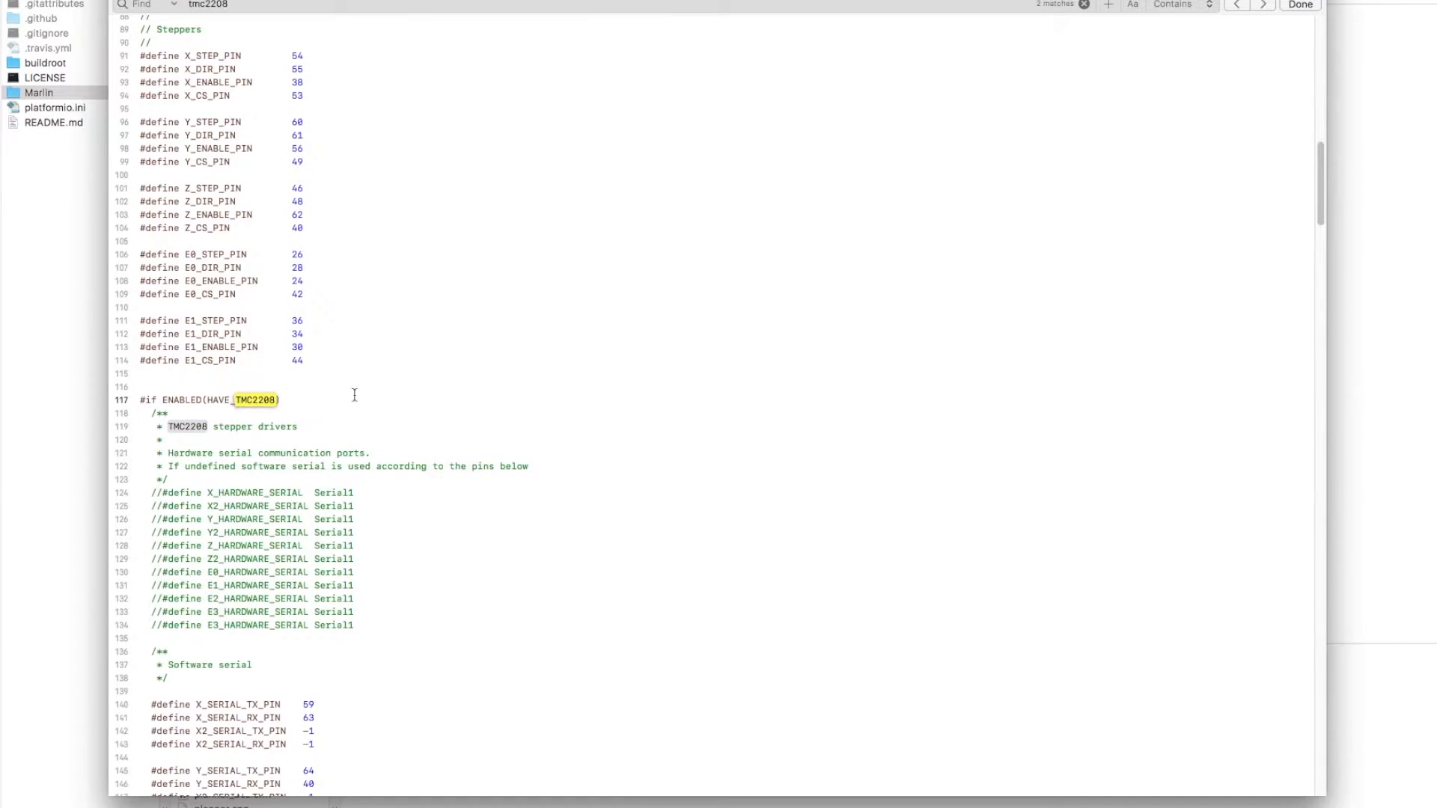
pyautogui.scroll(-3)
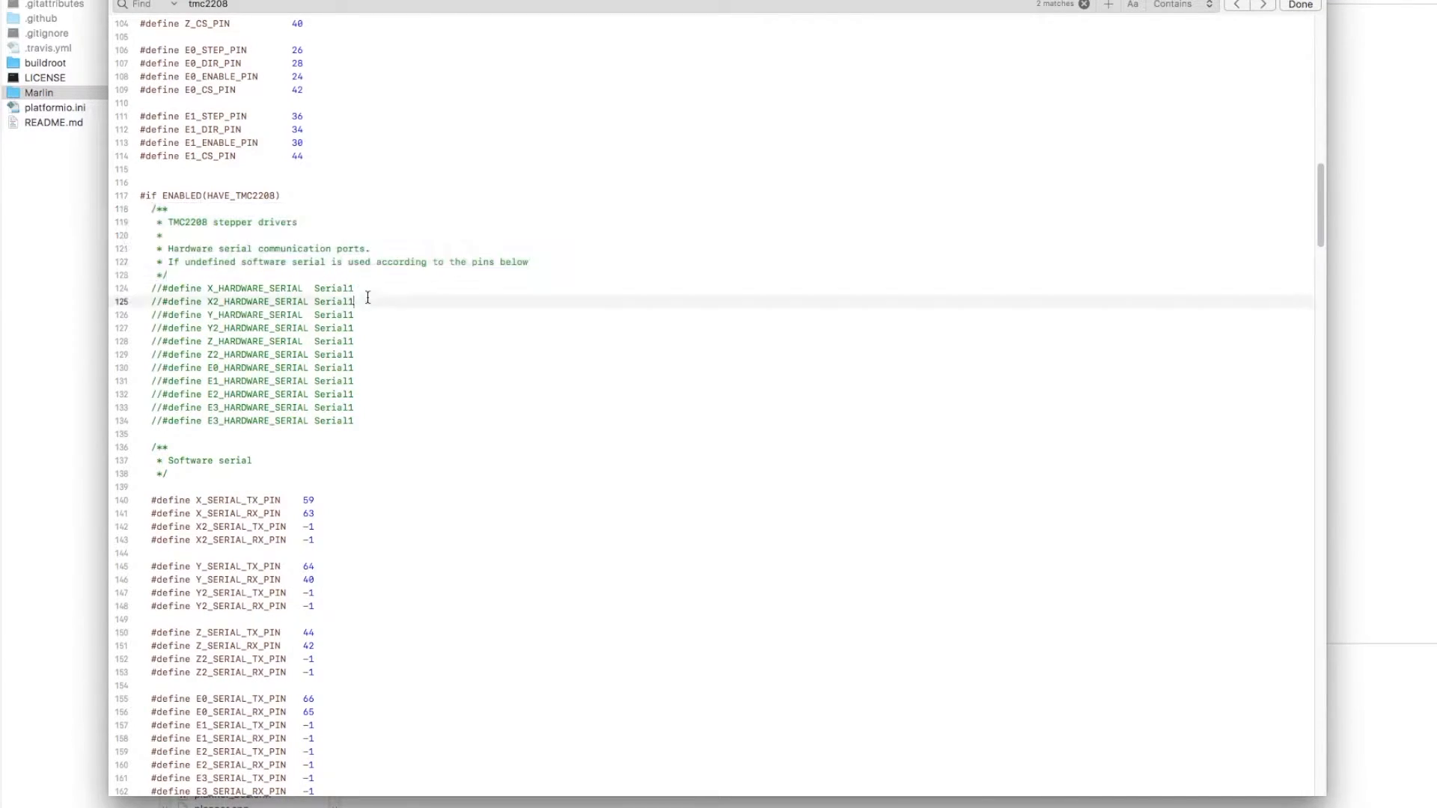
pyautogui.scroll(-3)
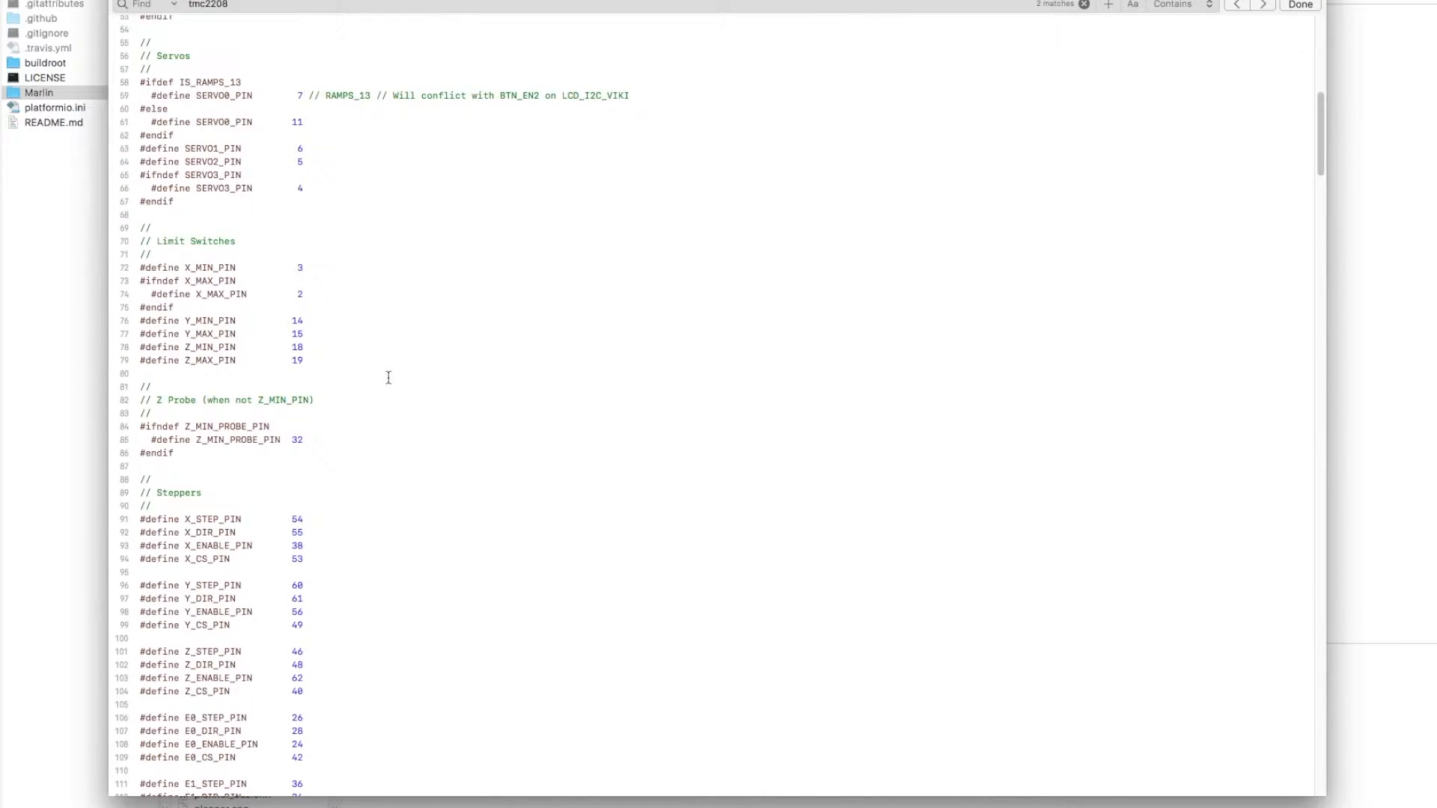
pyautogui.scroll(-3)
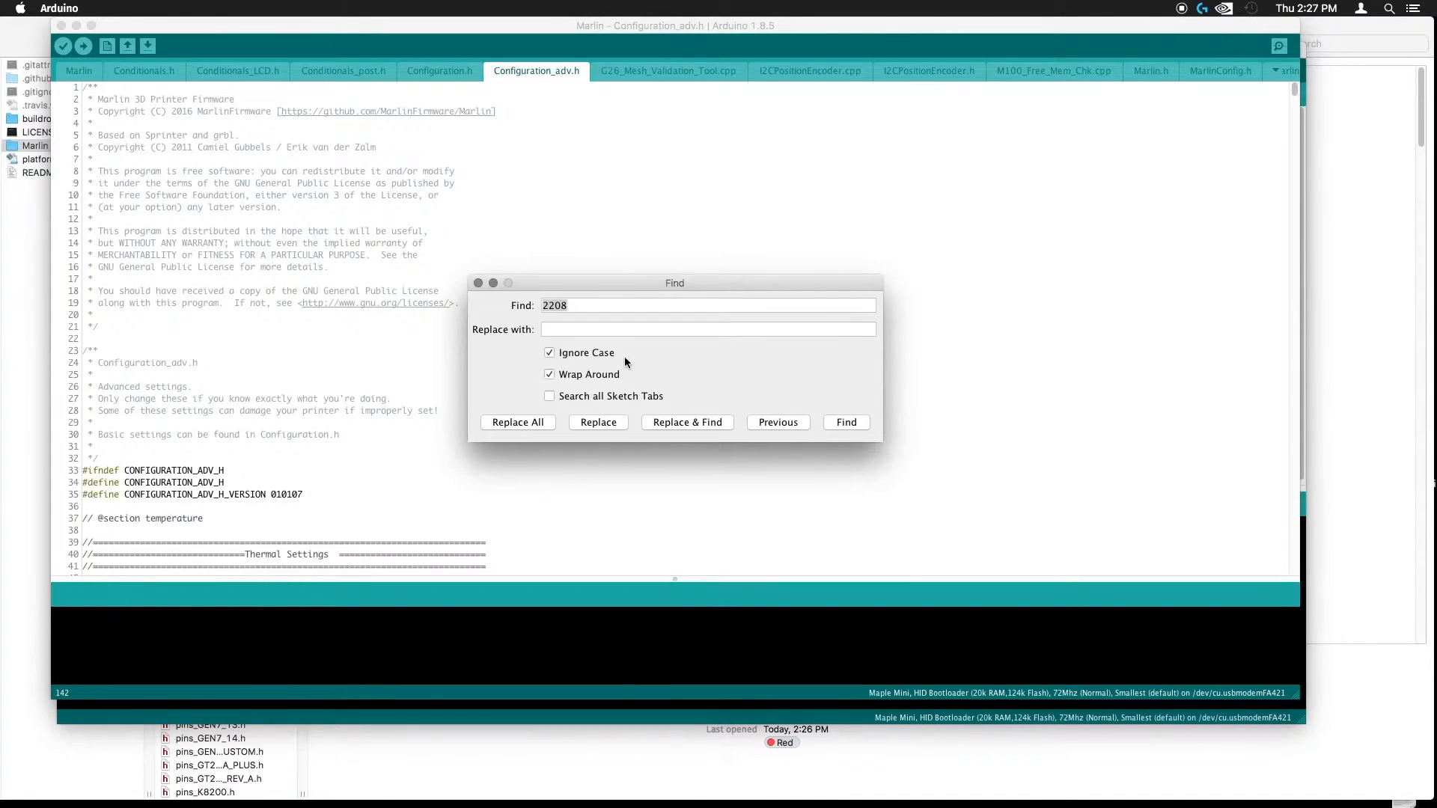
# Find 2208 in Configuration_adv.h and scroll through the TMC2208 microstepping settings.
pyautogui.click(844, 422)
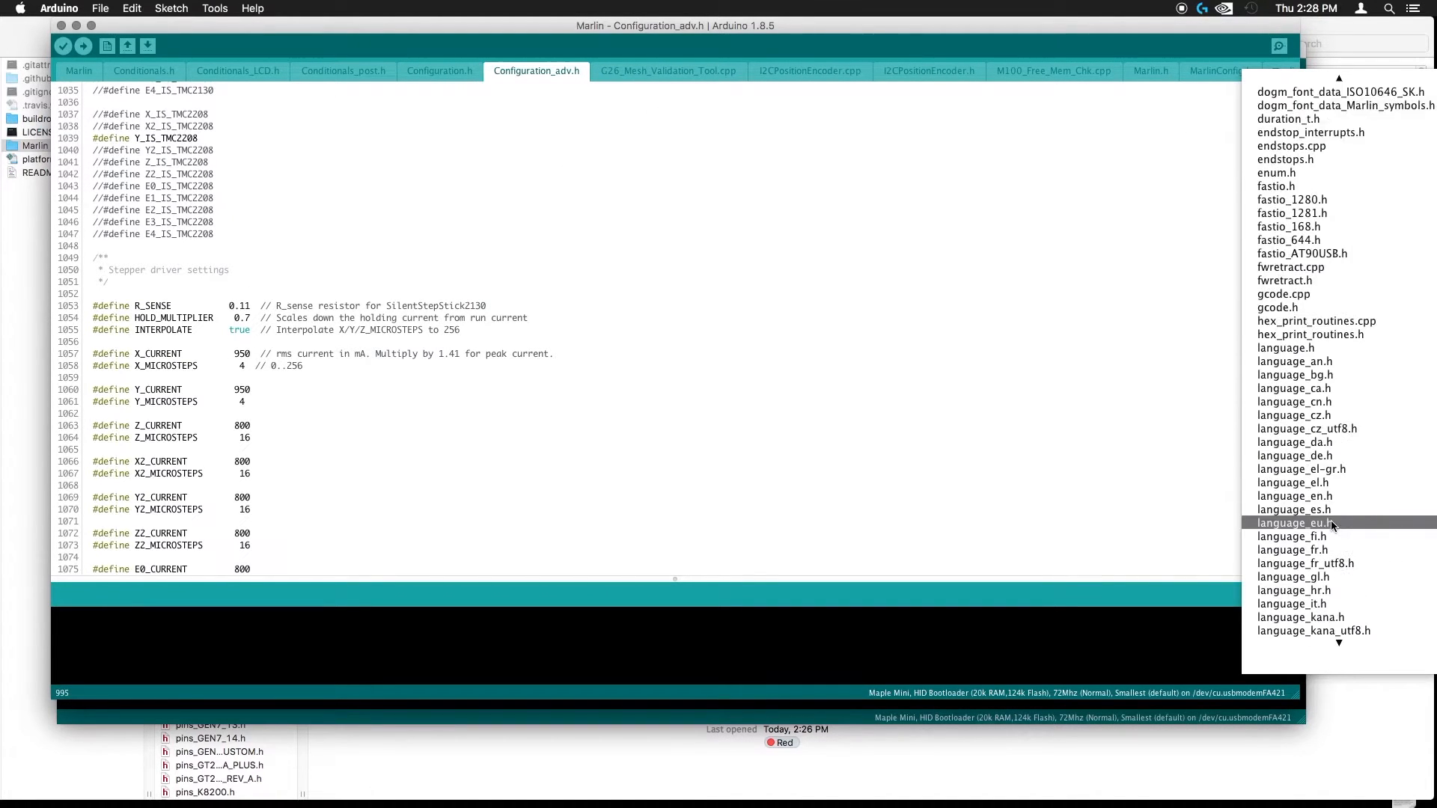
pyautogui.scroll(-3)
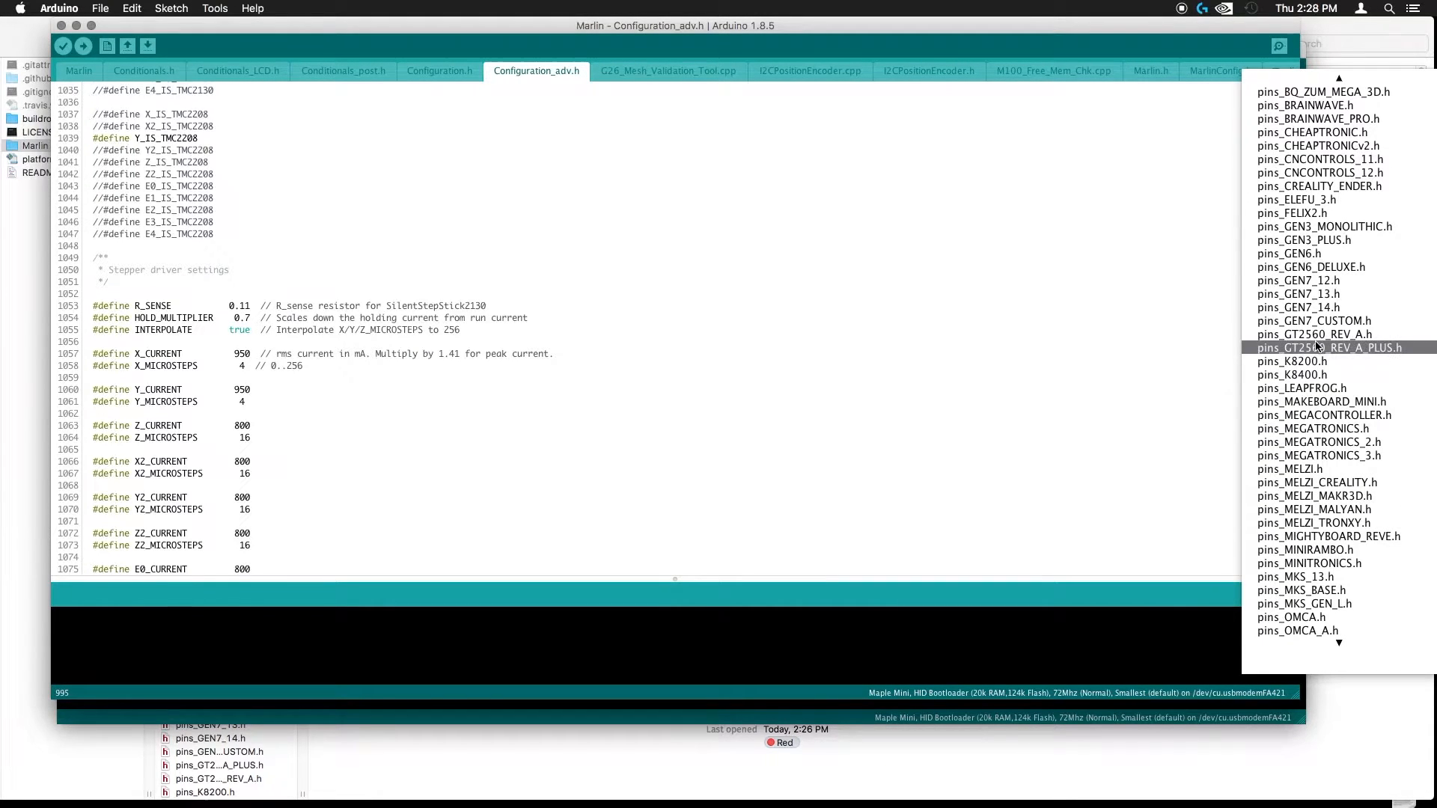
pyautogui.scroll(-3)
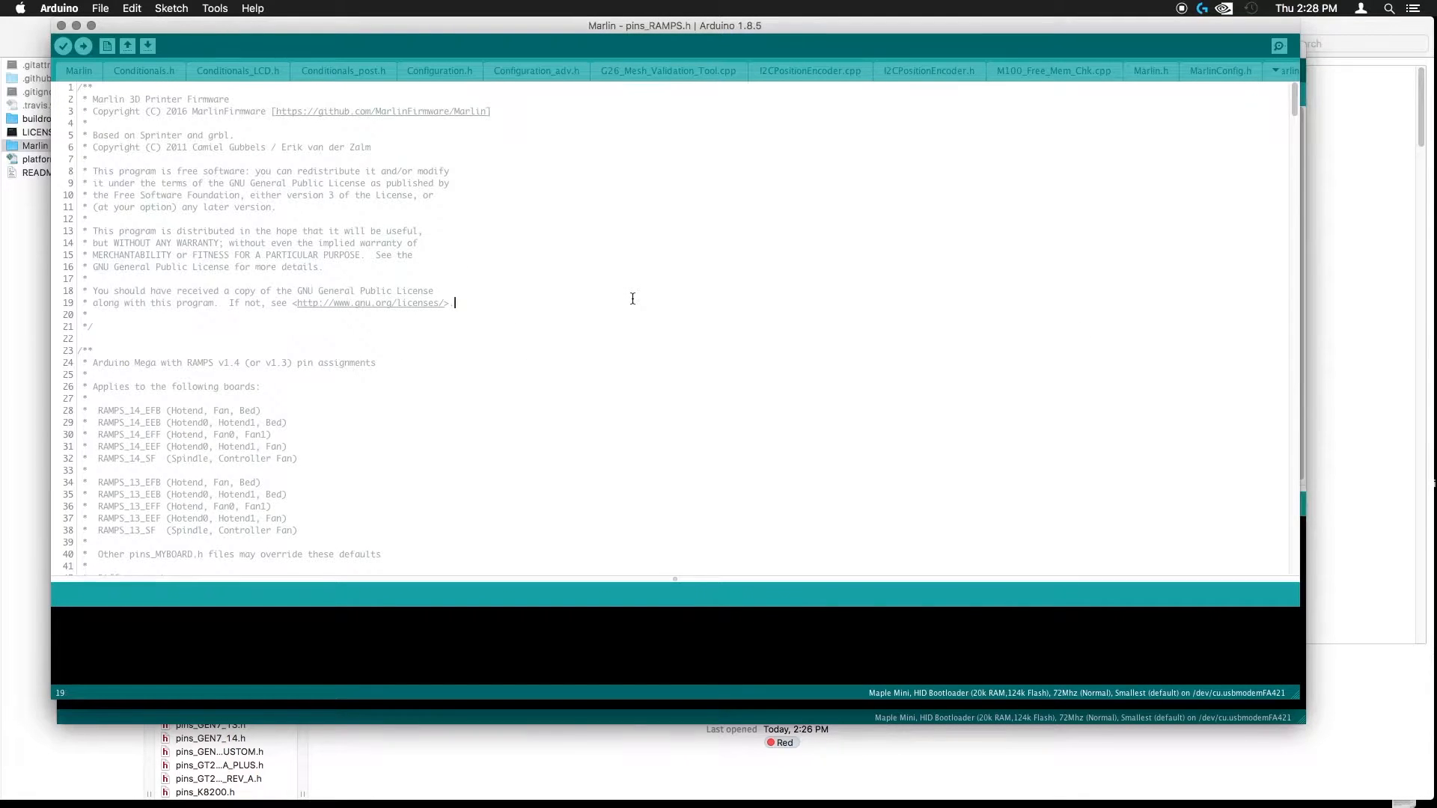
# Search pins_RAMPS.h for 2208 and scroll past the software serial TX/RX pins.
pyautogui.press('cmd+f')
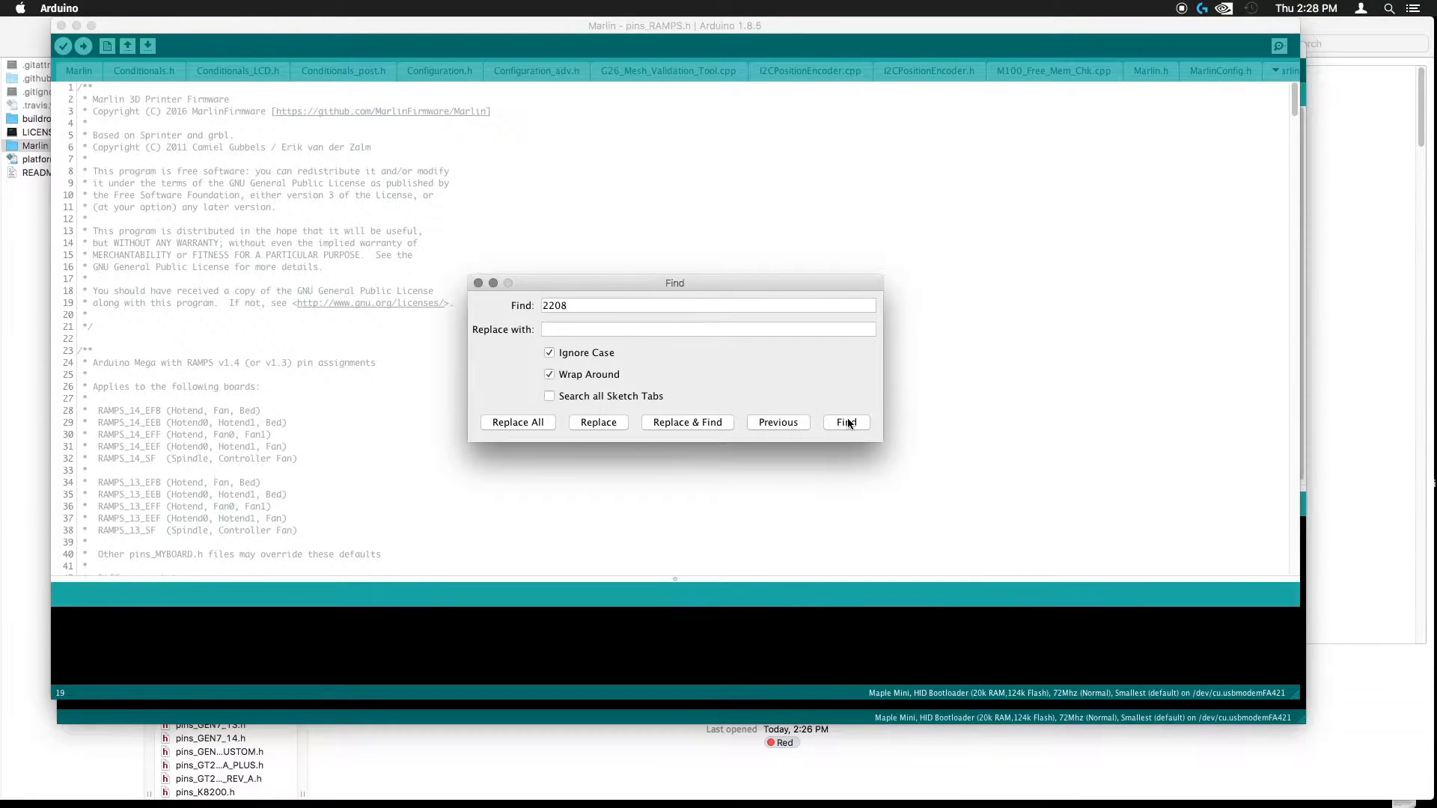
pyautogui.click(844, 422)
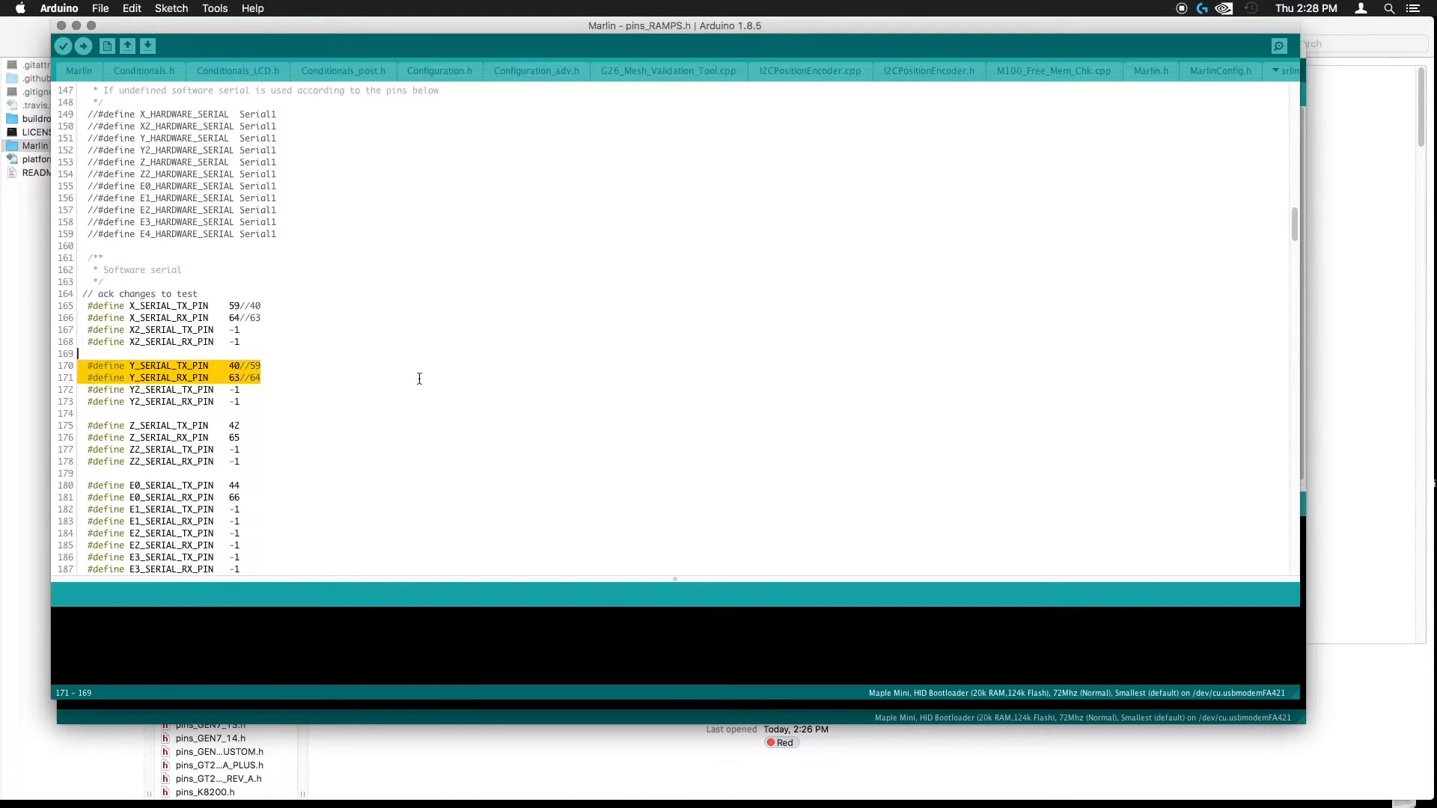
pyautogui.scroll(-3)
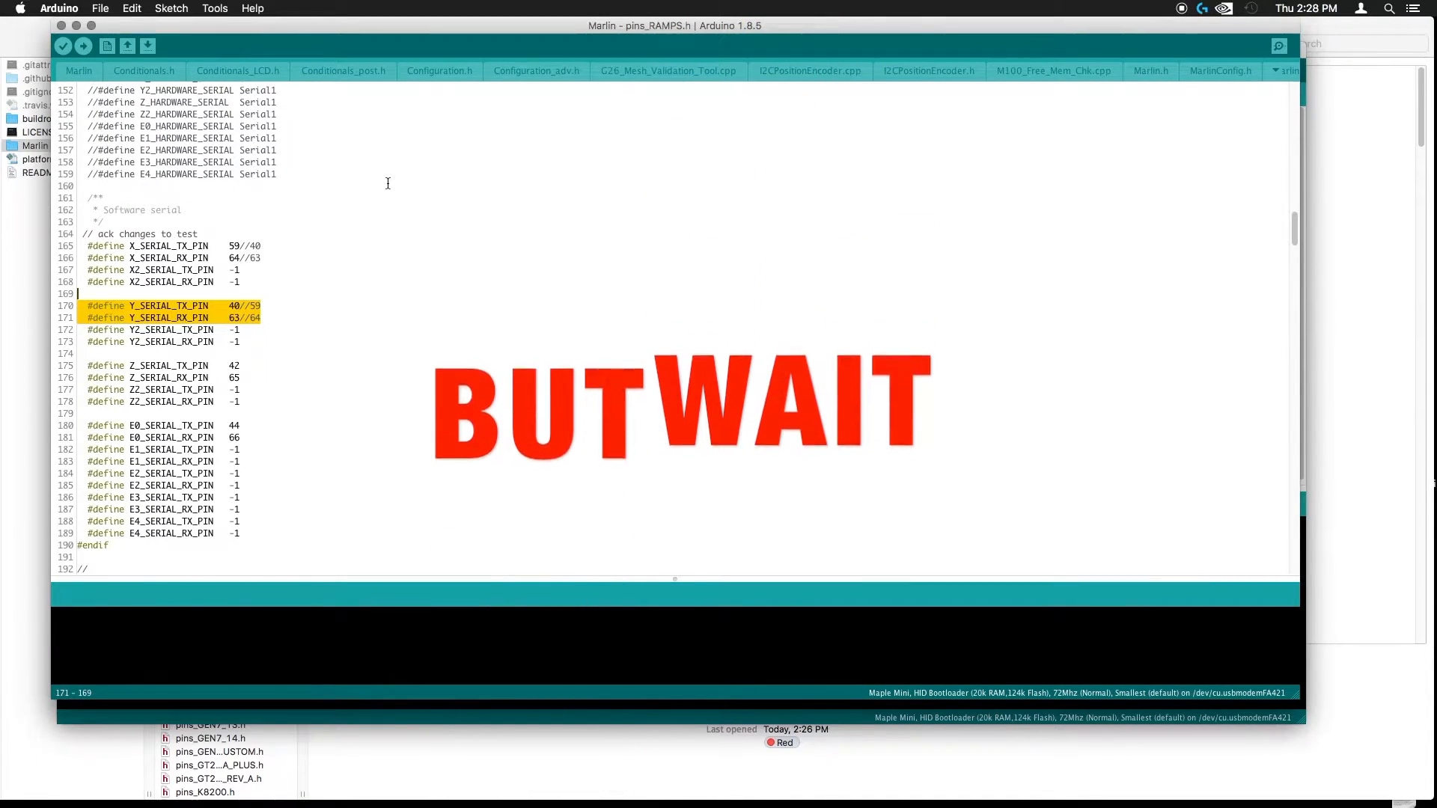
pyautogui.scroll(-3)
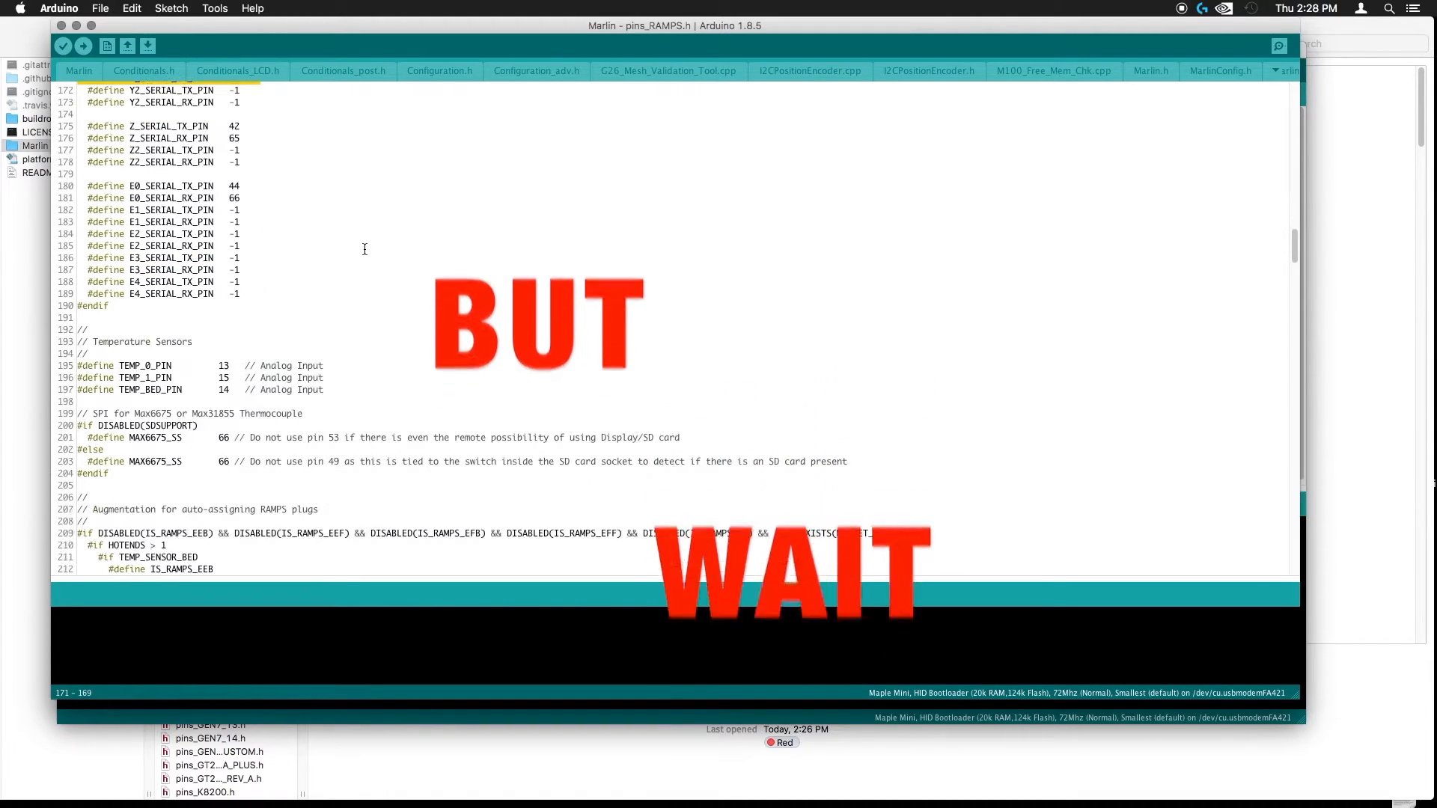
pyautogui.scroll(-3)
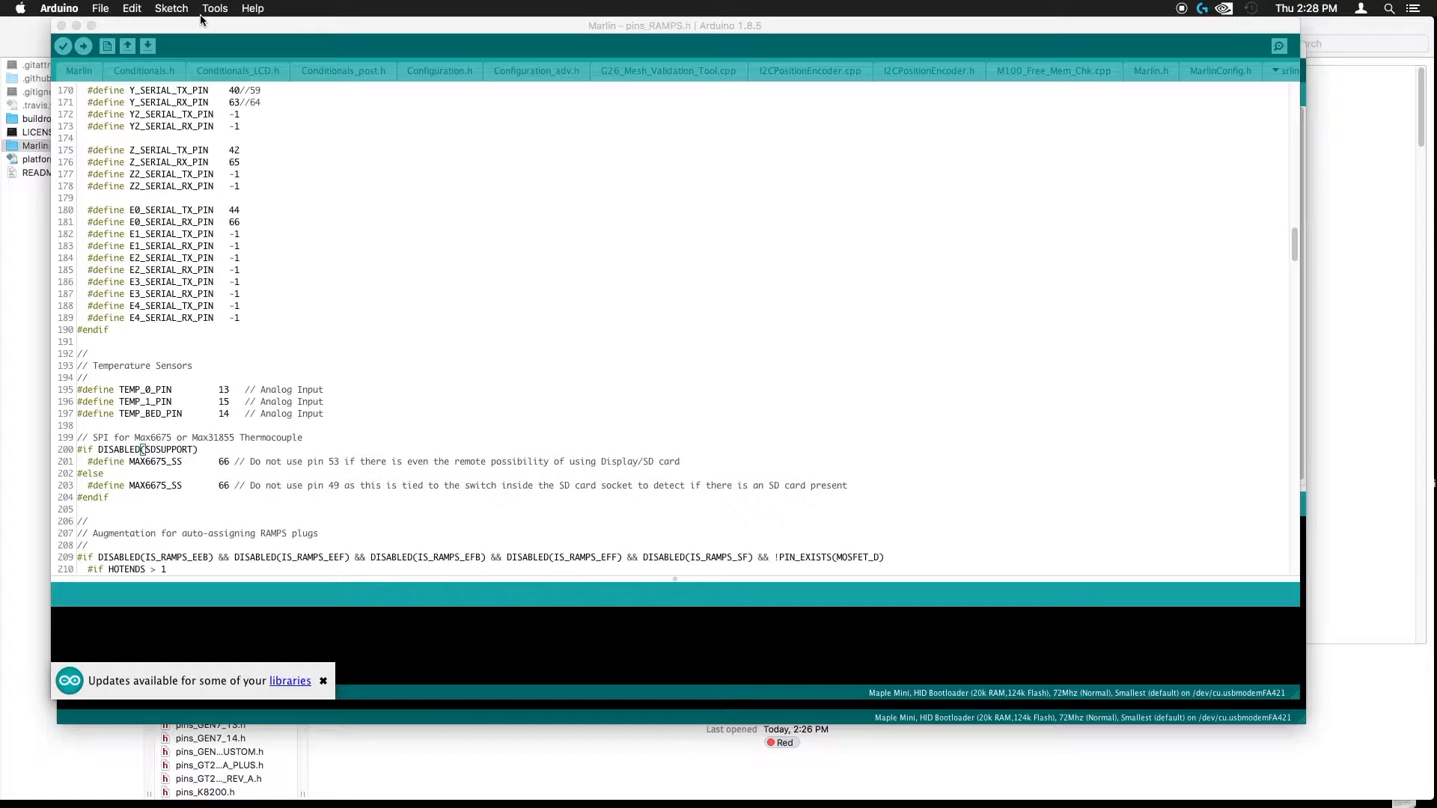
# Search the Library Manager for 'tmc' and inspect the TMC2208Stepper entry.
pyautogui.click(213, 8)
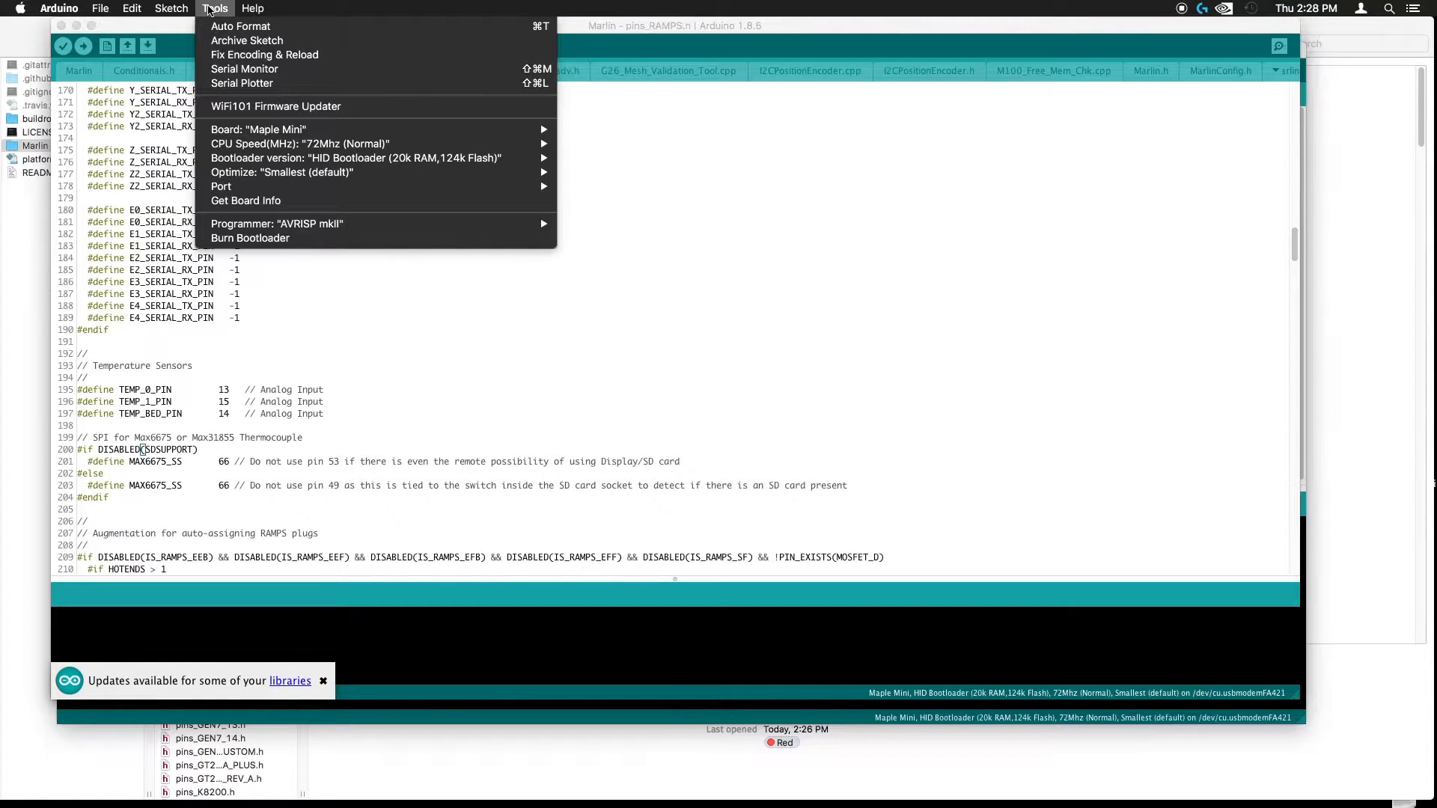
pyautogui.click(170, 8)
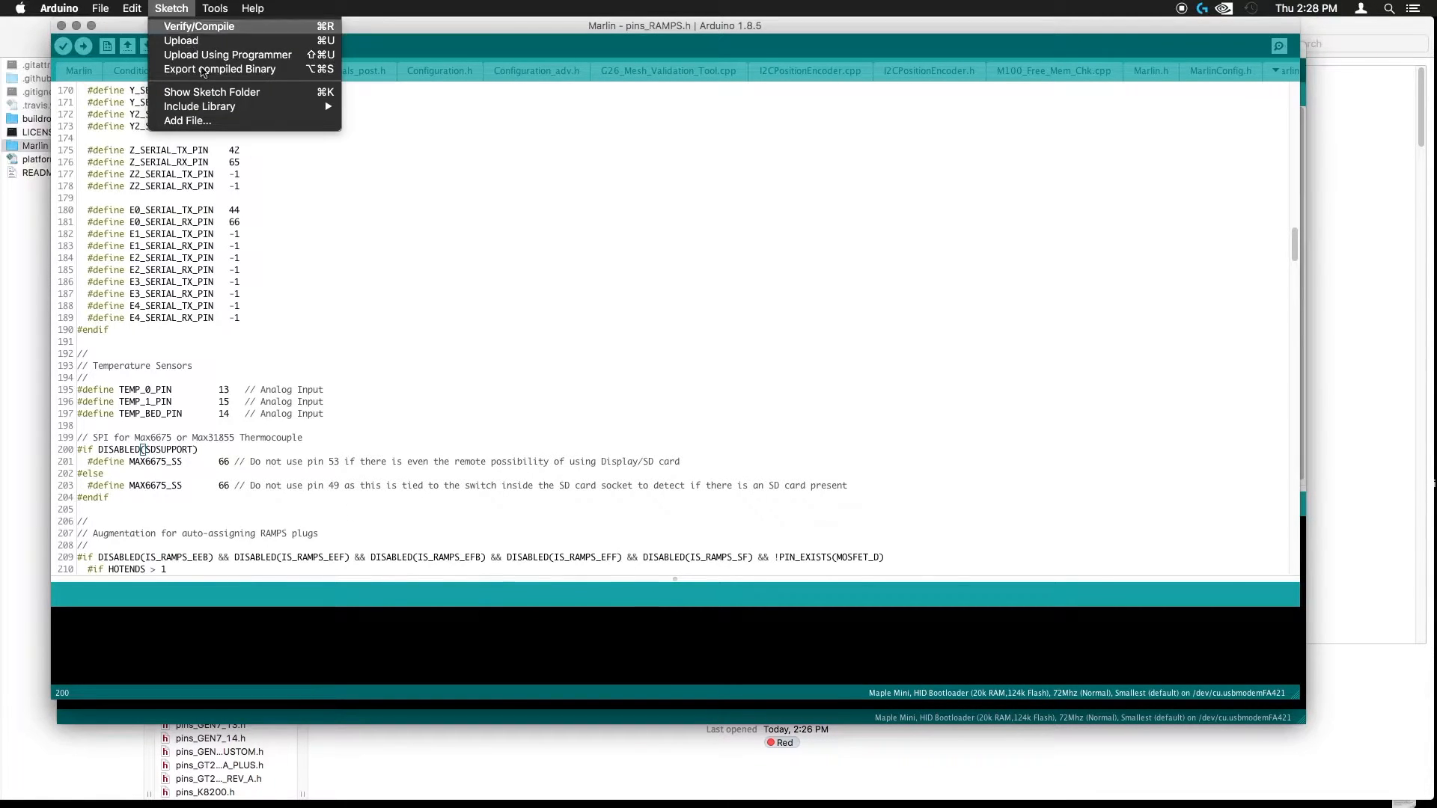
pyautogui.moveTo(199, 25)
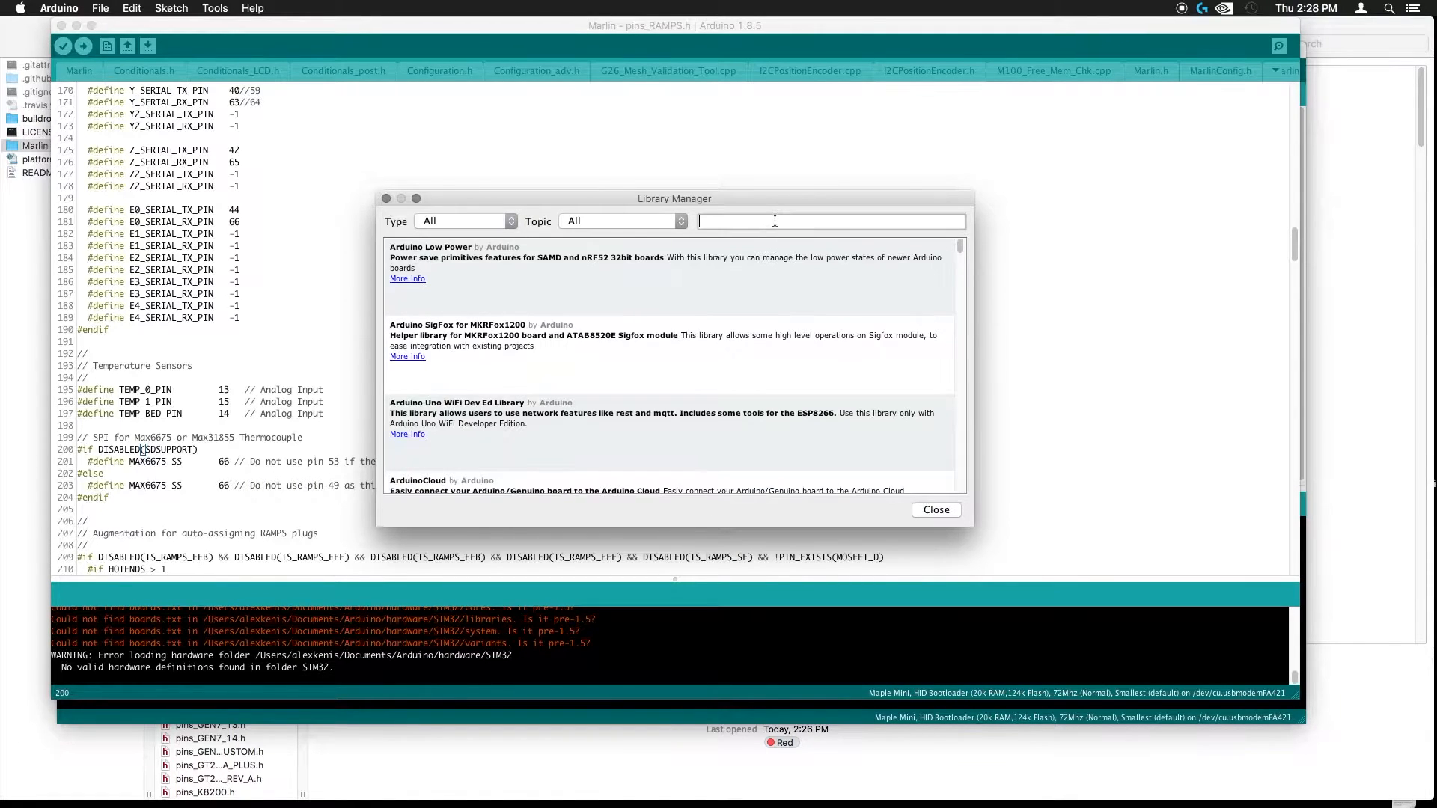
pyautogui.write('tmc')
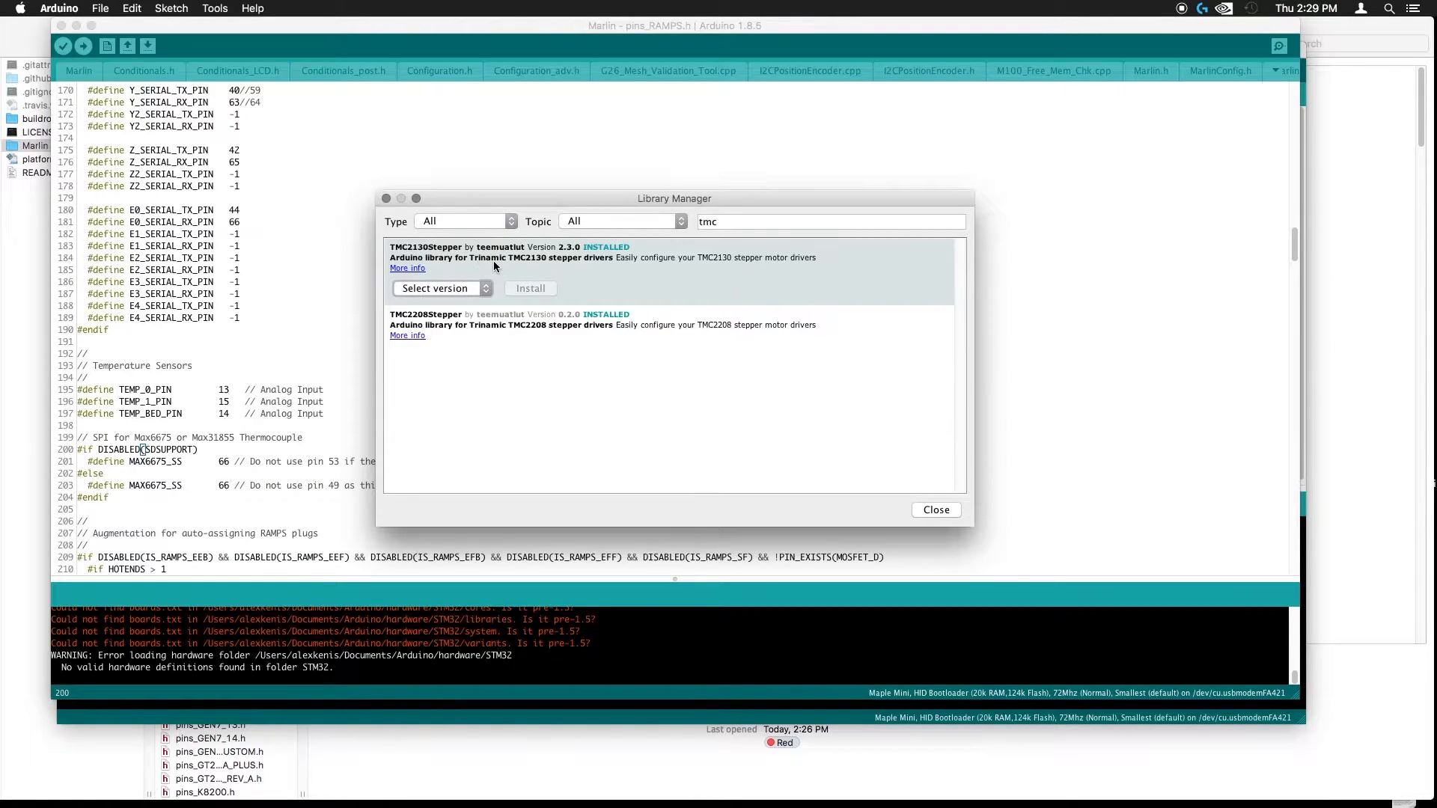
pyautogui.click(440, 355)
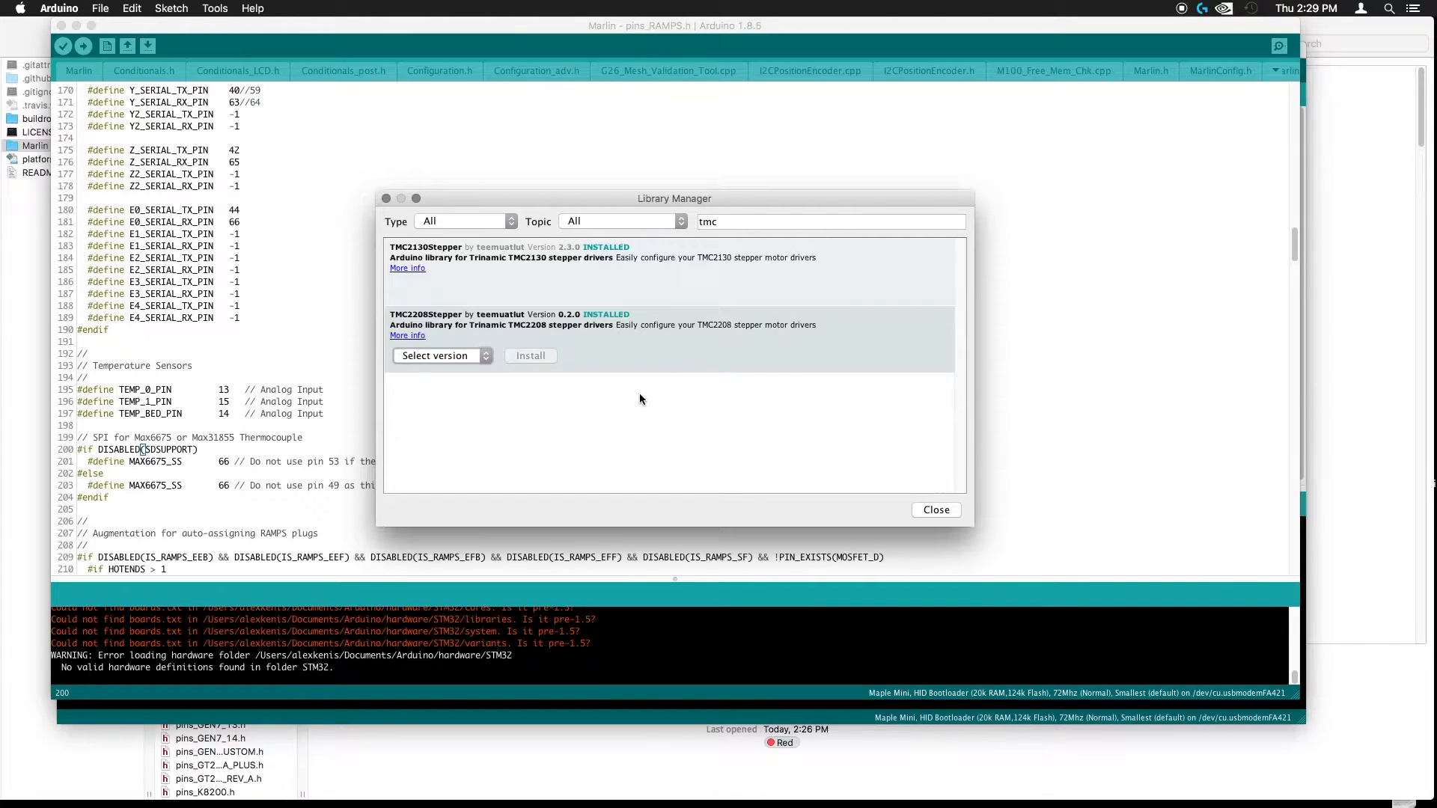
pyautogui.moveTo(587, 336)
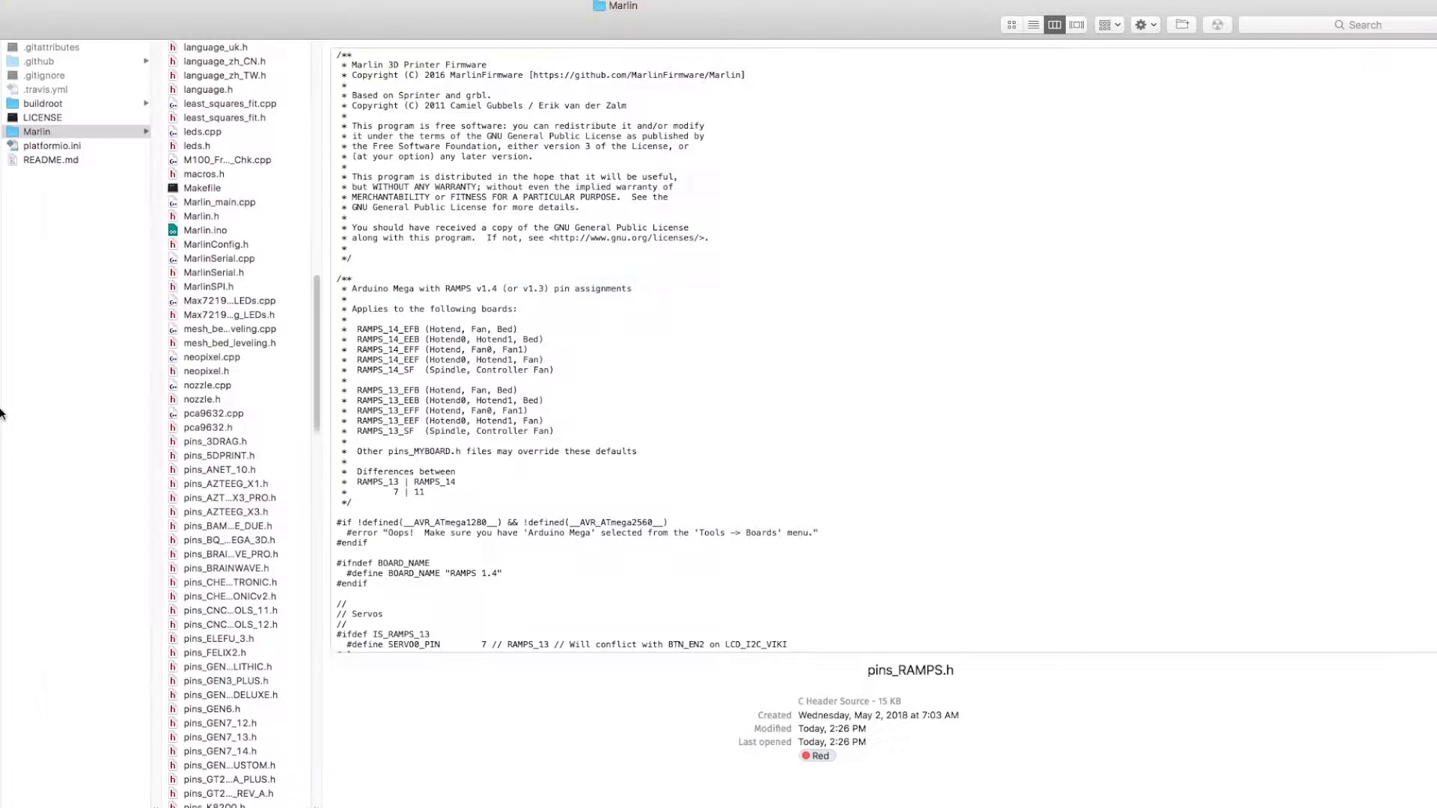
pyautogui.moveTo(17, 463)
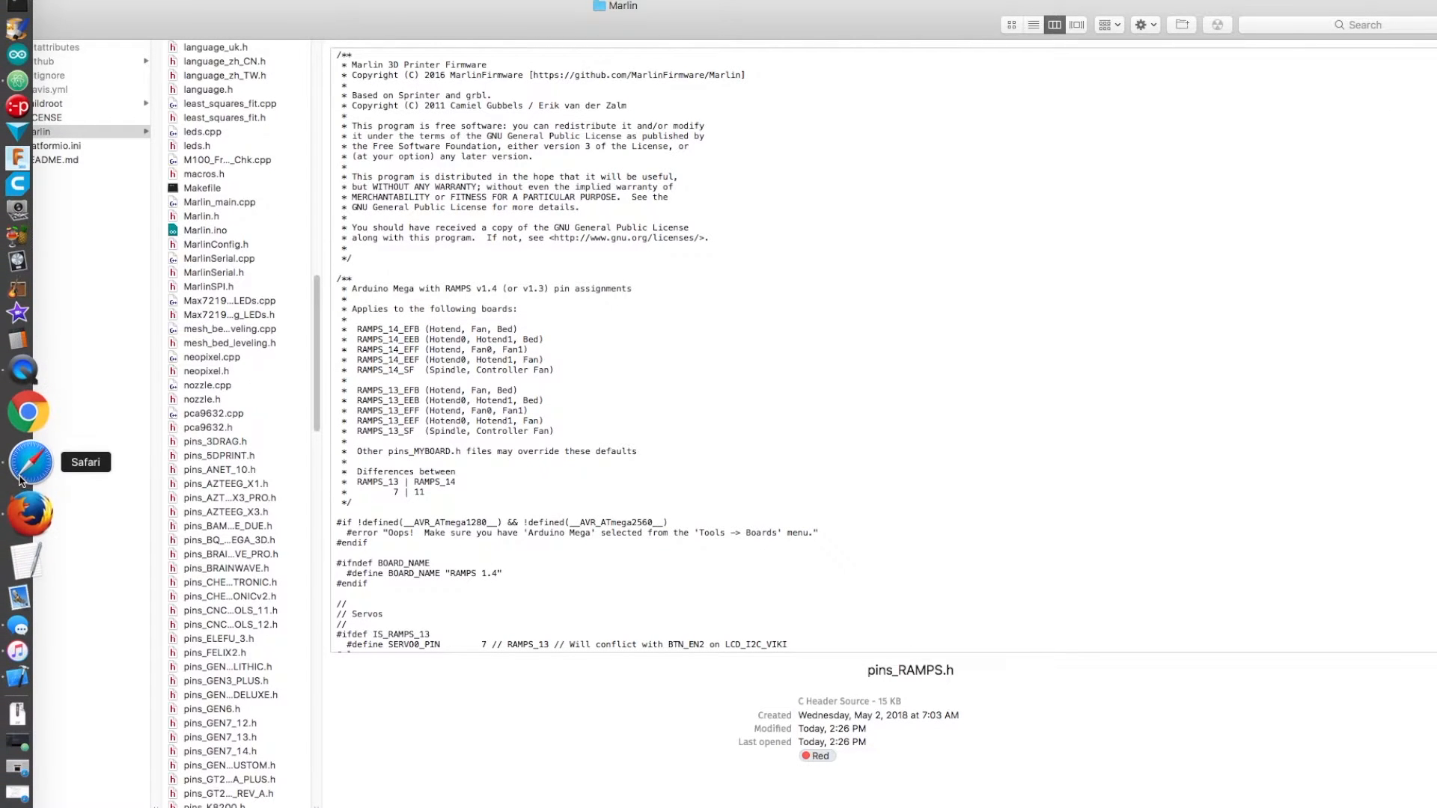
# Open a new Safari window and search for 'ramps 1.4 reprap'.
pyautogui.rightClick(30, 463)
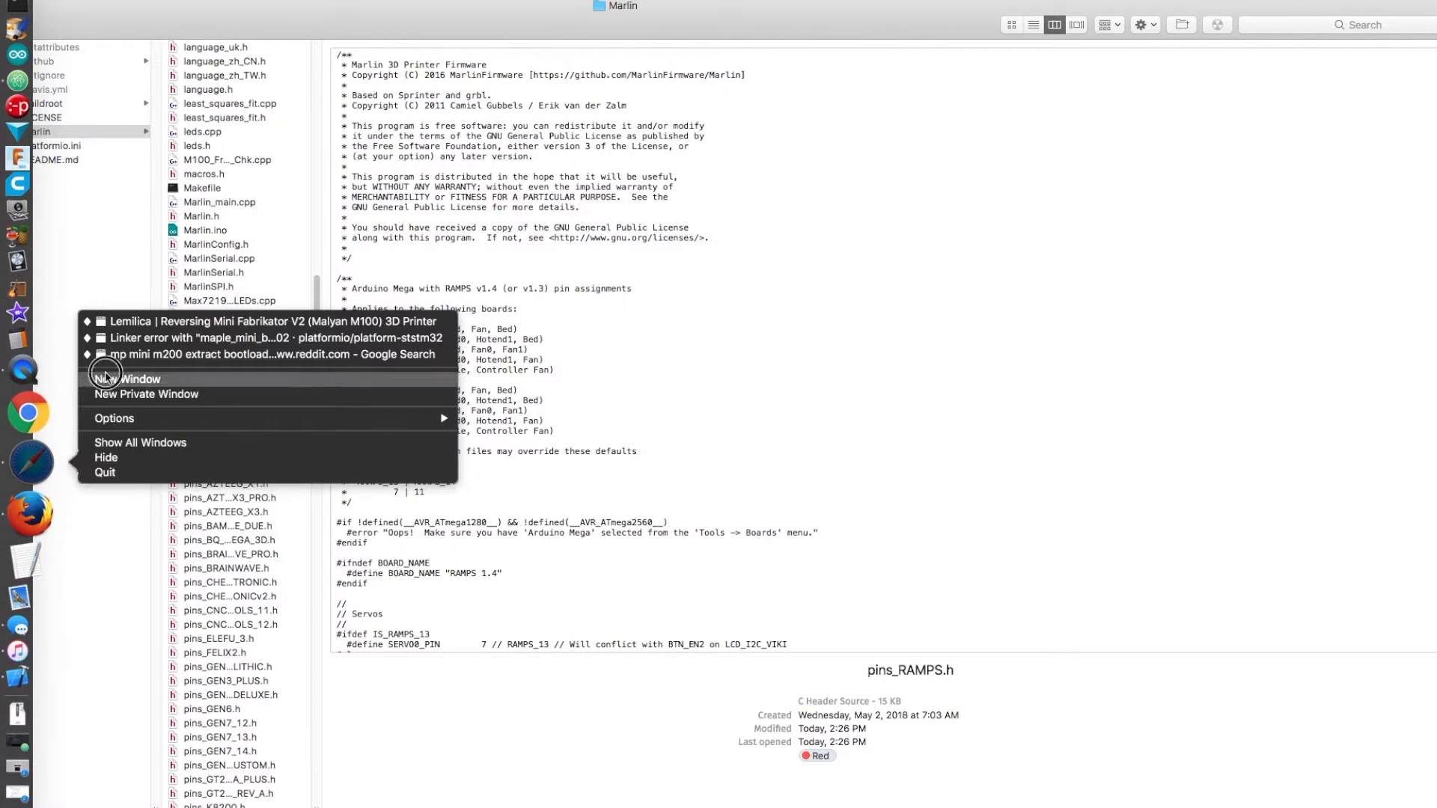
pyautogui.click(131, 379)
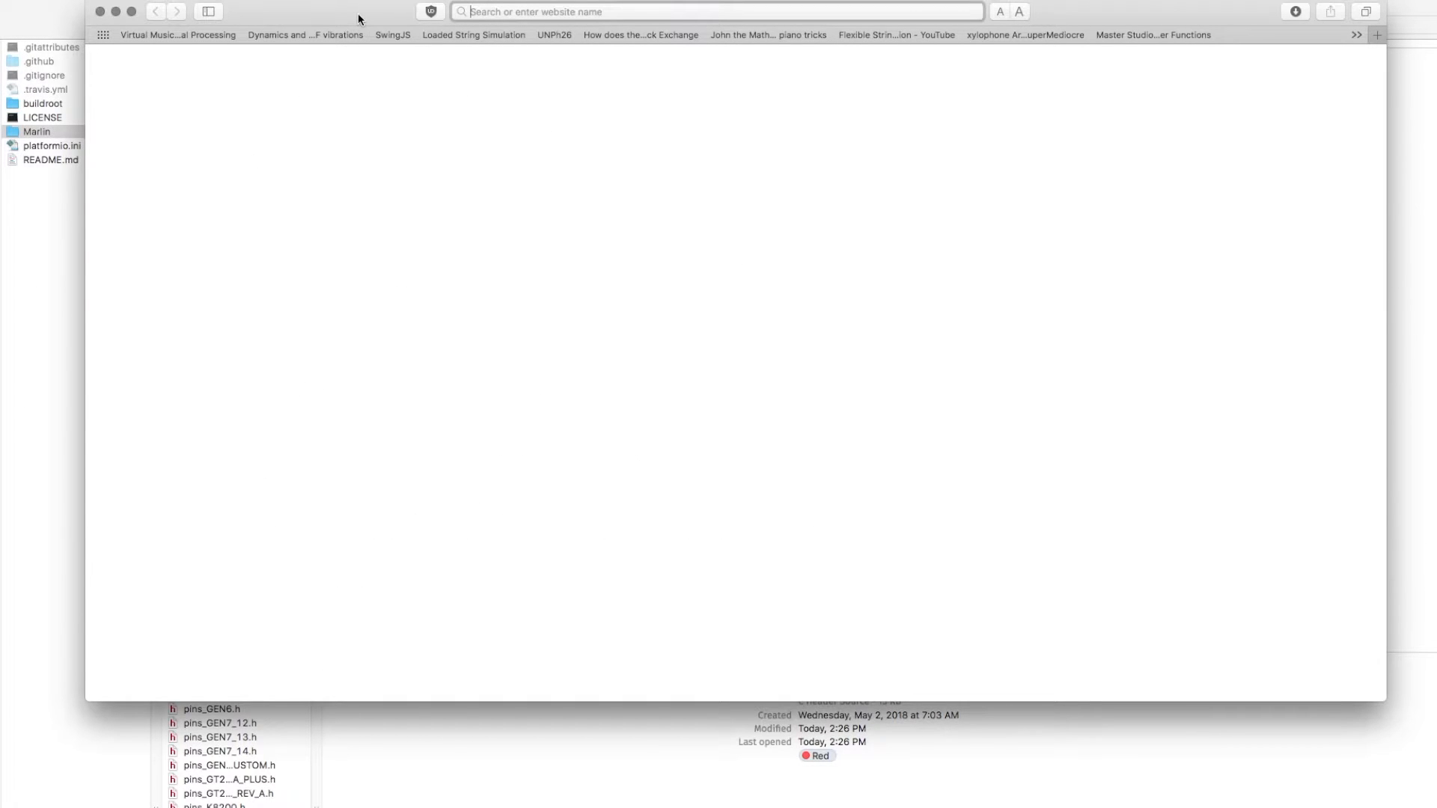
pyautogui.write('ramps 1.4 reprap')
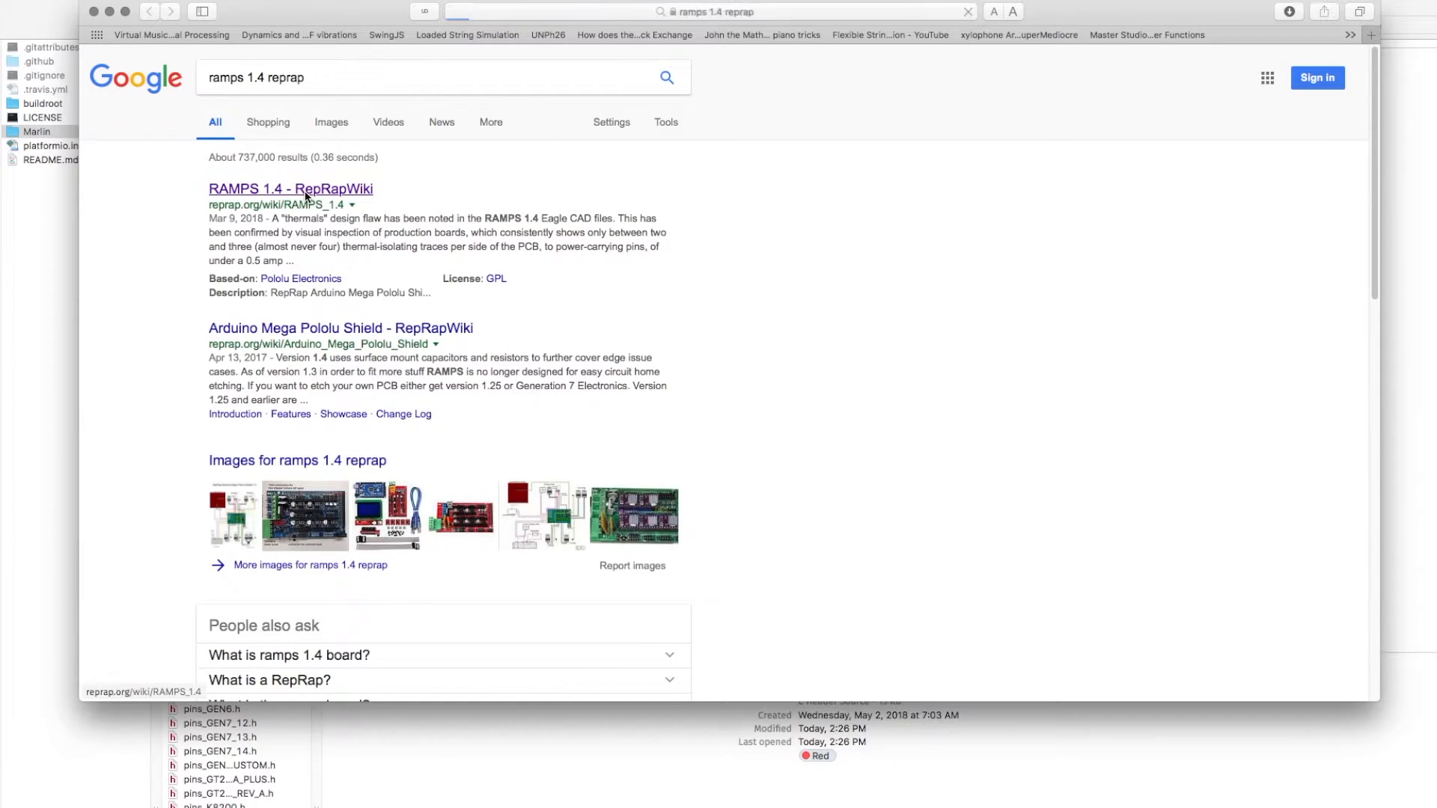
# Open the RAMPS 1.4 RepRap wiki page and scroll down to its design-flaw warning.
pyautogui.click(290, 189)
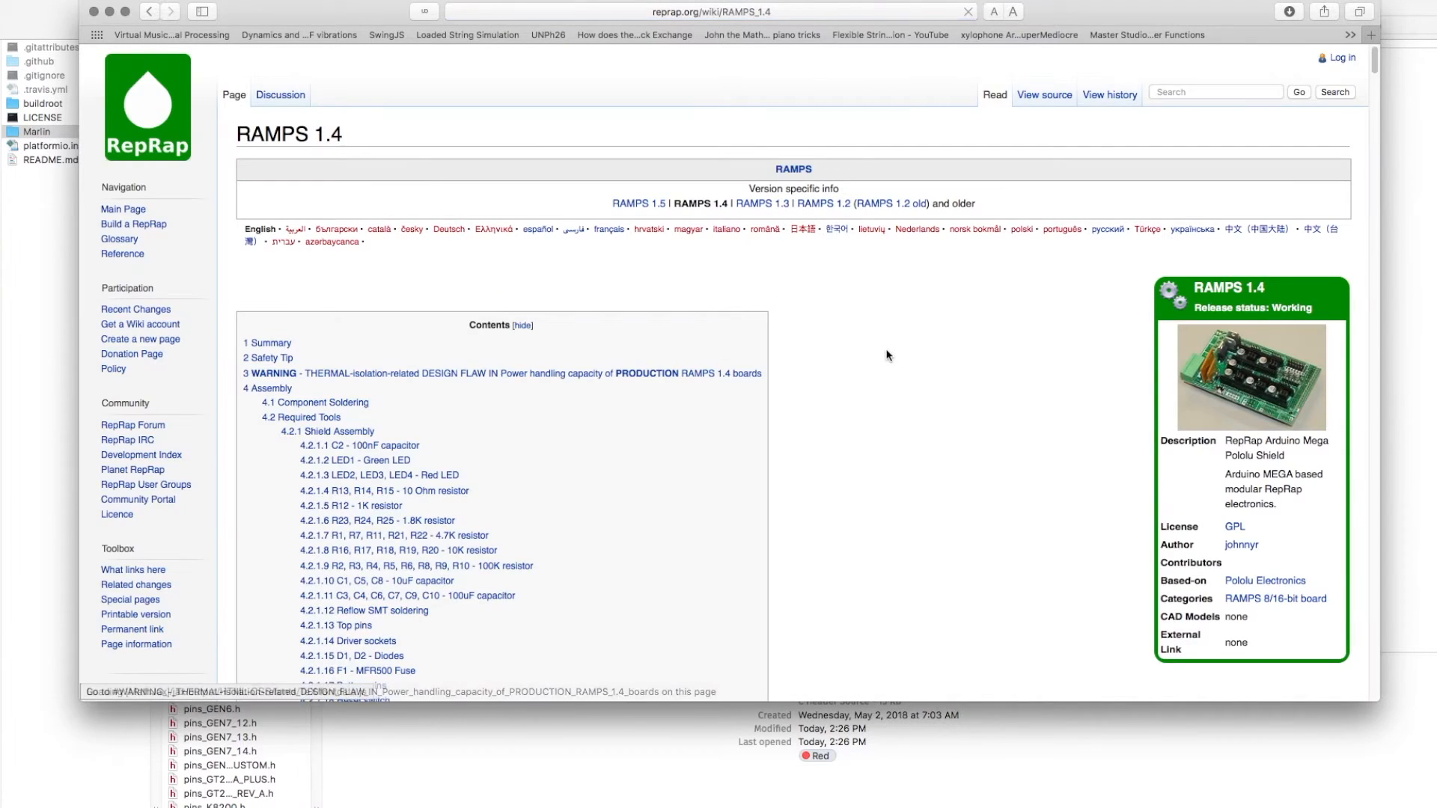
pyautogui.scroll(-3)
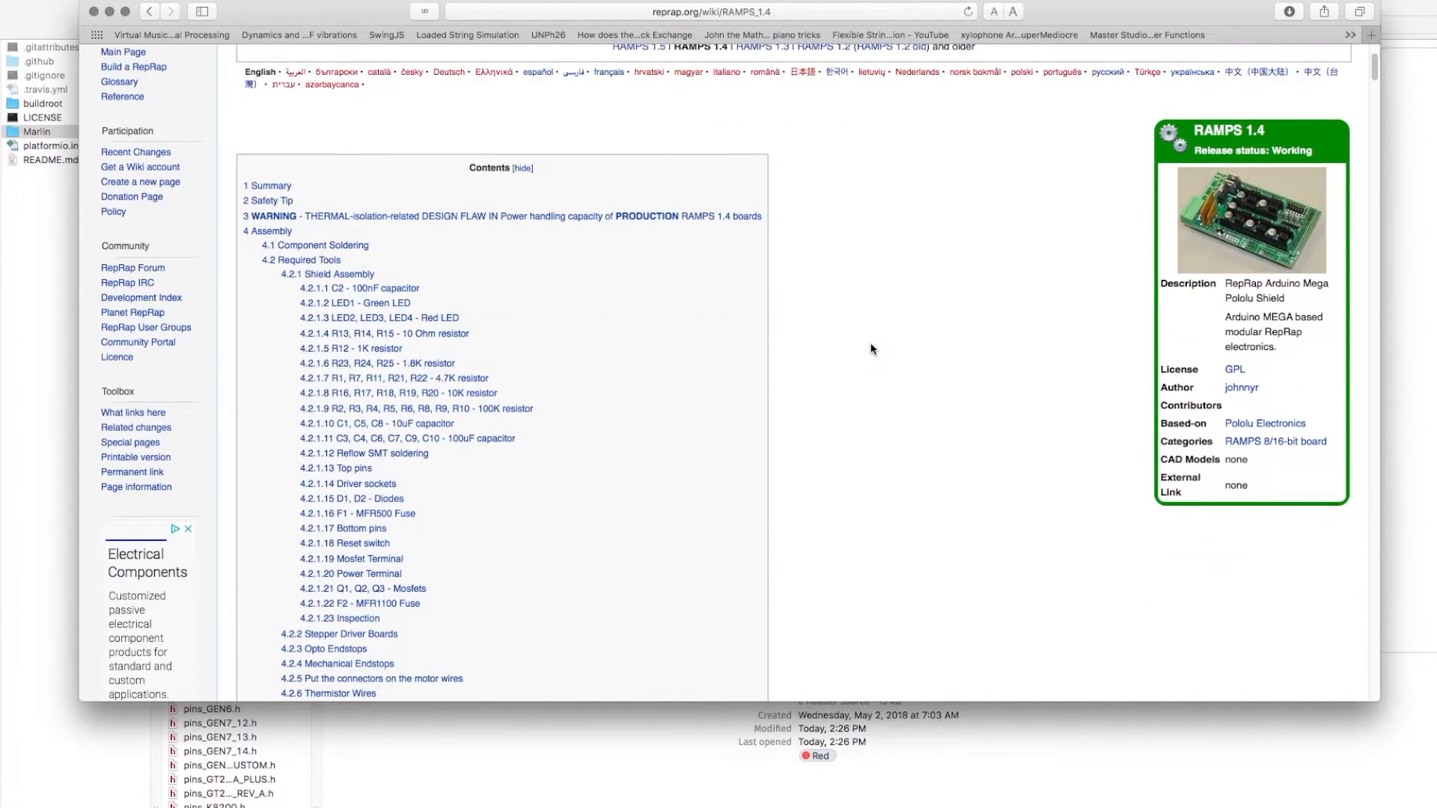
pyautogui.scroll(-3)
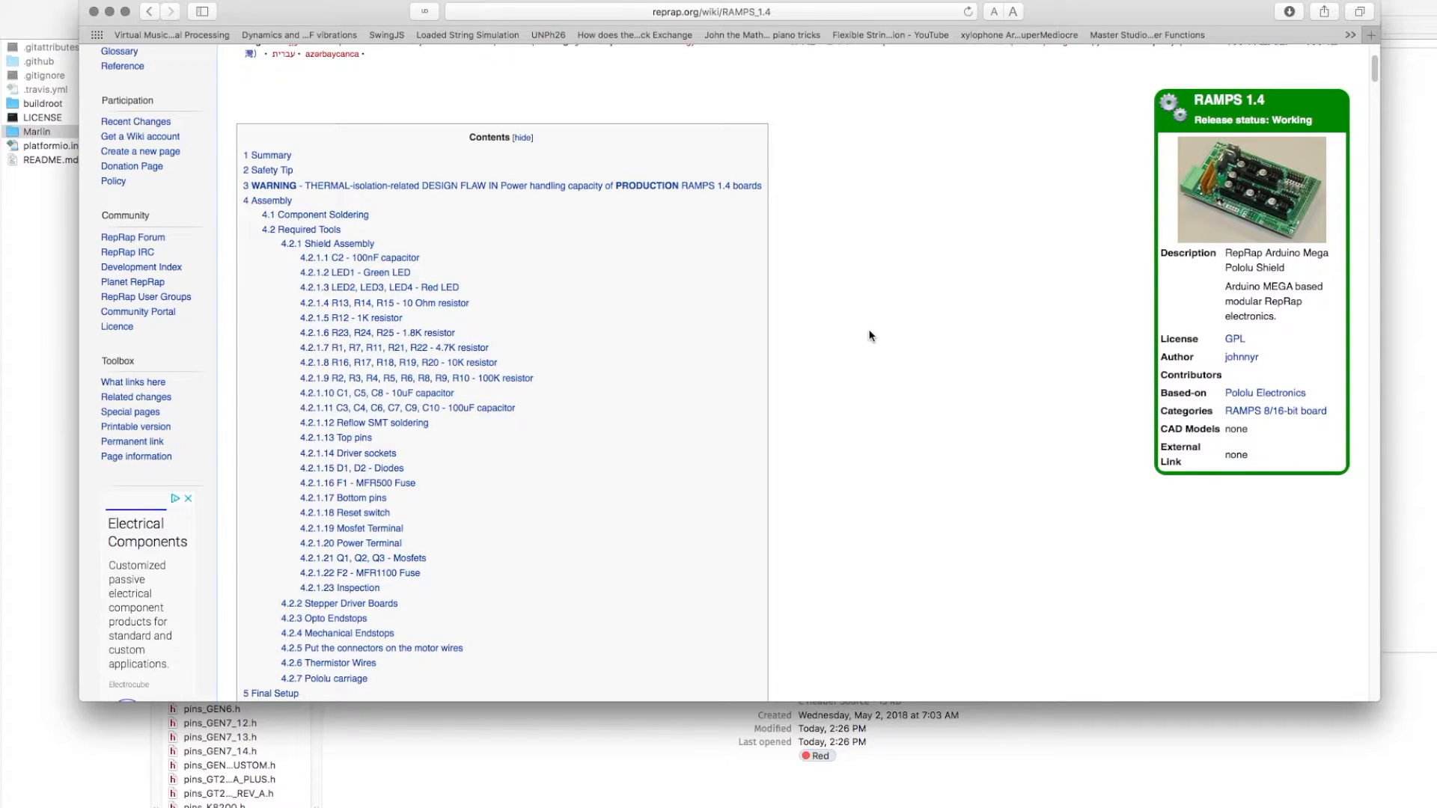
pyautogui.scroll(-3)
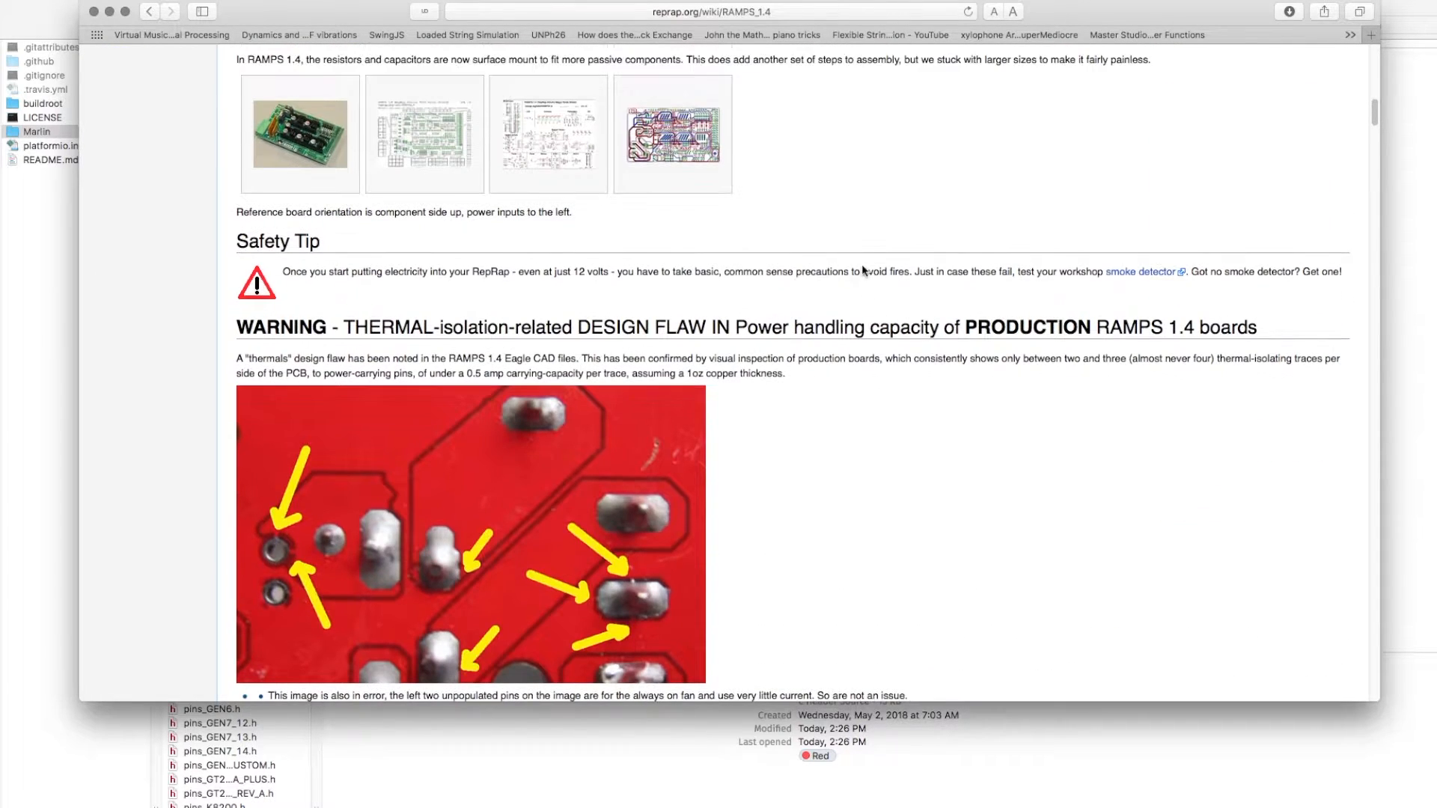
# Open the full-size RAMPS 1.4 connector pinout image showing AUX-1 to AUX-4 and servo pins.
pyautogui.click(423, 133)
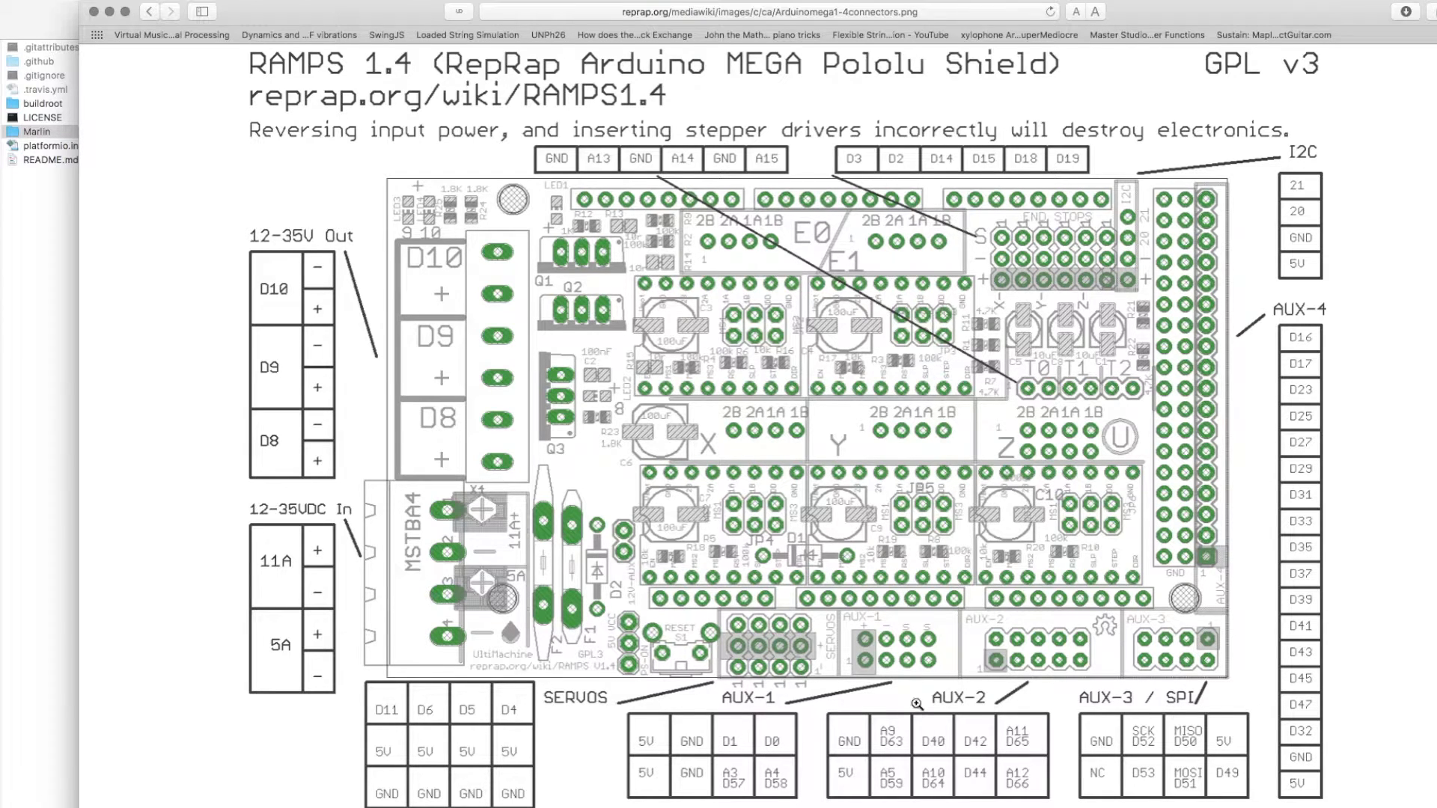
pyautogui.moveTo(898, 754)
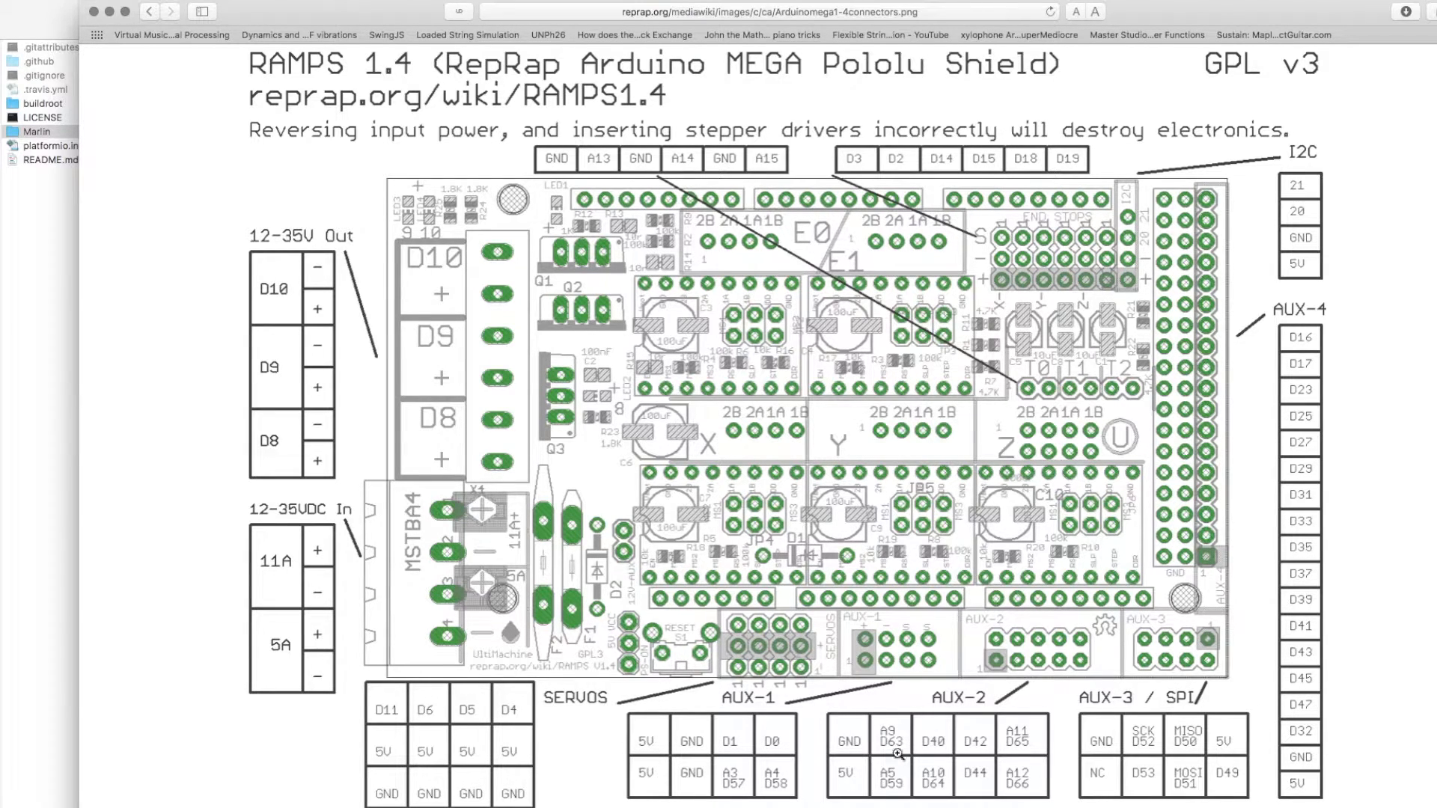
pyautogui.moveTo(928, 738)
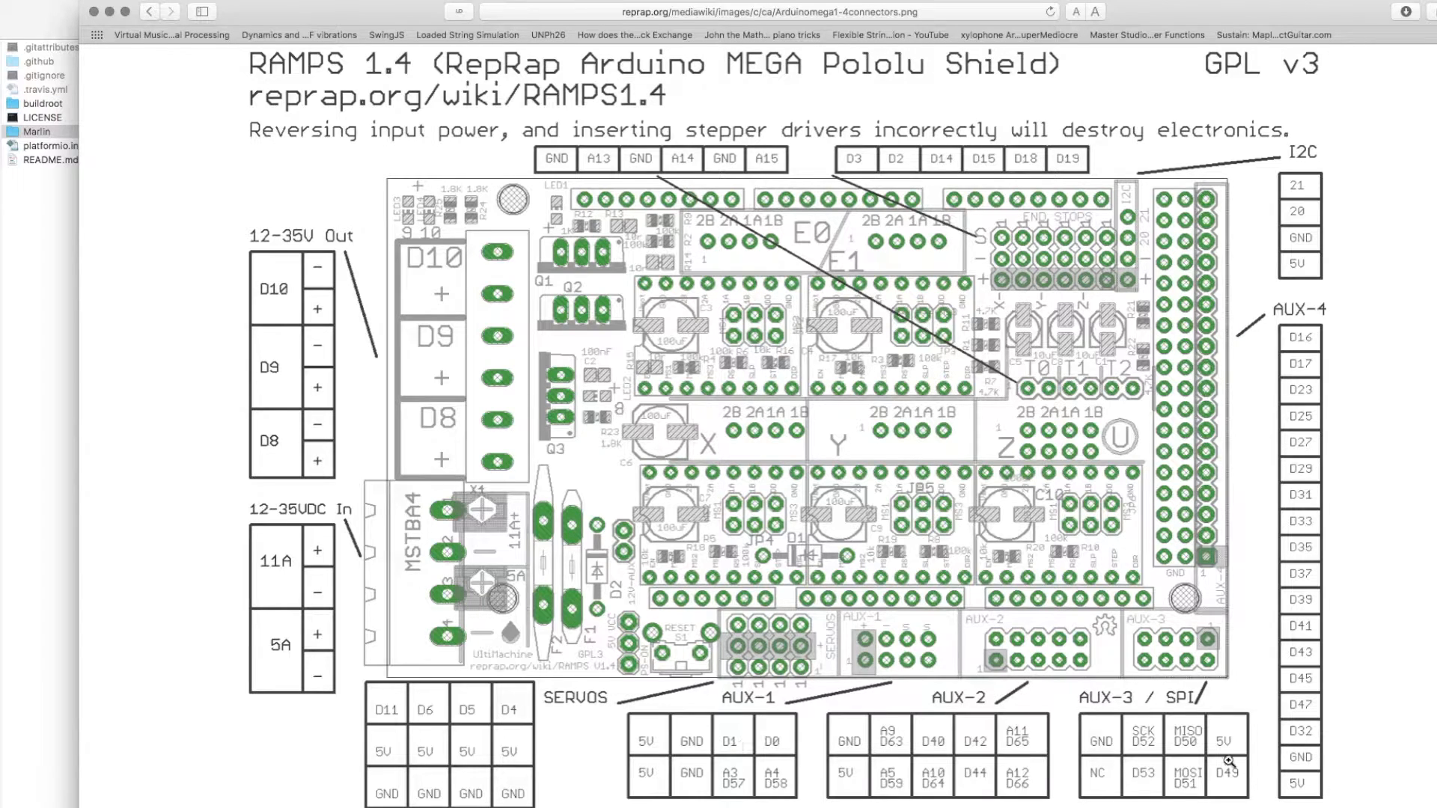
pyautogui.moveTo(1125, 277)
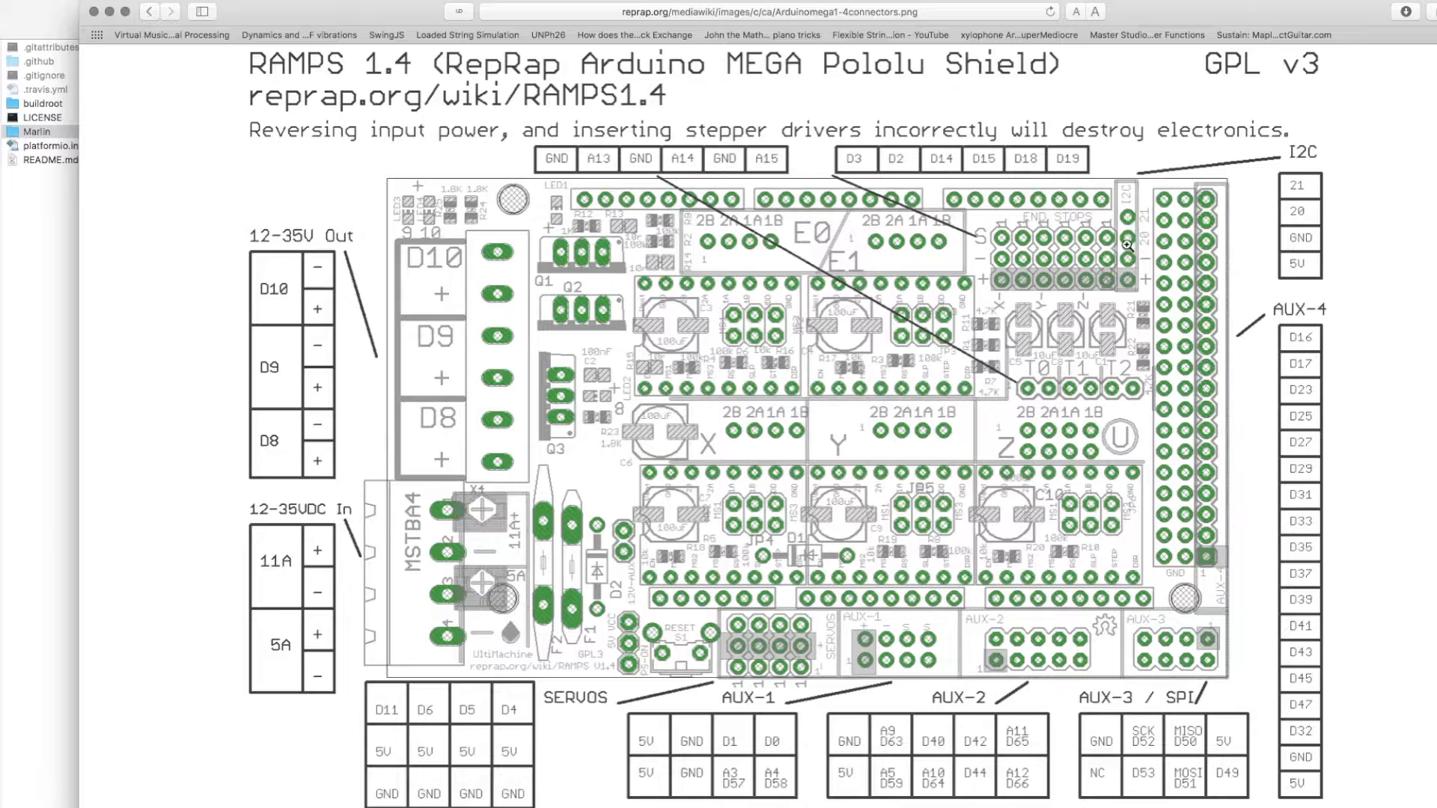
pyautogui.moveTo(1130, 225)
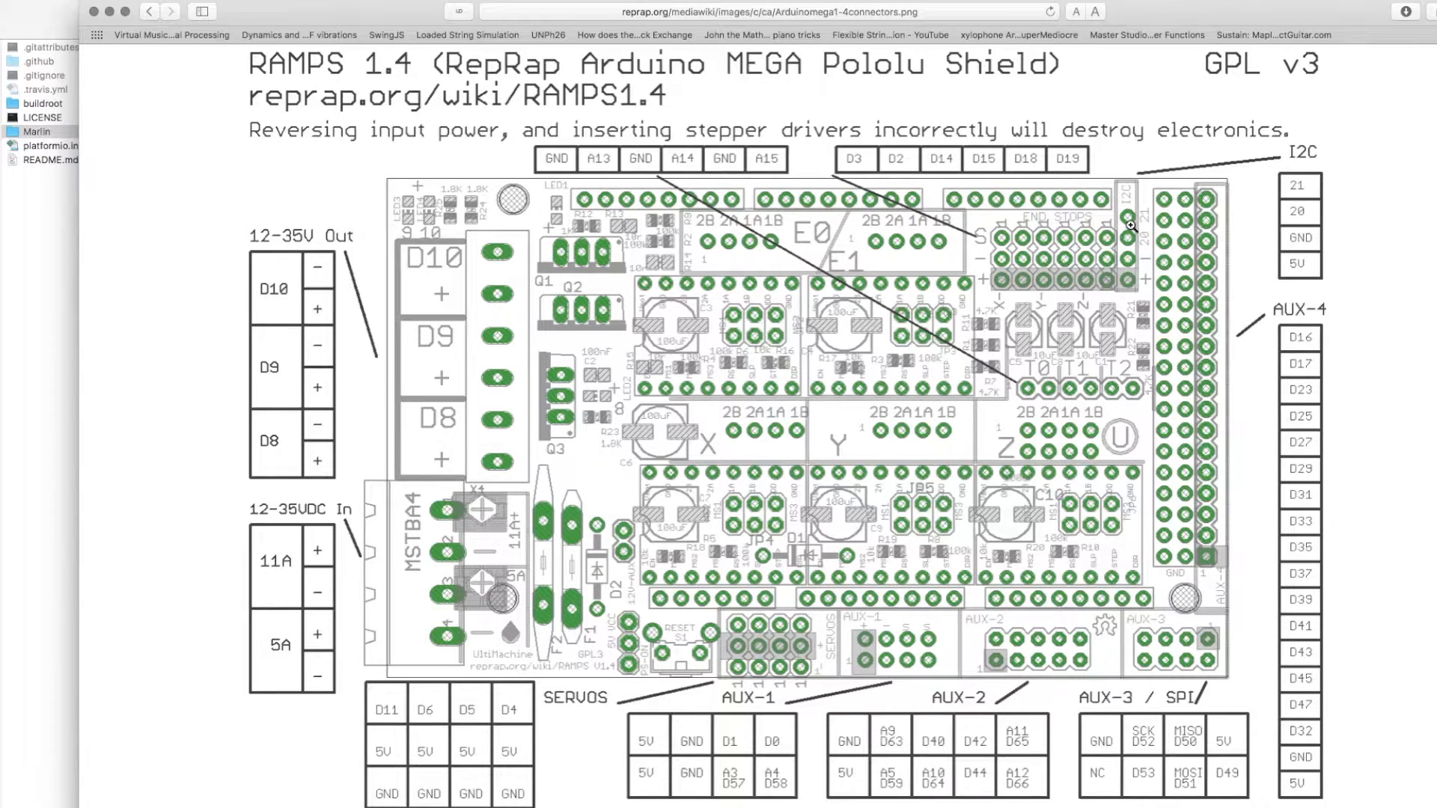
pyautogui.moveTo(1322, 180)
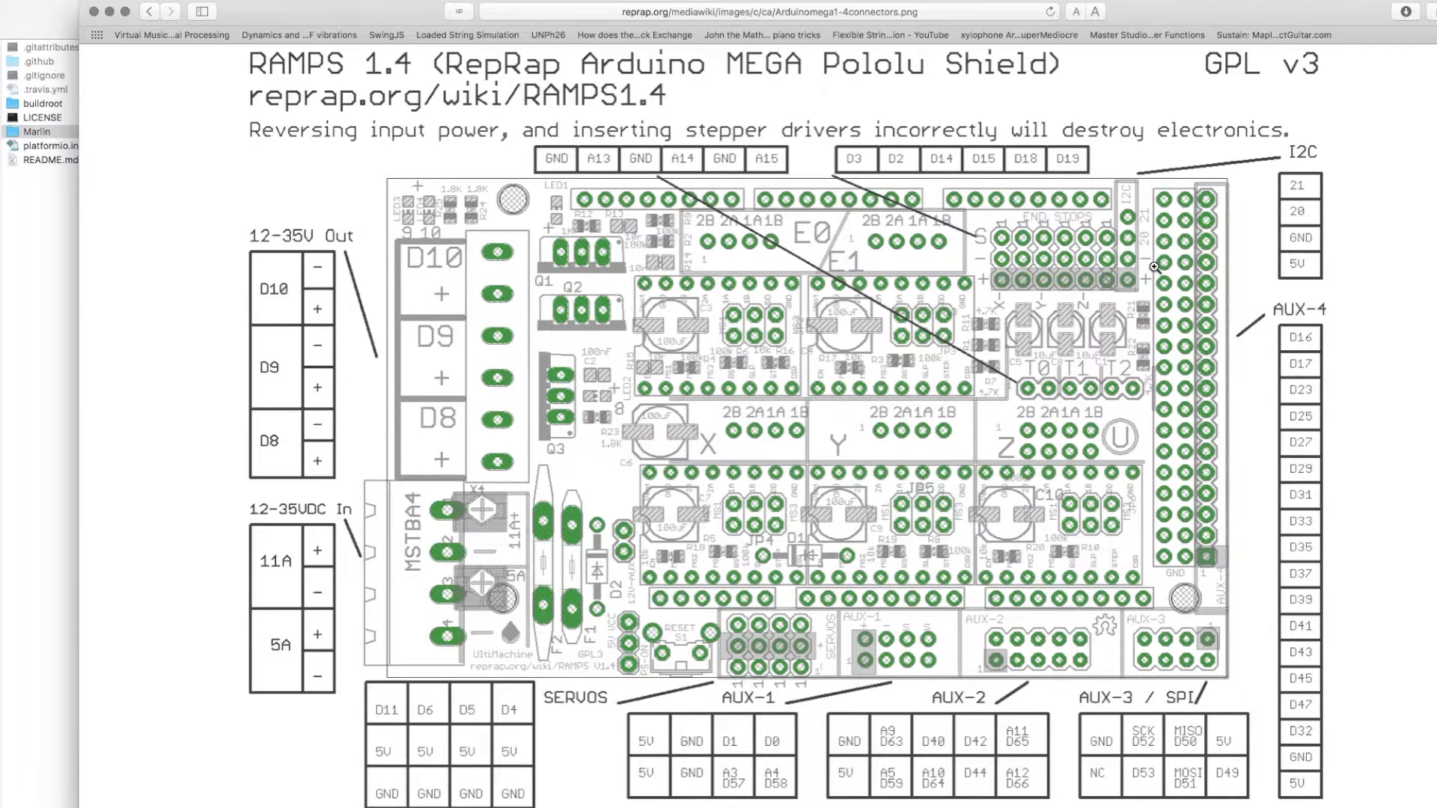
pyautogui.moveTo(773, 713)
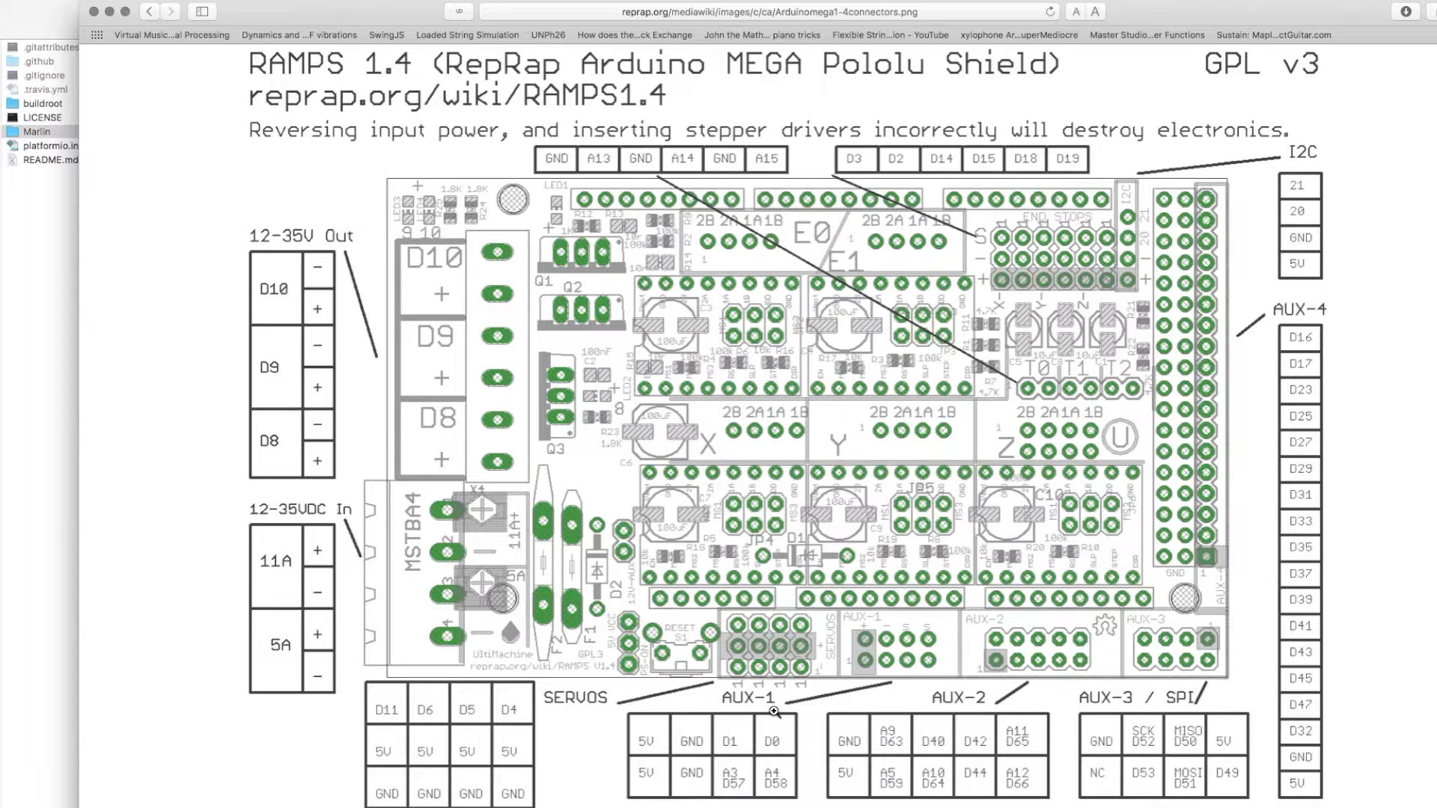
pyautogui.moveTo(449, 746)
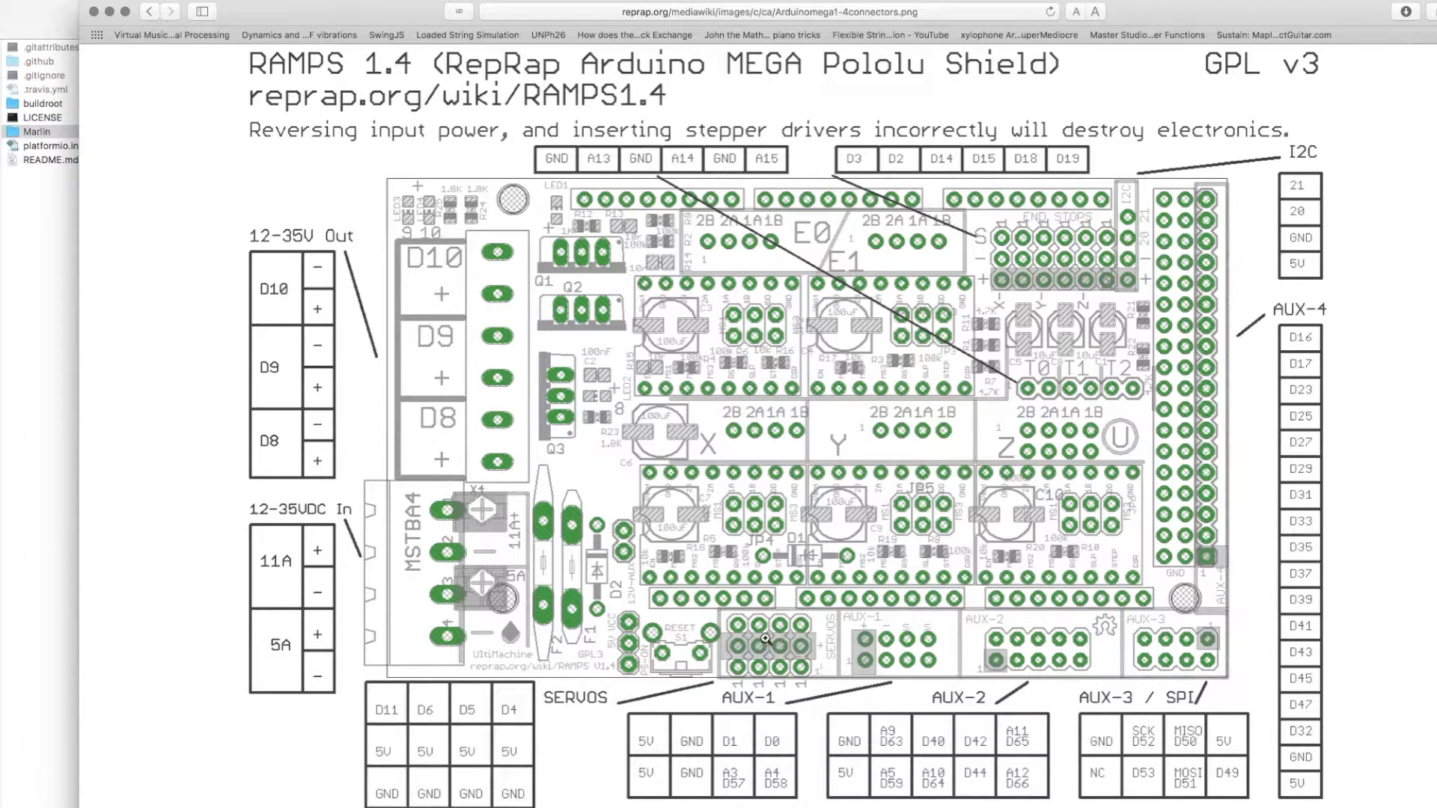
pyautogui.moveTo(1301, 678)
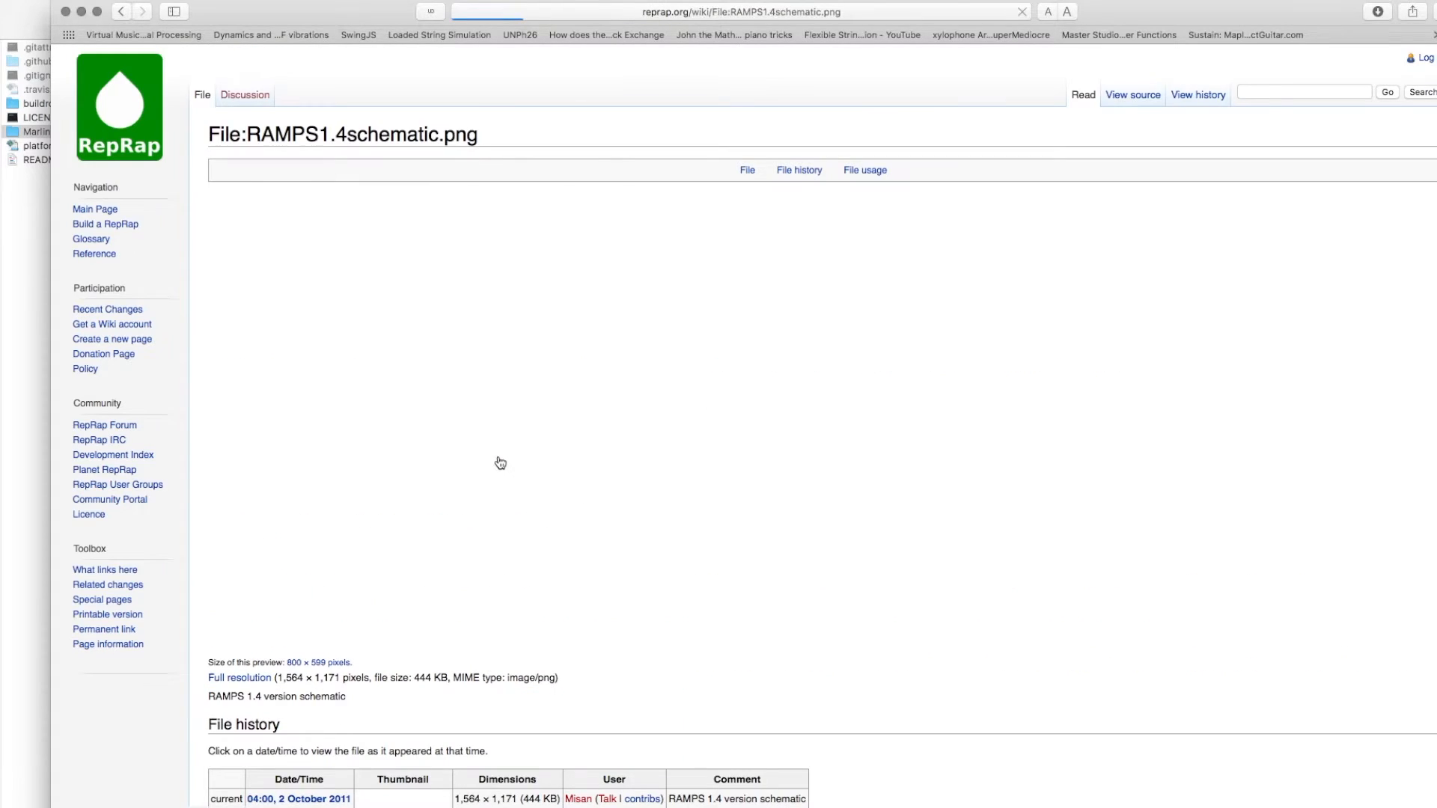
# View the RAMPS 1.4 schematic at full resolution, scrolled to the Power, Servos and AUX sections.
pyautogui.click(240, 678)
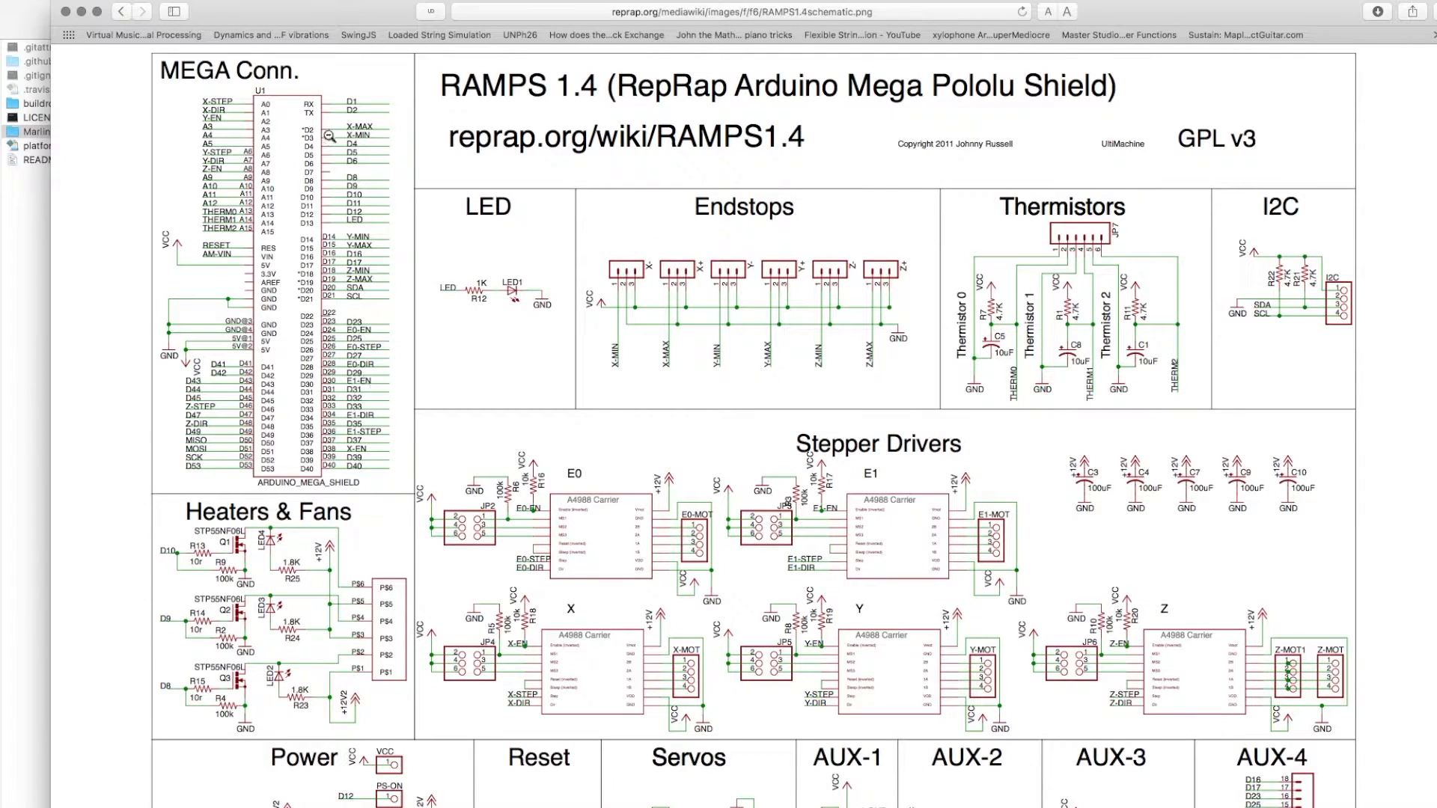
pyautogui.moveTo(341, 174)
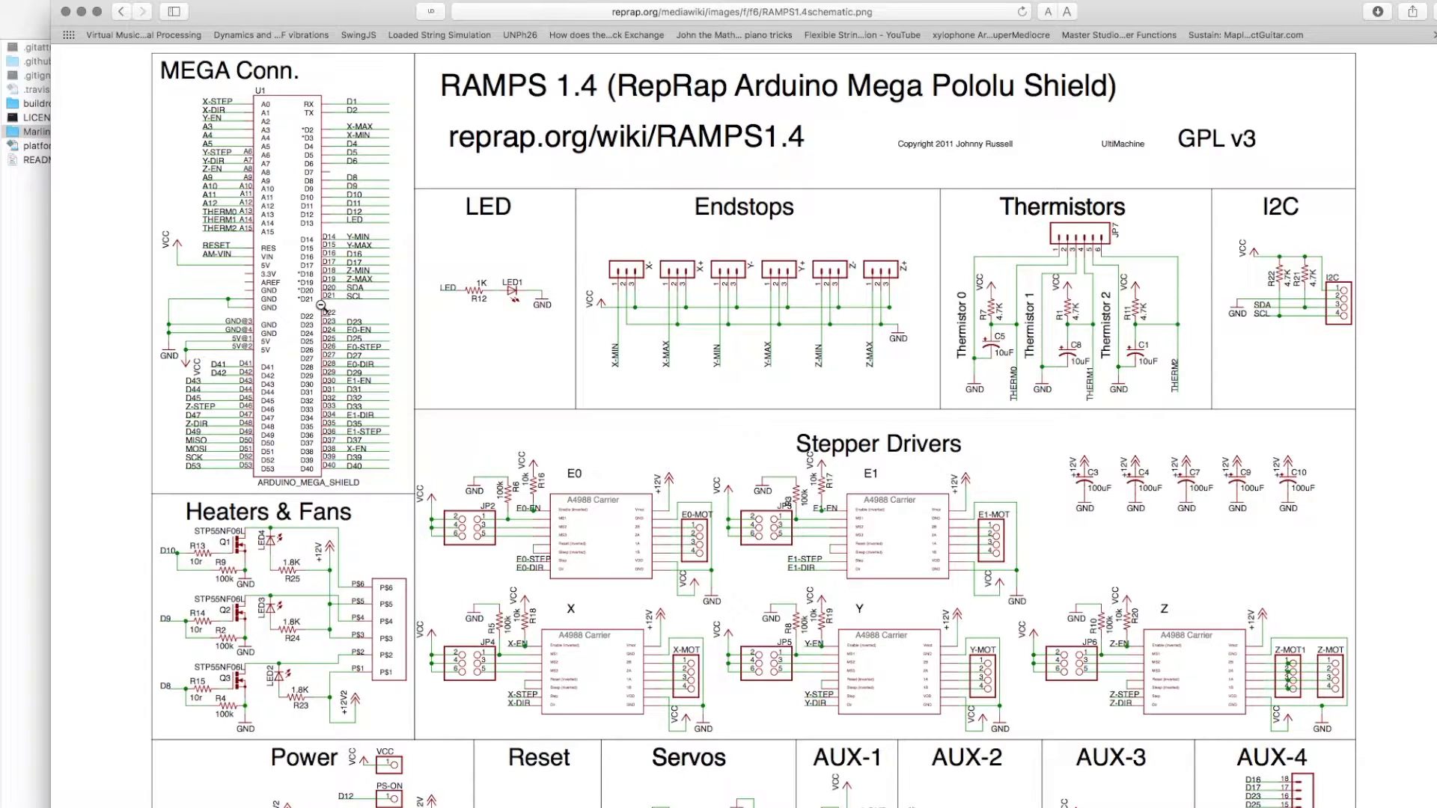
pyautogui.scroll(-3)
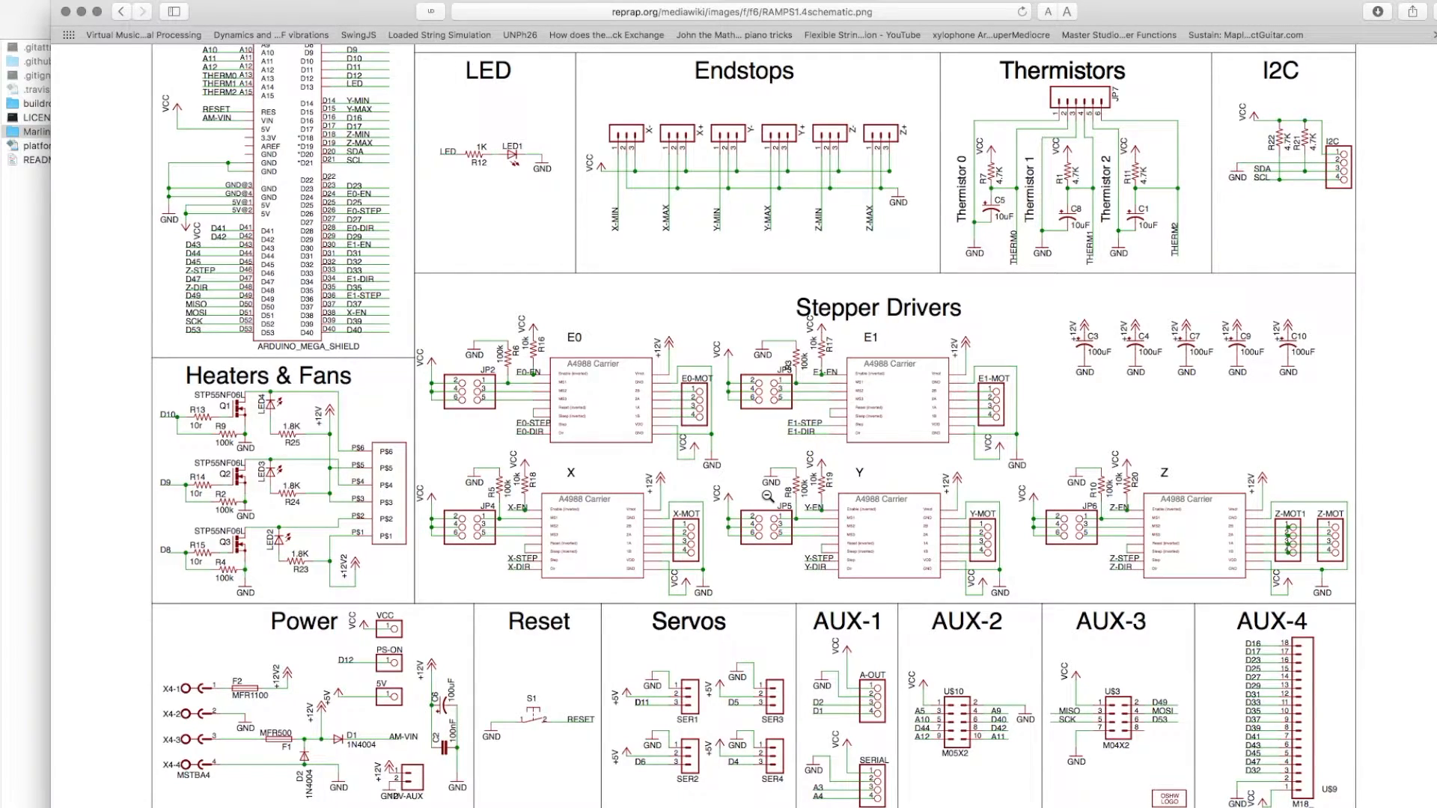
pyautogui.moveTo(829, 423)
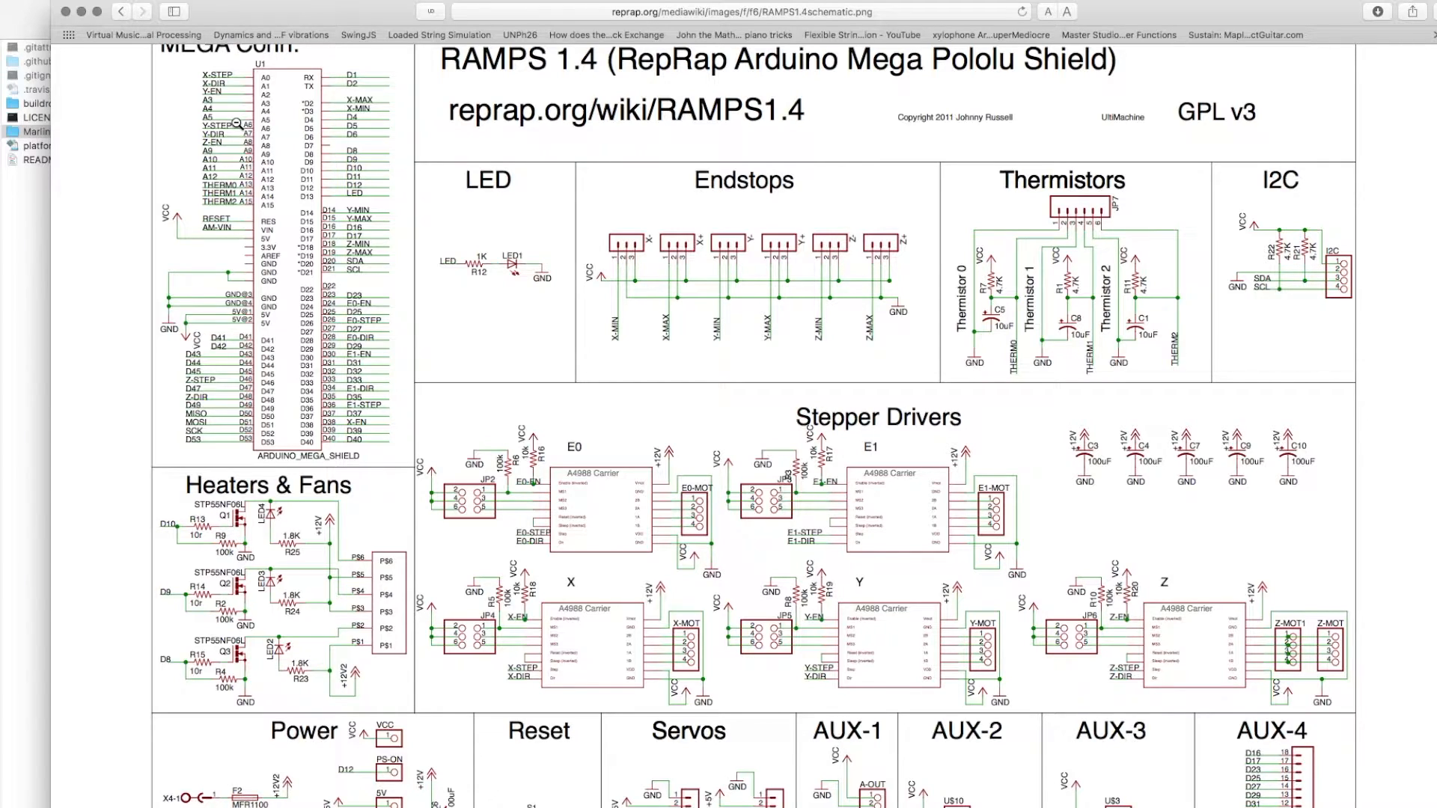
pyautogui.moveTo(653, 419)
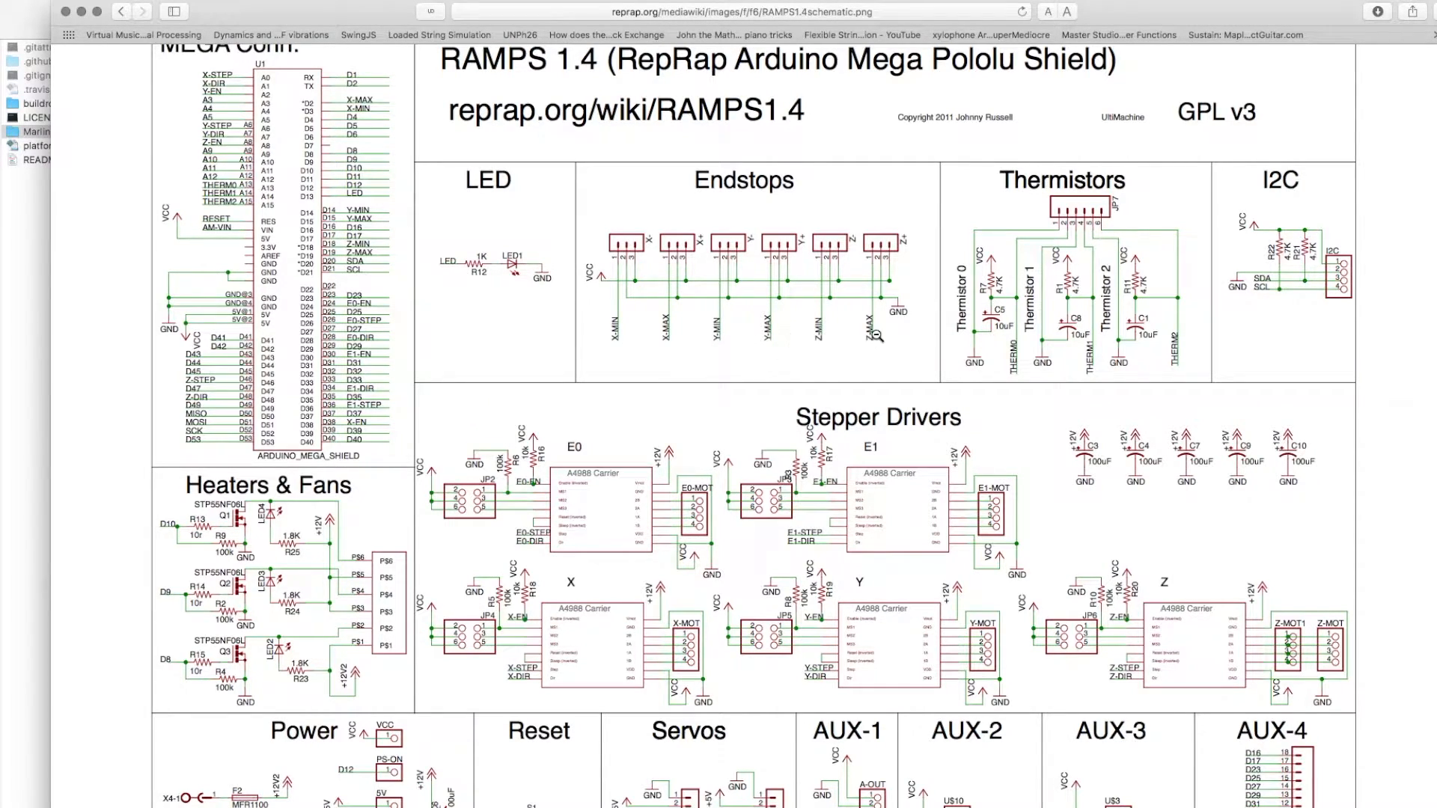
# Search 'reprap discount smart control' and open the Smart Controller's LCD Connect Schematics.
pyautogui.write('reprap discount')
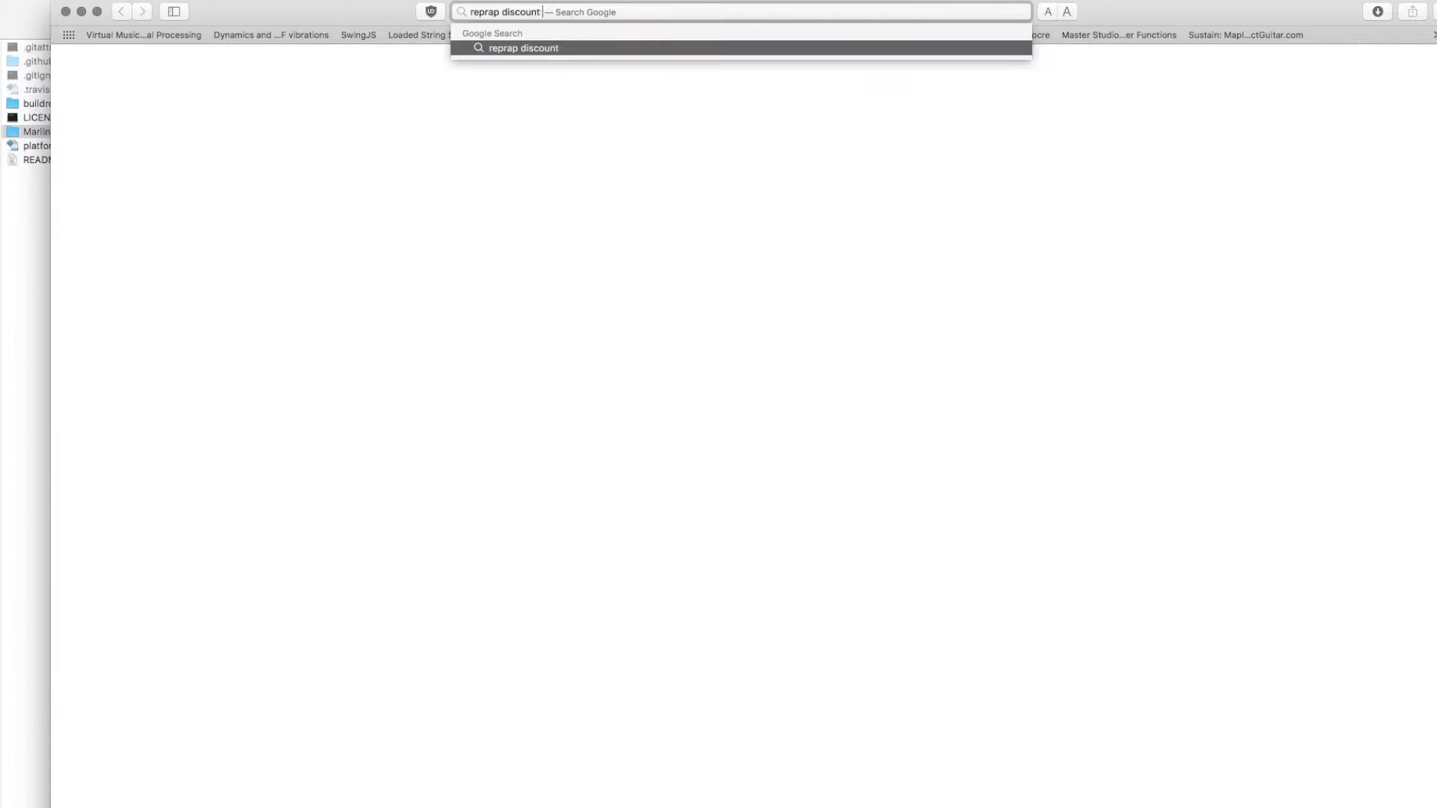
pyautogui.write('smart control')
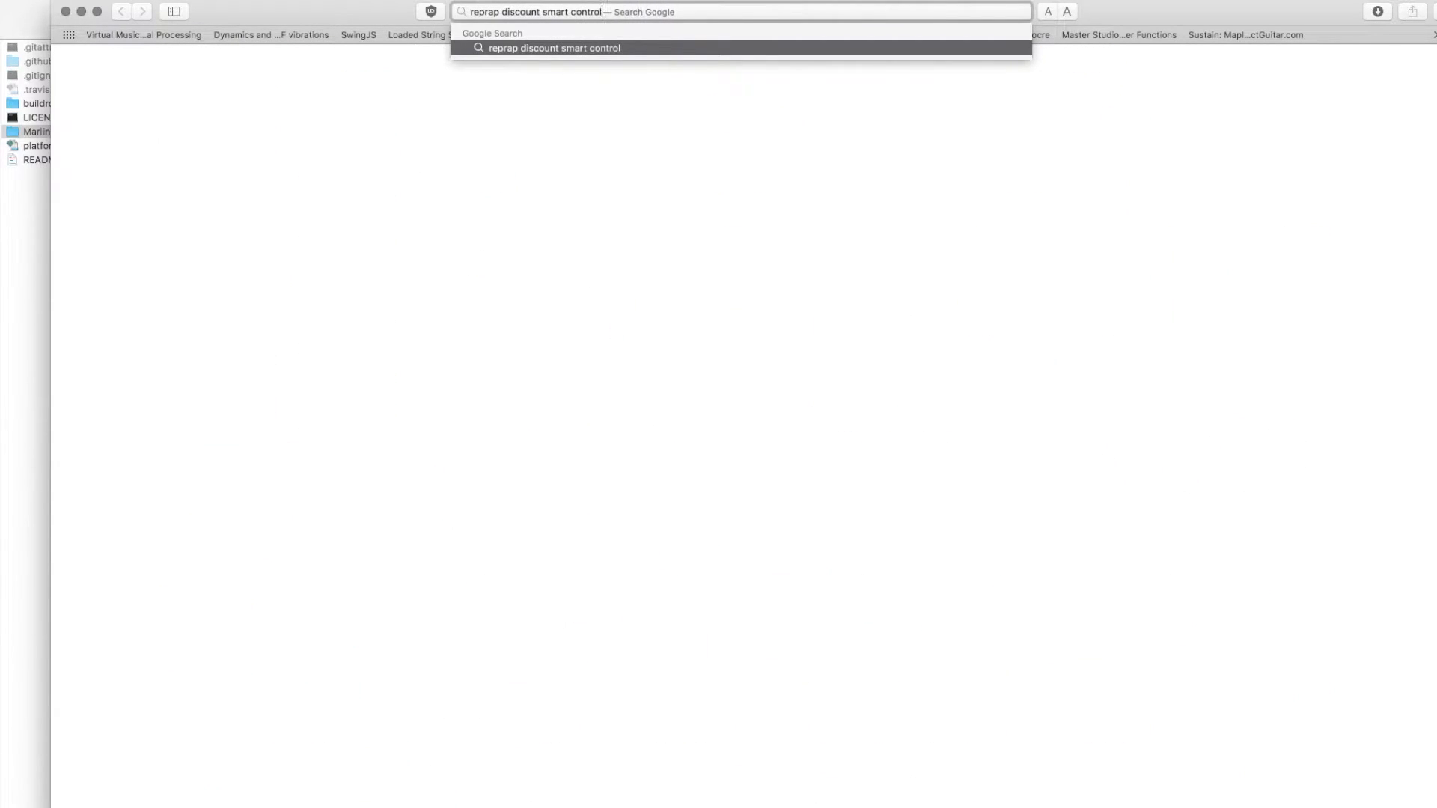
pyautogui.press('enter')
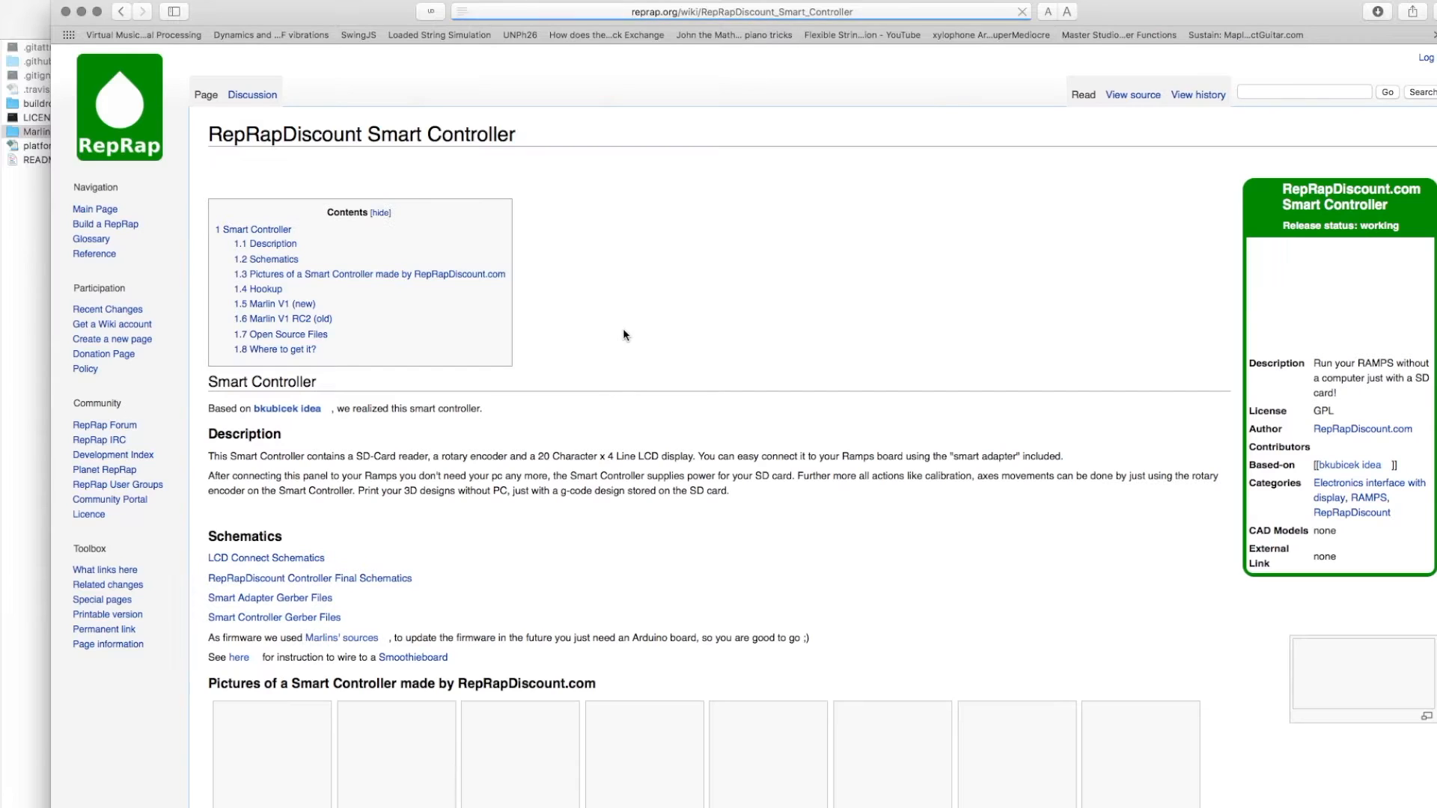
pyautogui.scroll(-3)
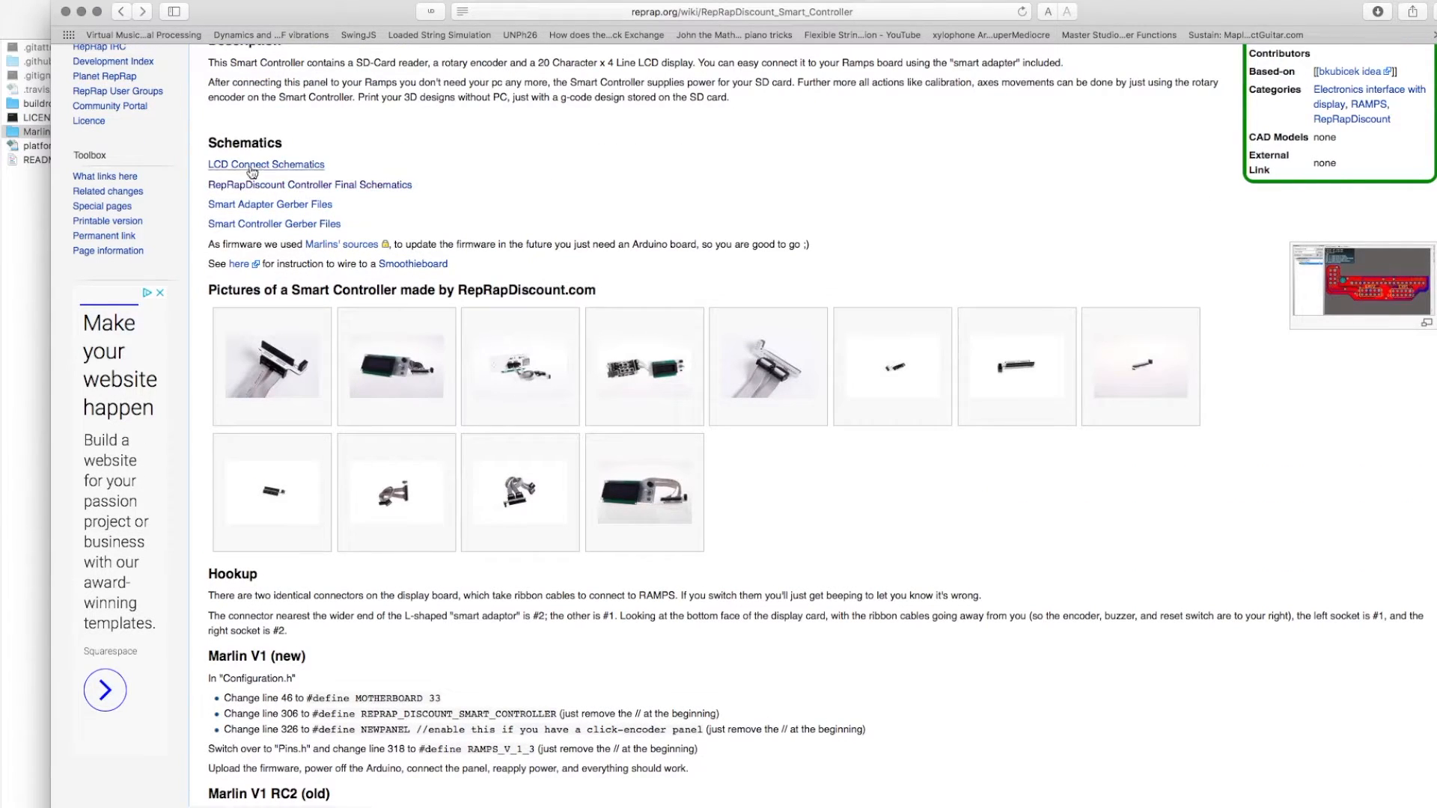
pyautogui.click(266, 164)
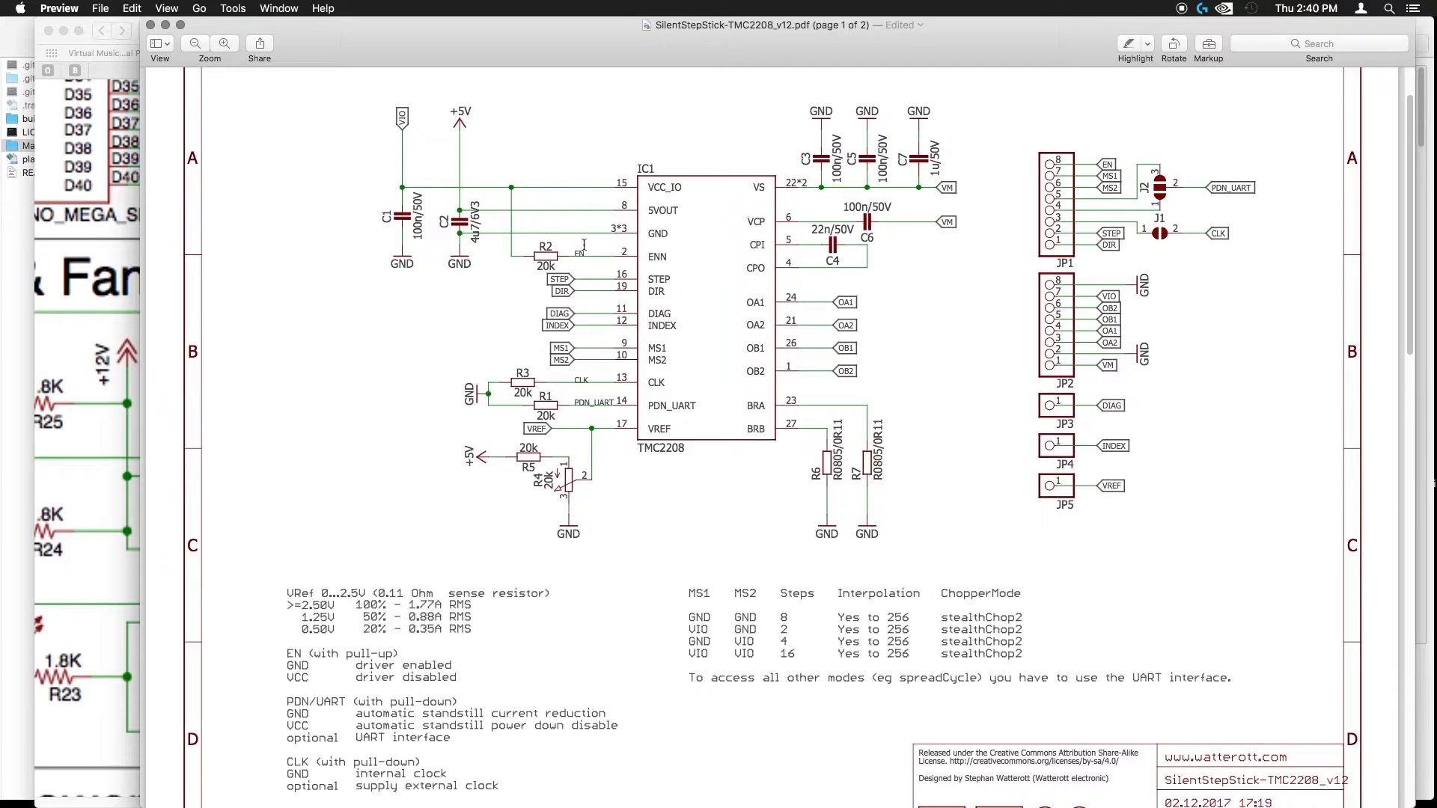
pyautogui.moveTo(1261, 186)
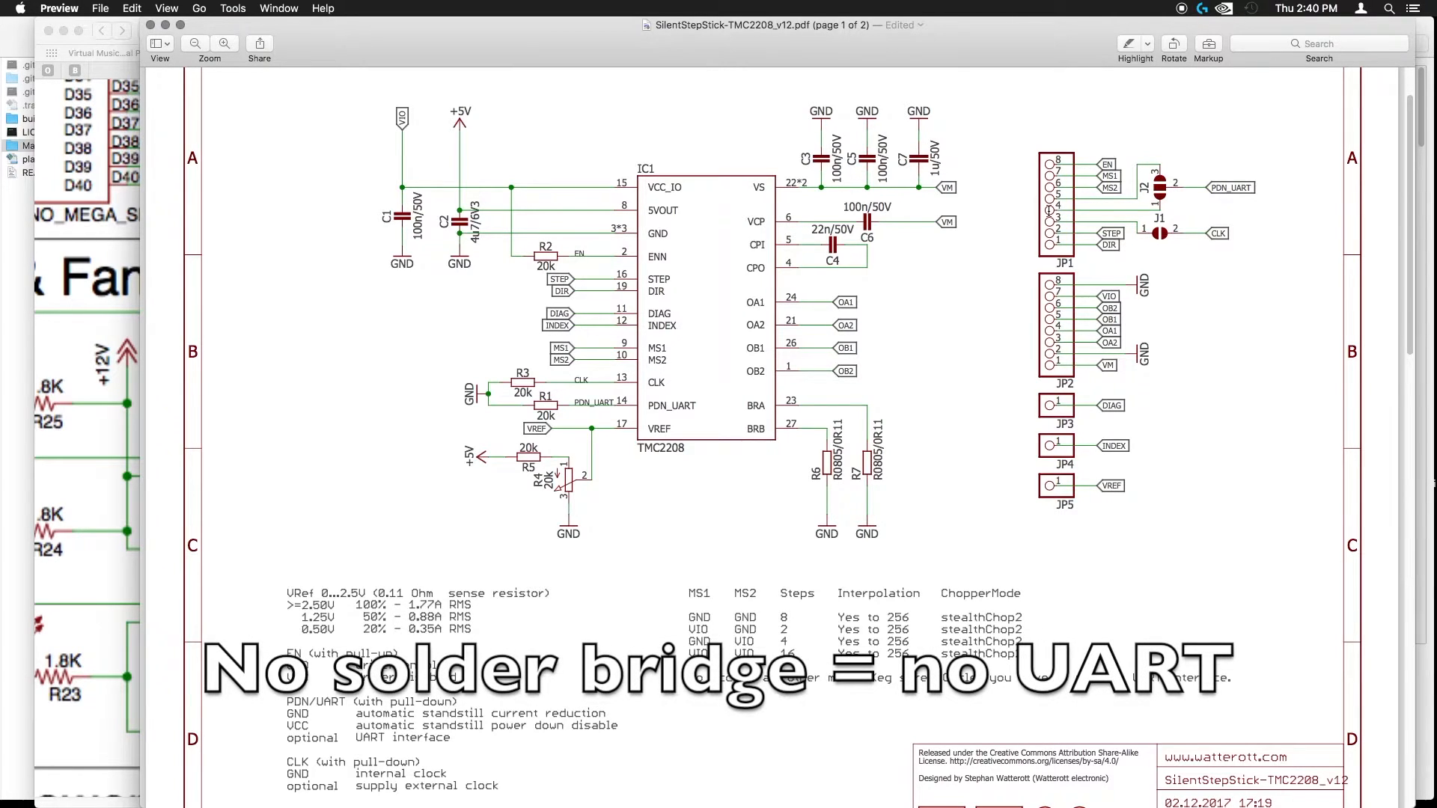
pyautogui.moveTo(1048, 212)
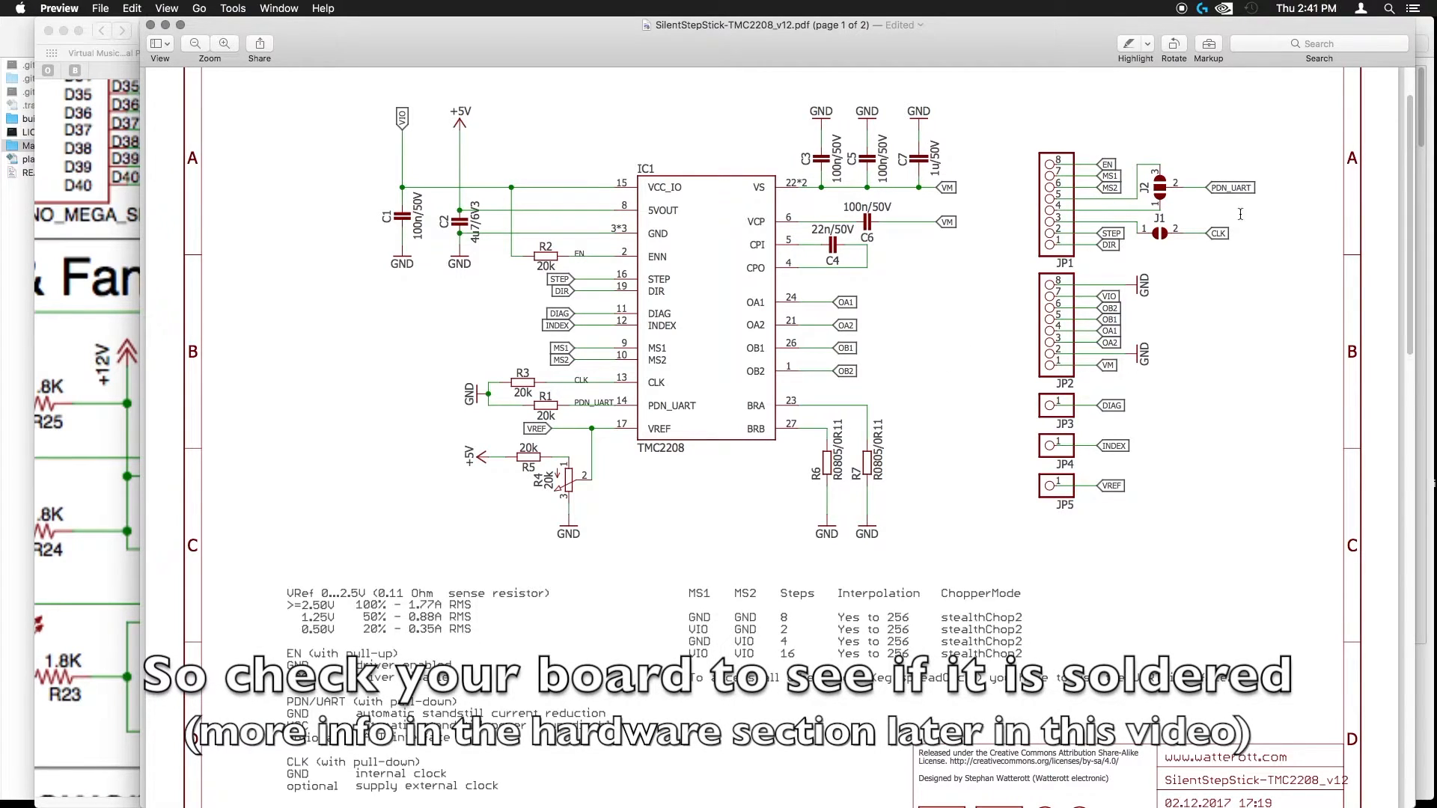
pyautogui.moveTo(1171, 188)
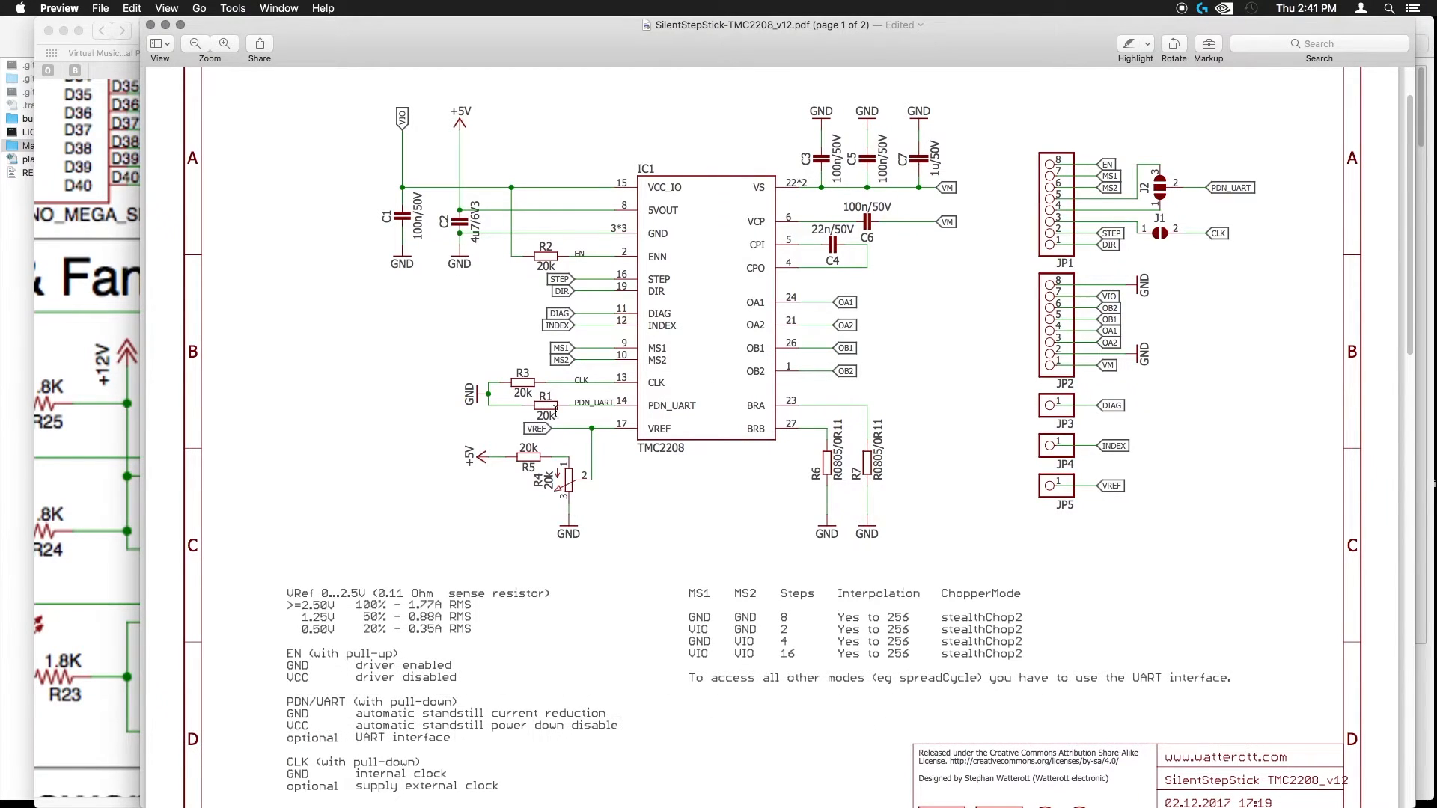
pyautogui.moveTo(543, 406)
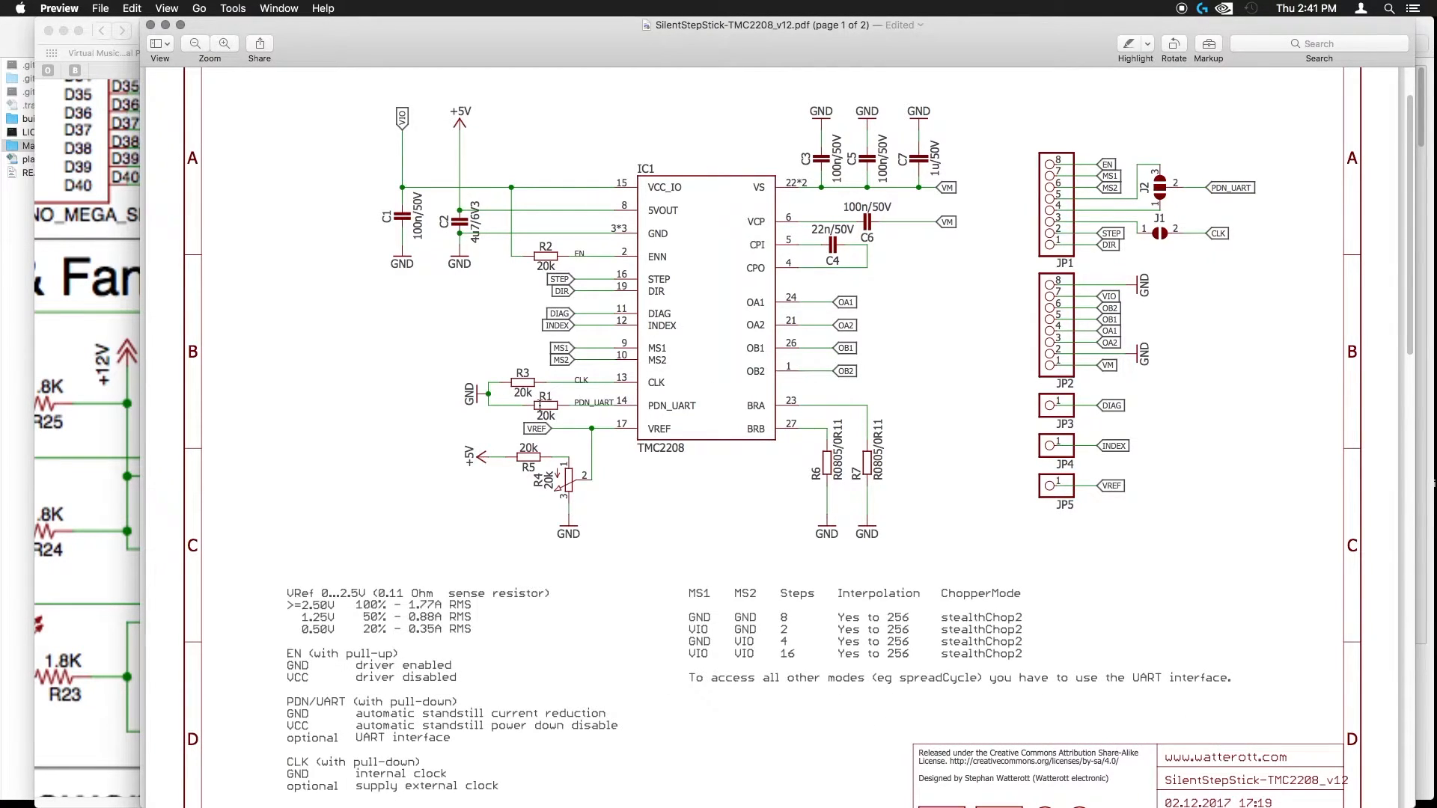
pyautogui.moveTo(604, 401)
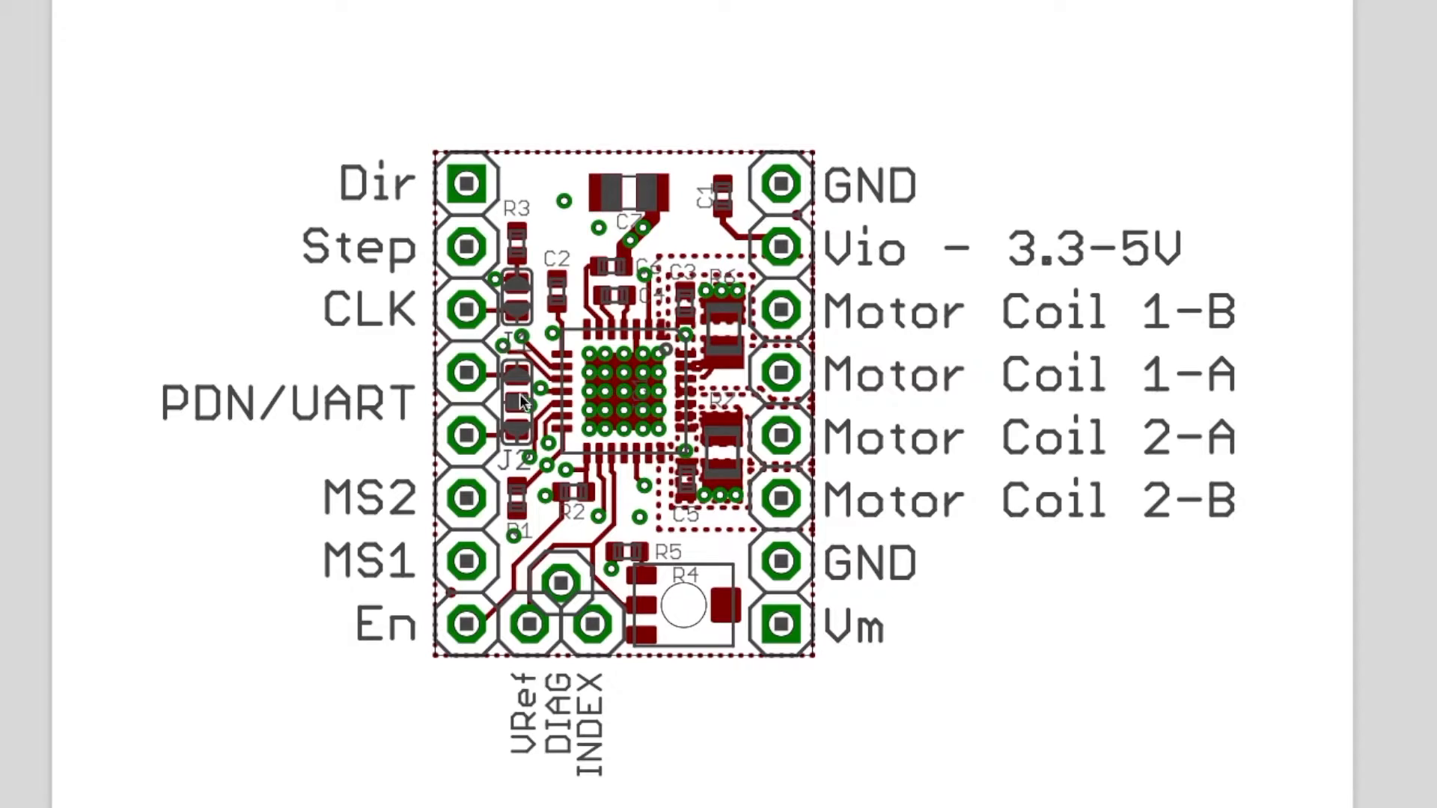
pyautogui.moveTo(515, 426)
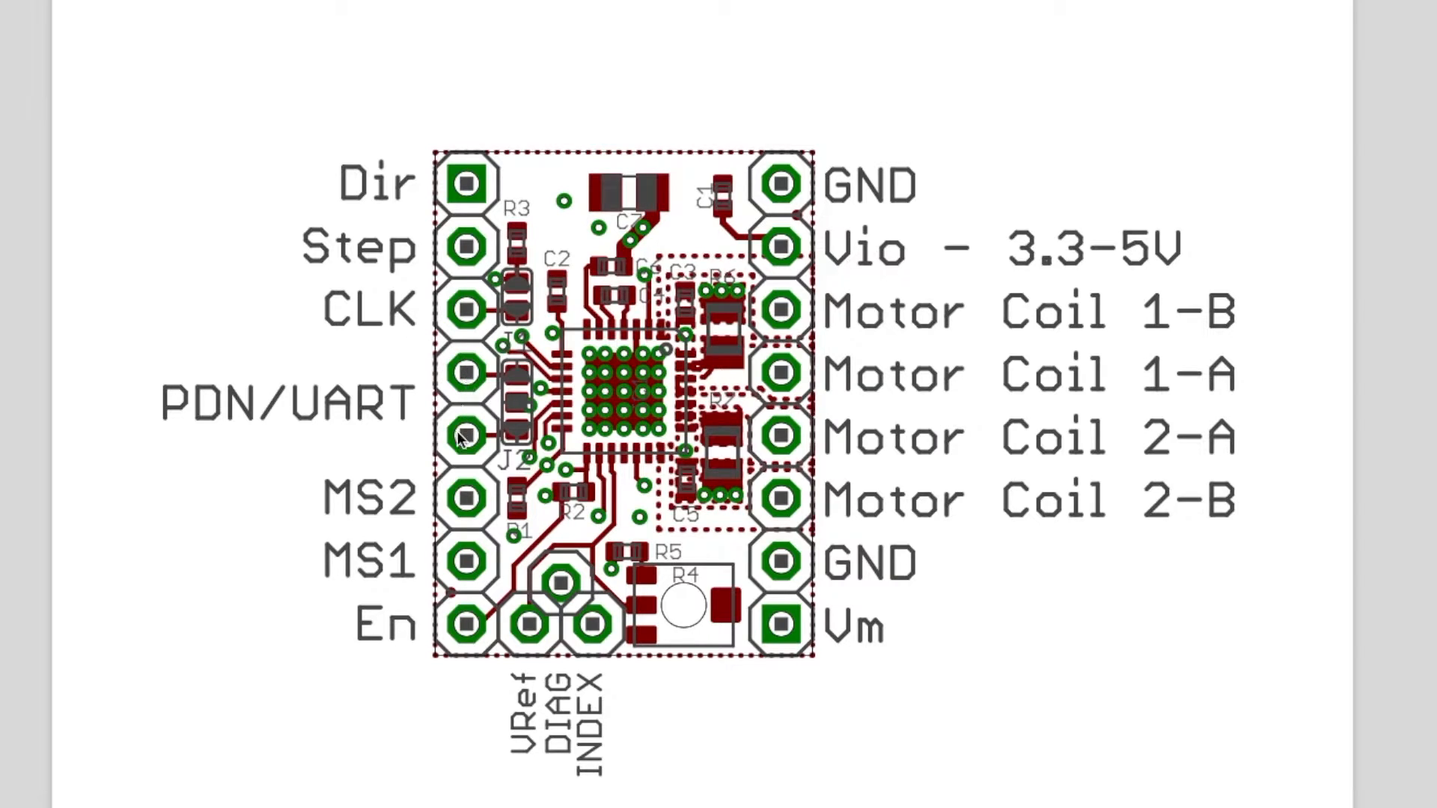
pyautogui.moveTo(979, 626)
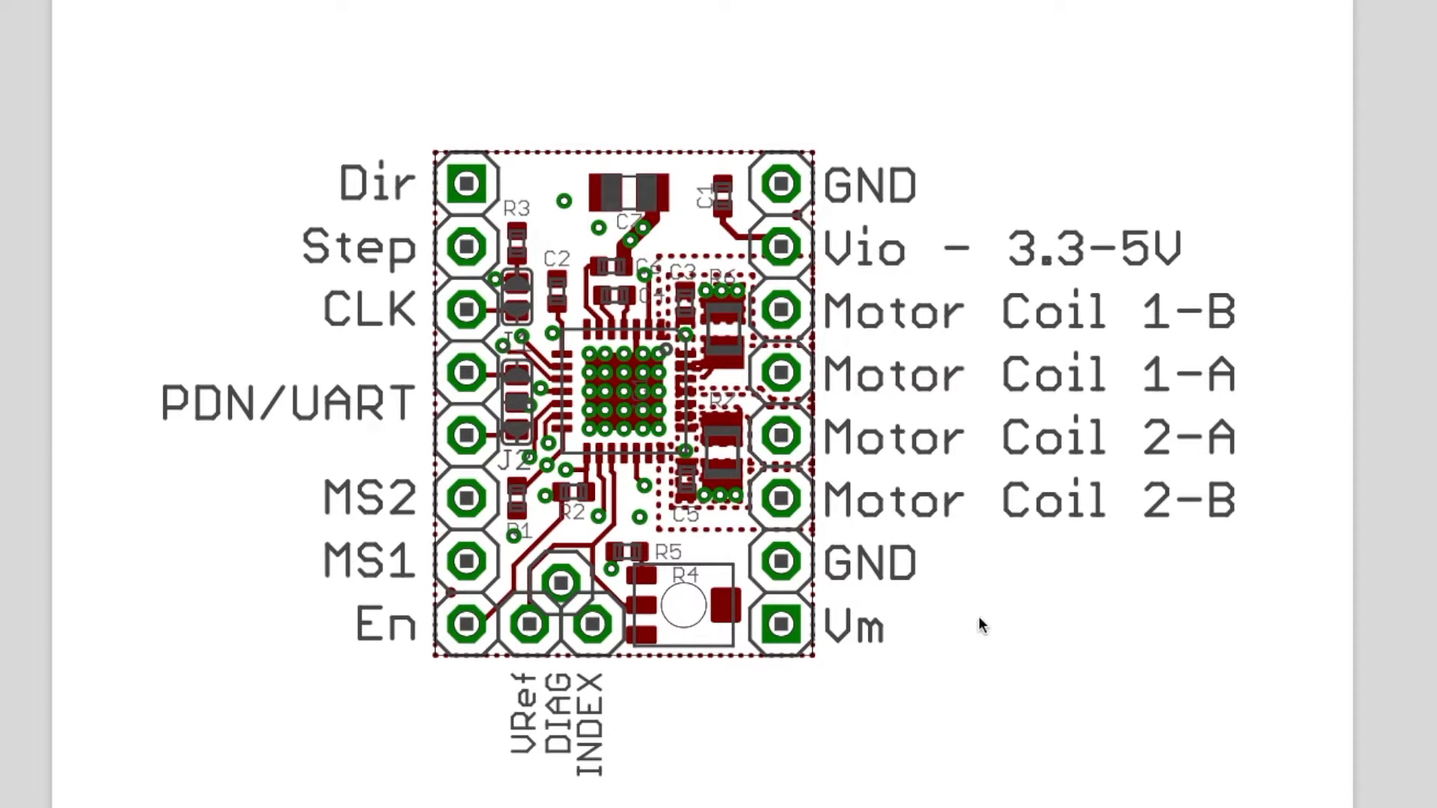
pyautogui.moveTo(963, 612)
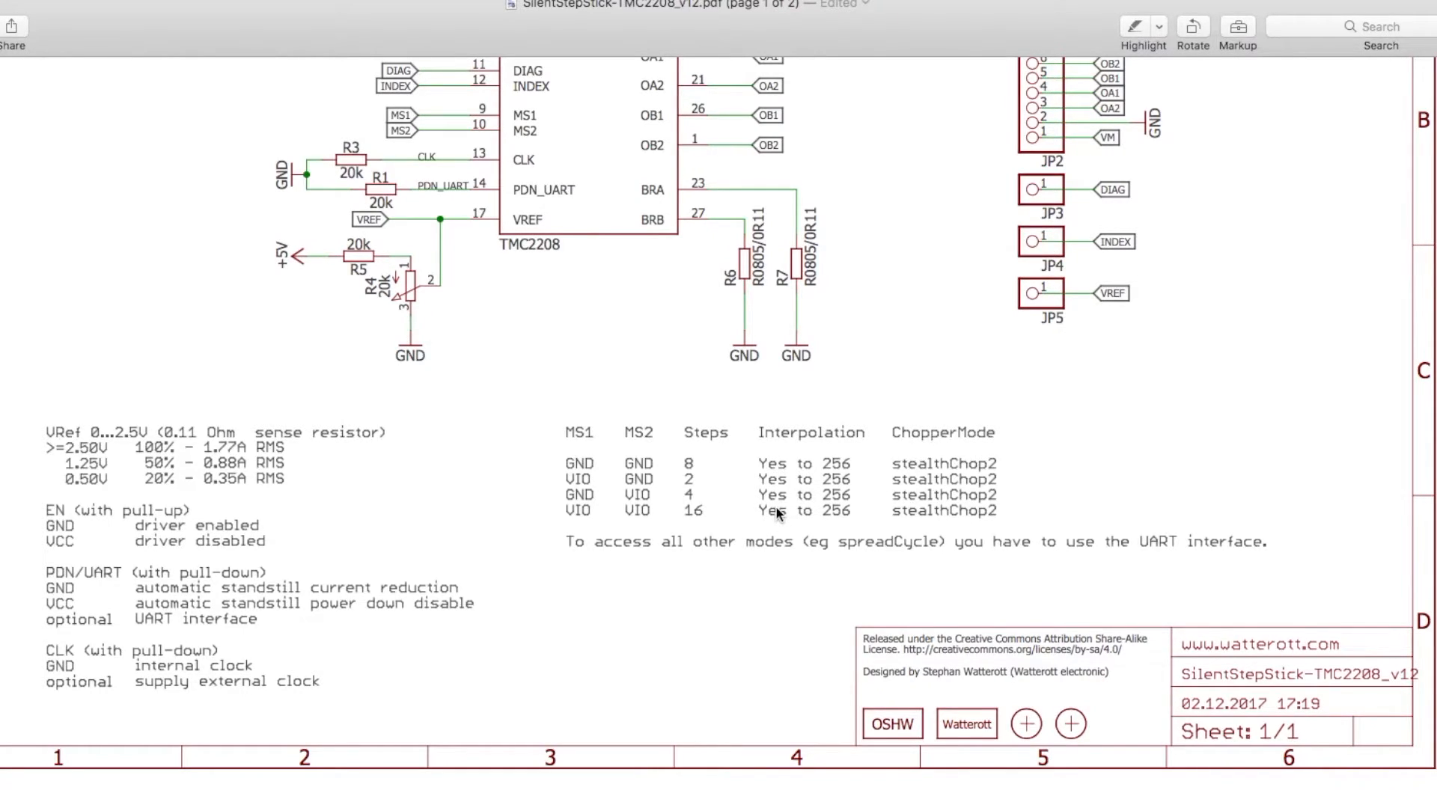
pyautogui.moveTo(770, 519)
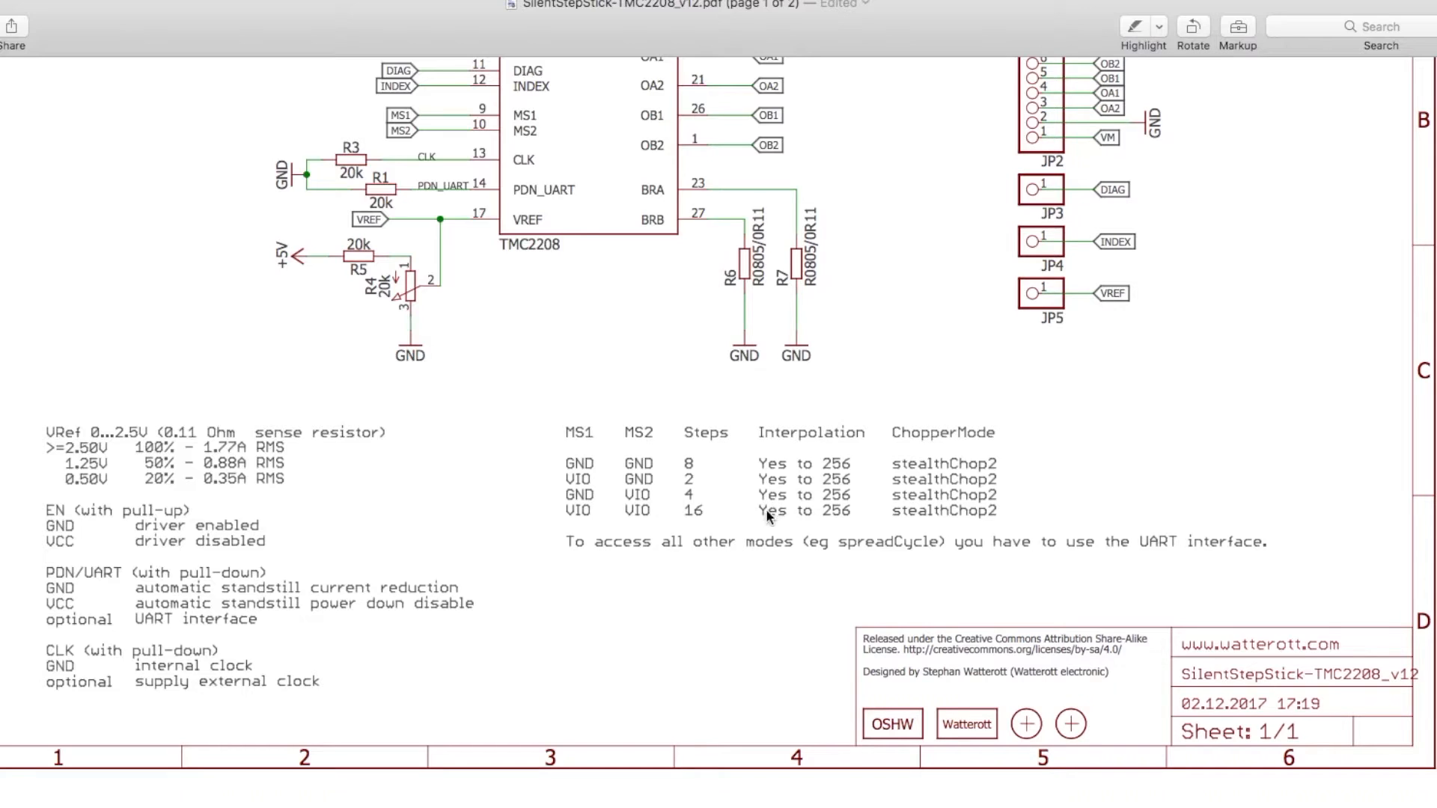
pyautogui.moveTo(784, 555)
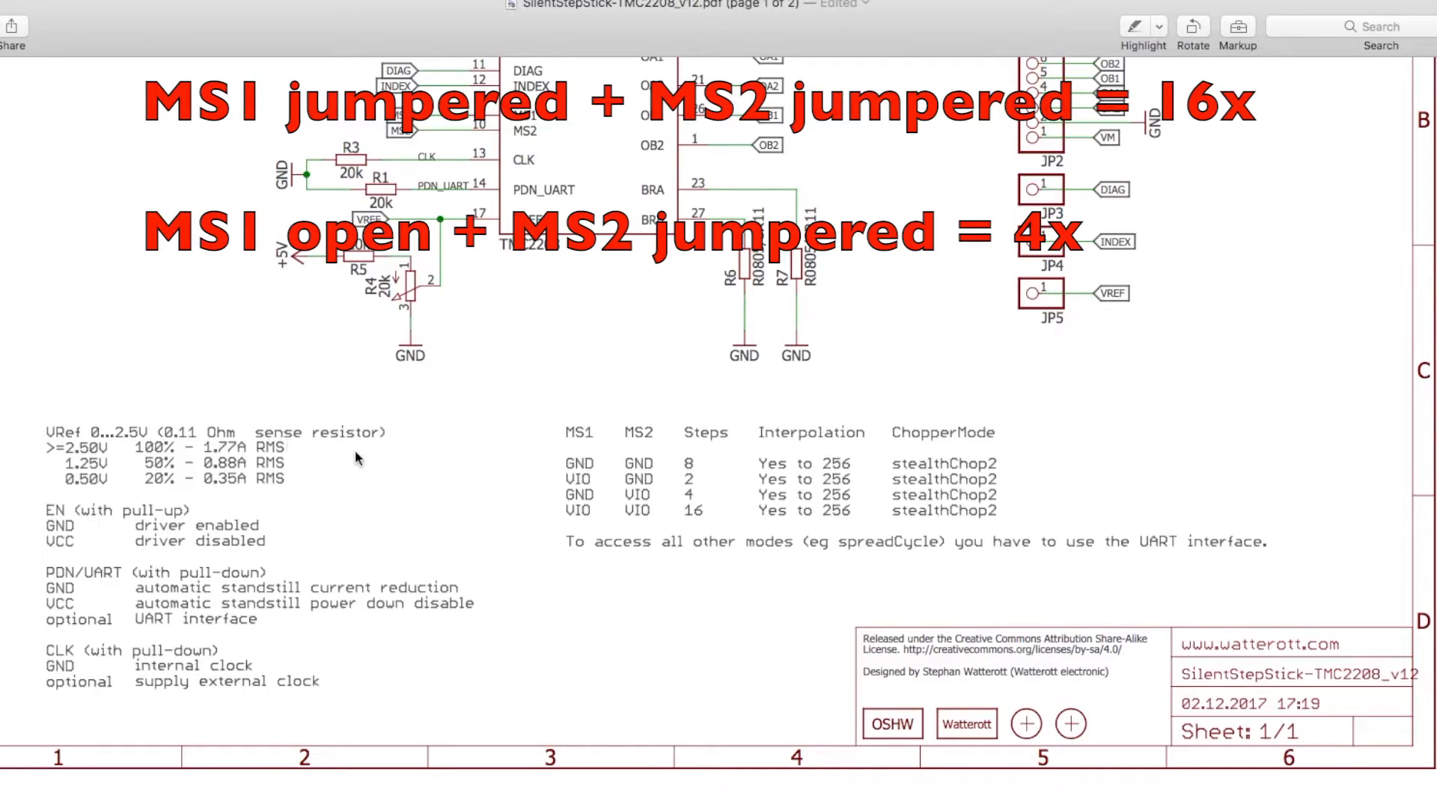
pyautogui.moveTo(449, 534)
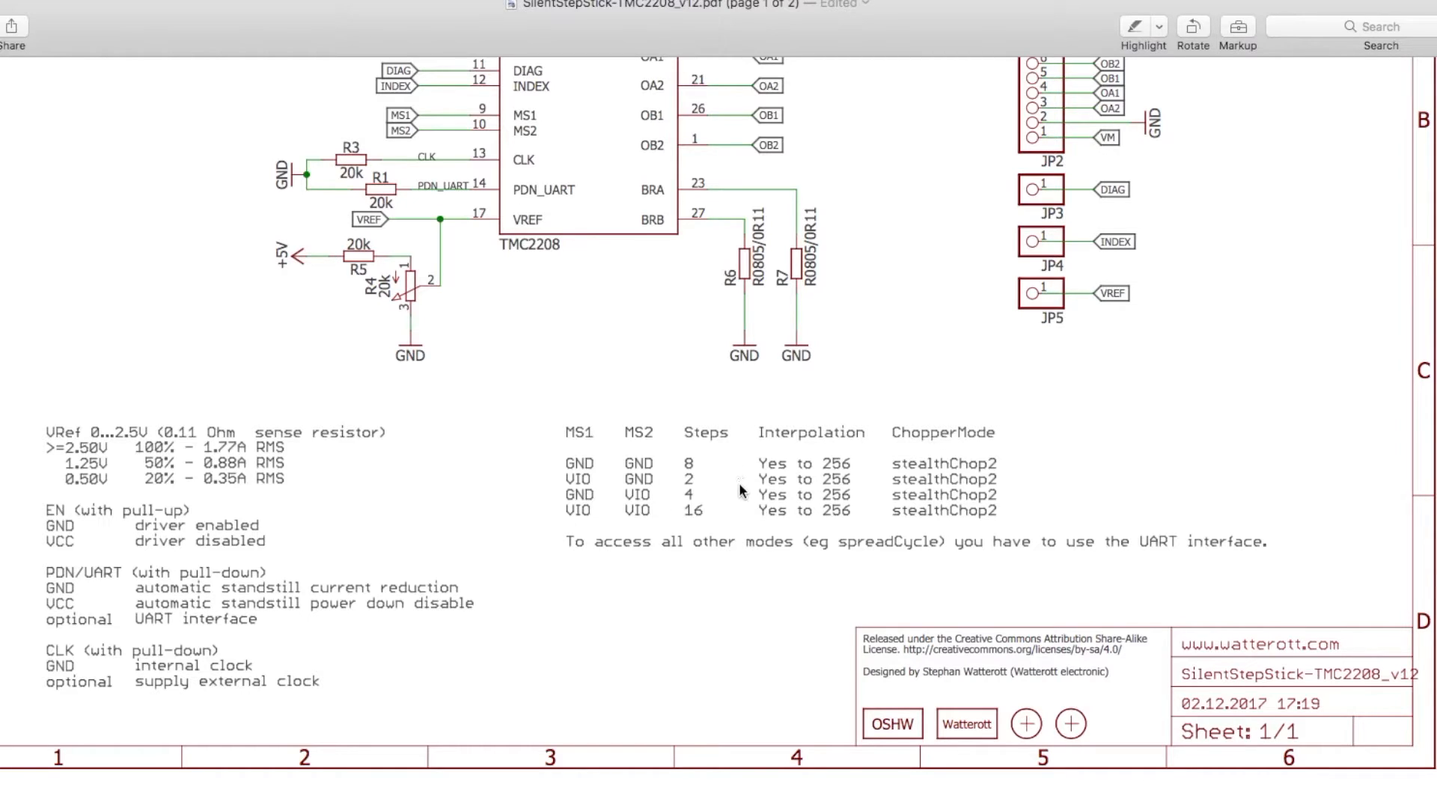
pyautogui.moveTo(715, 511)
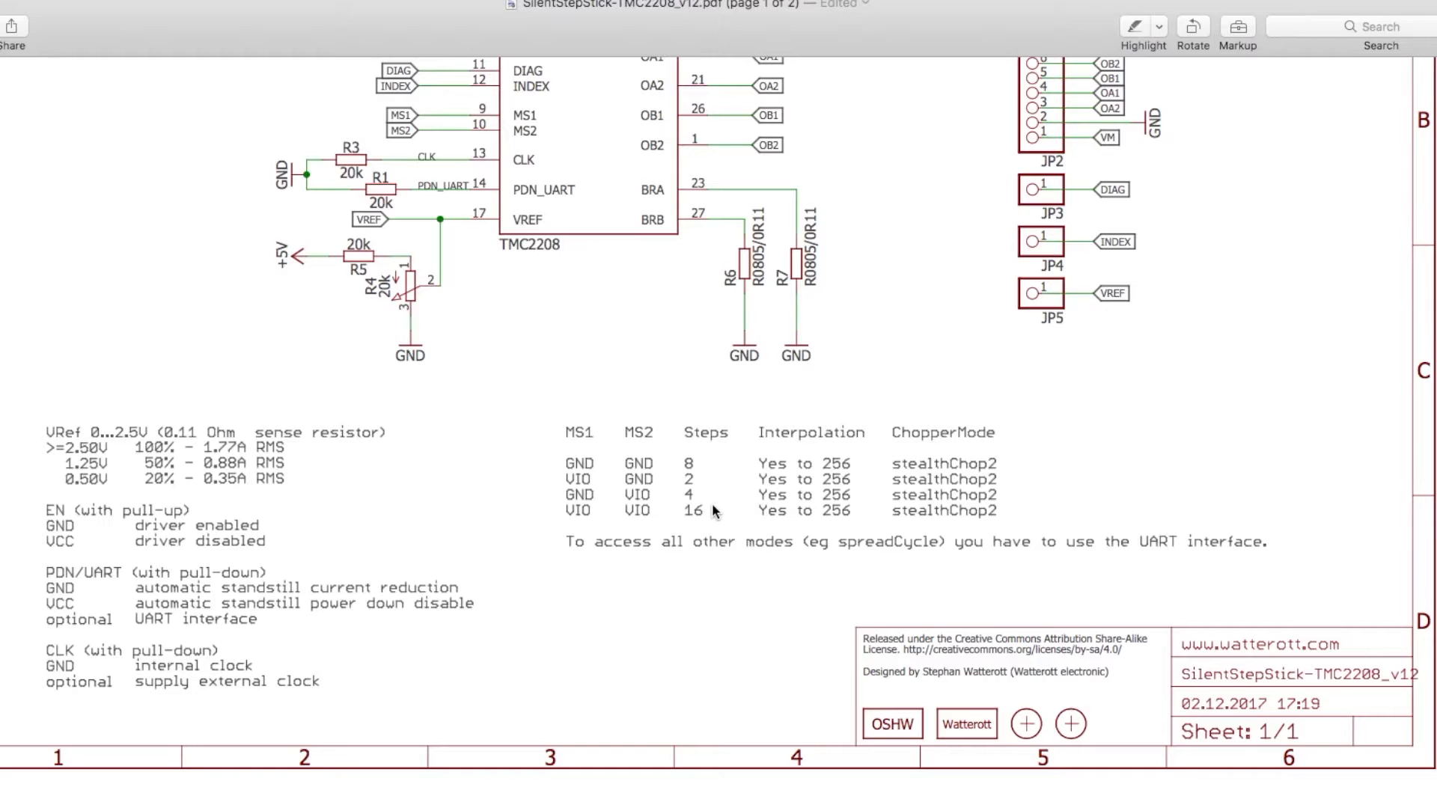
pyautogui.moveTo(706, 513)
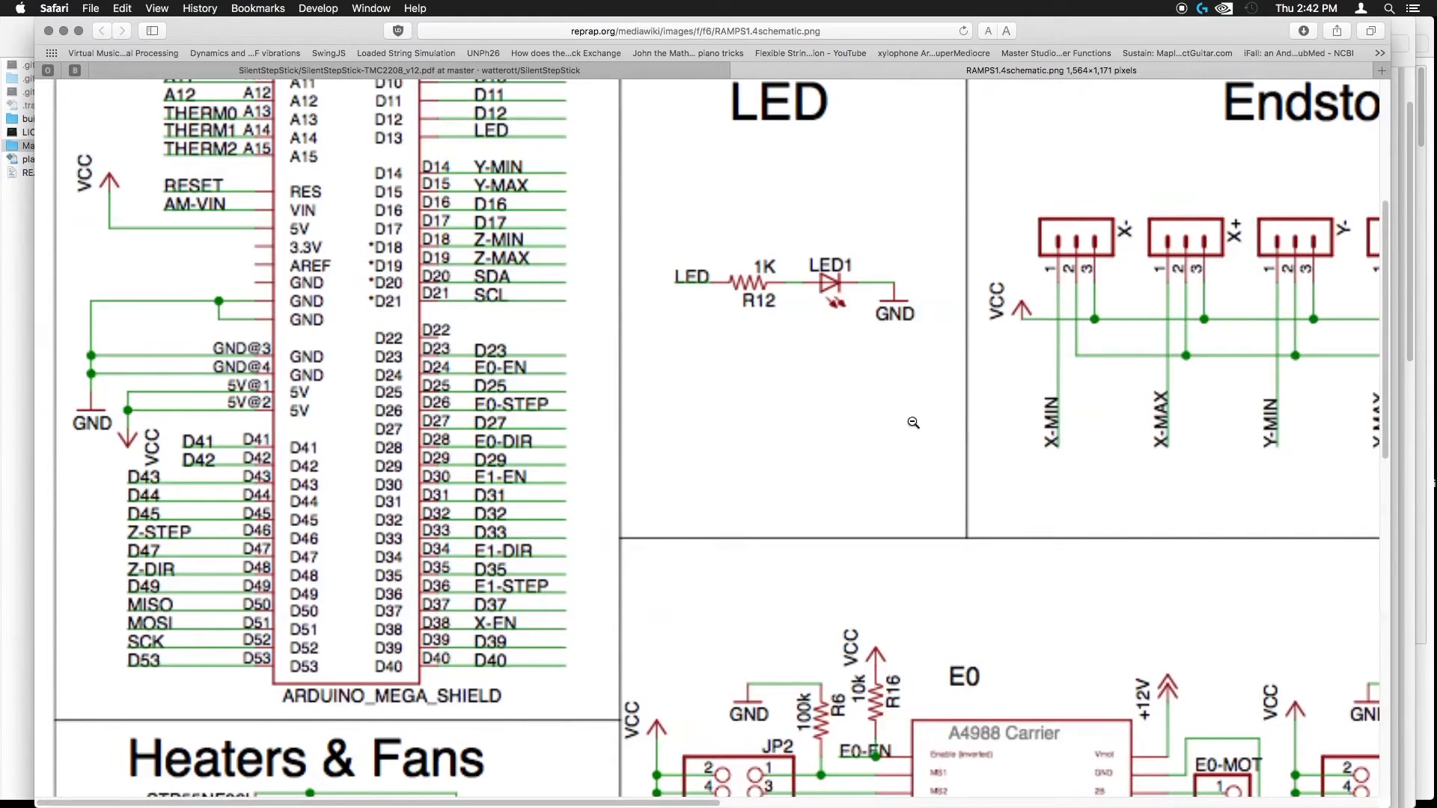
# Scroll the RAMPS 1.4 schematic down to the E0 and X A4988 driver blocks.
pyautogui.scroll(-3)
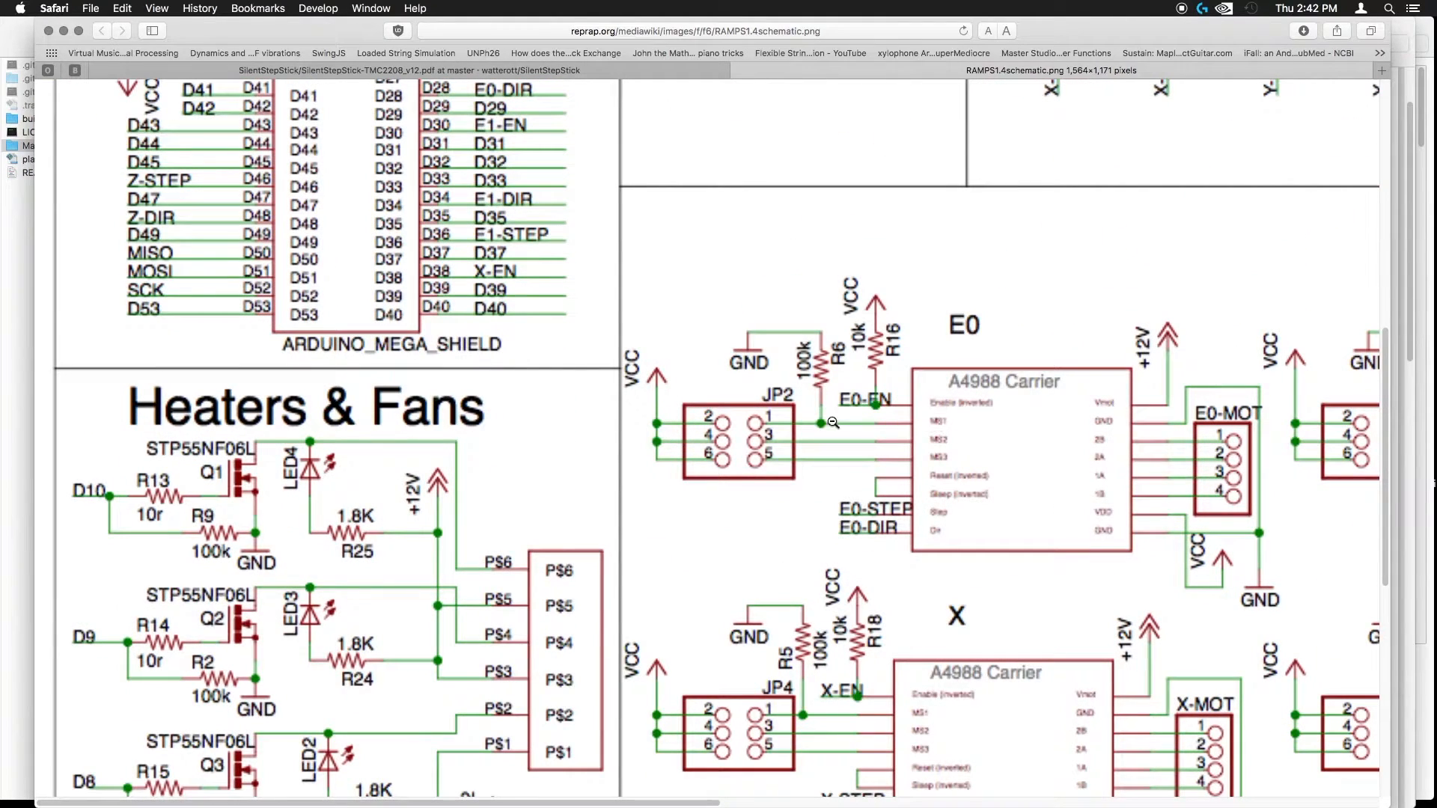
pyautogui.moveTo(754, 424)
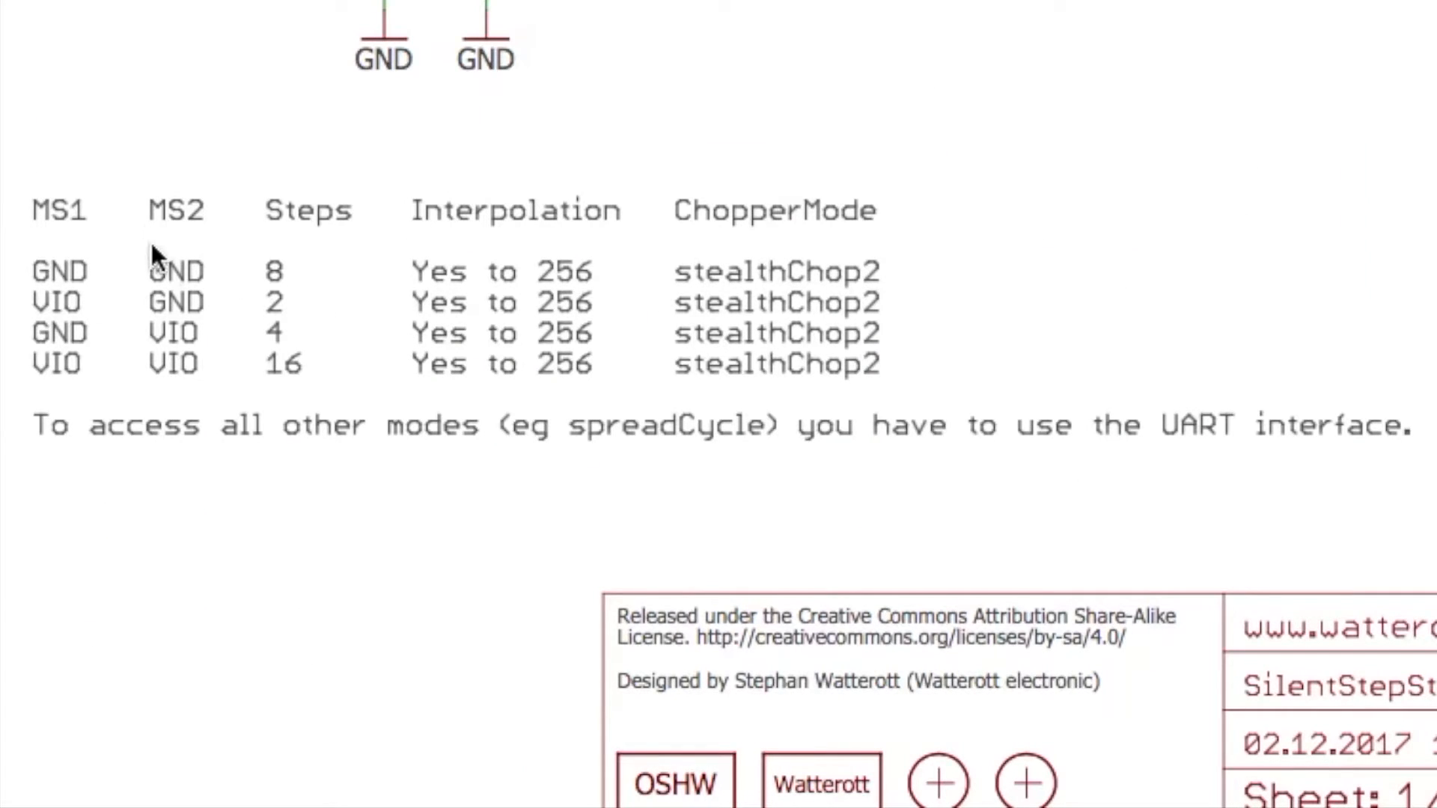
pyautogui.moveTo(178, 289)
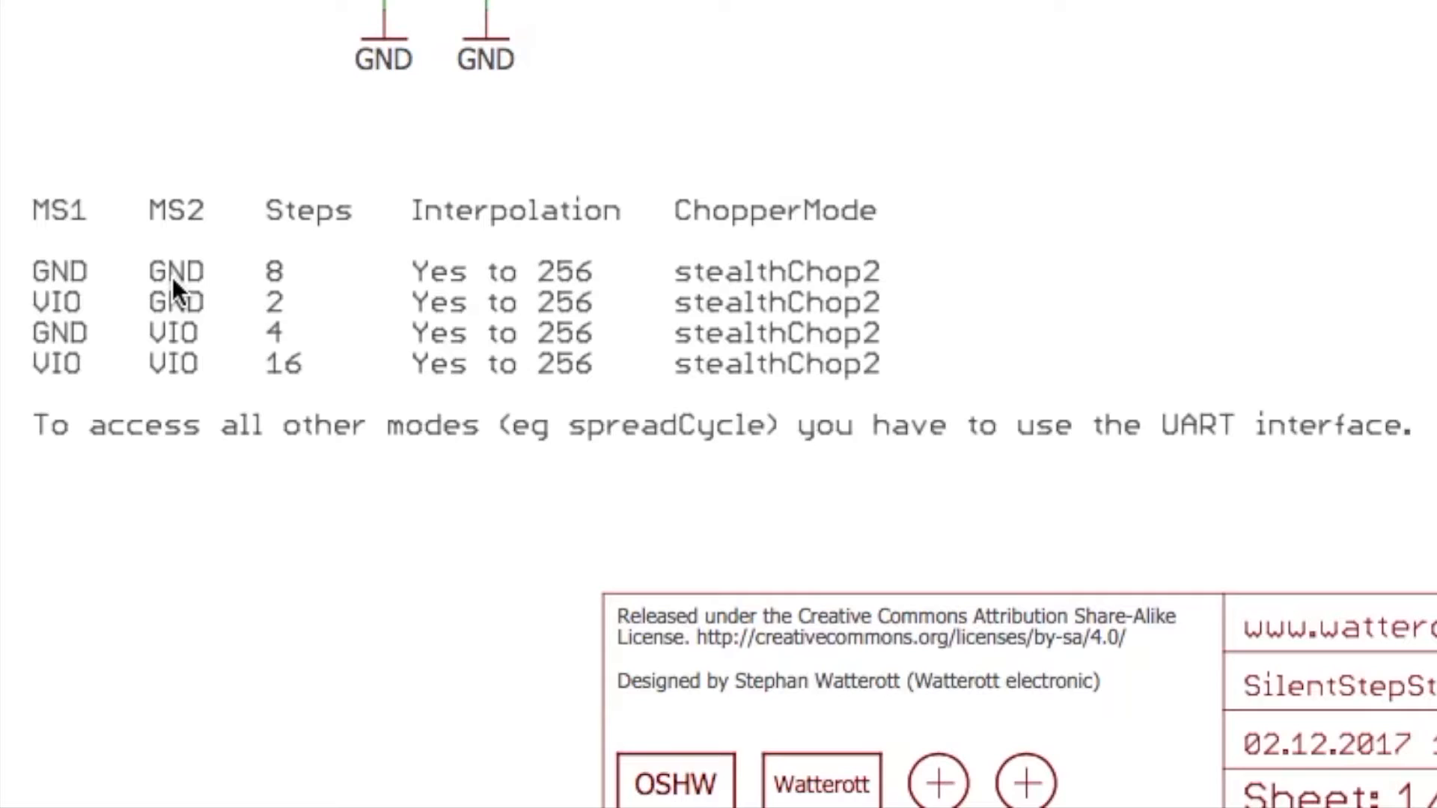
pyautogui.moveTo(197, 306)
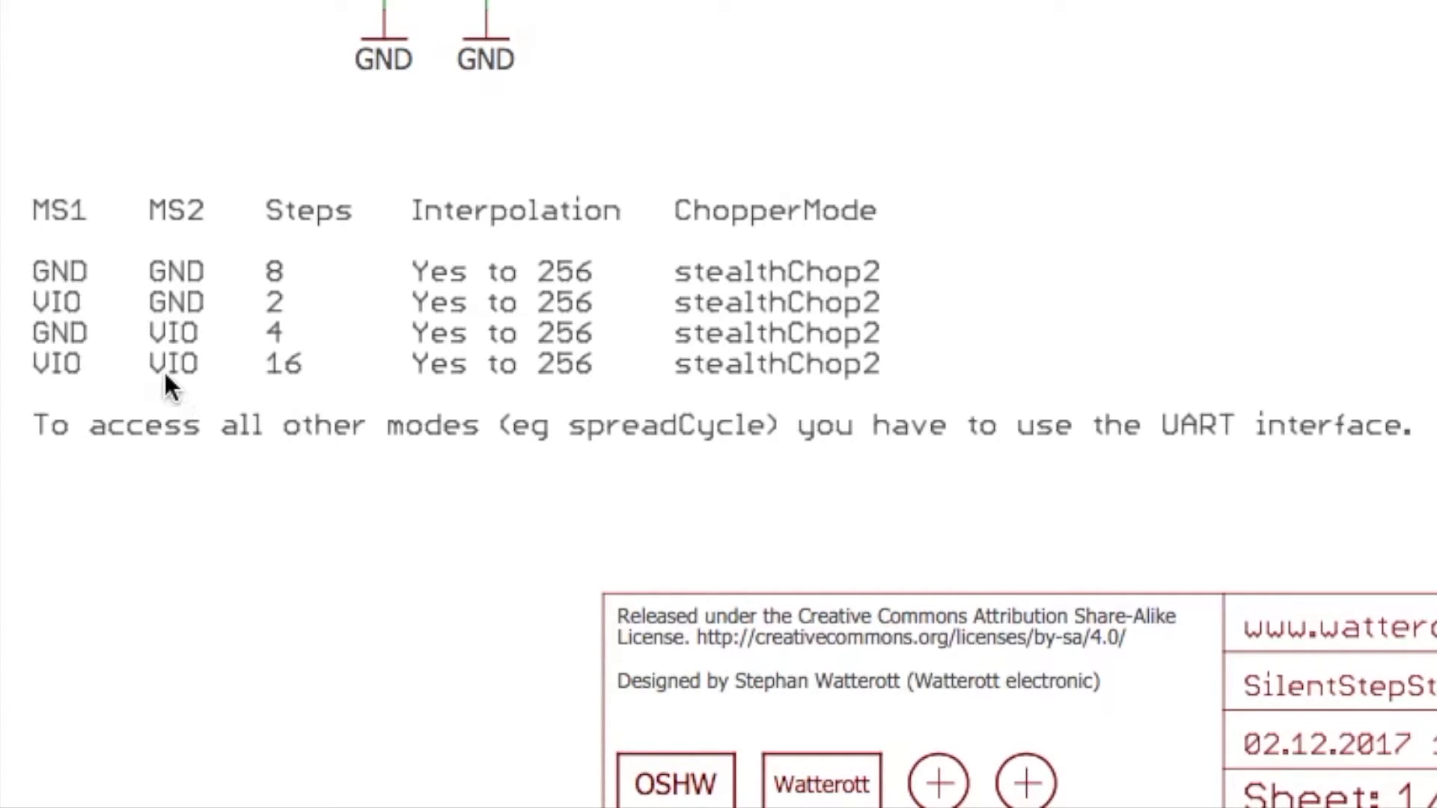
pyautogui.moveTo(200, 384)
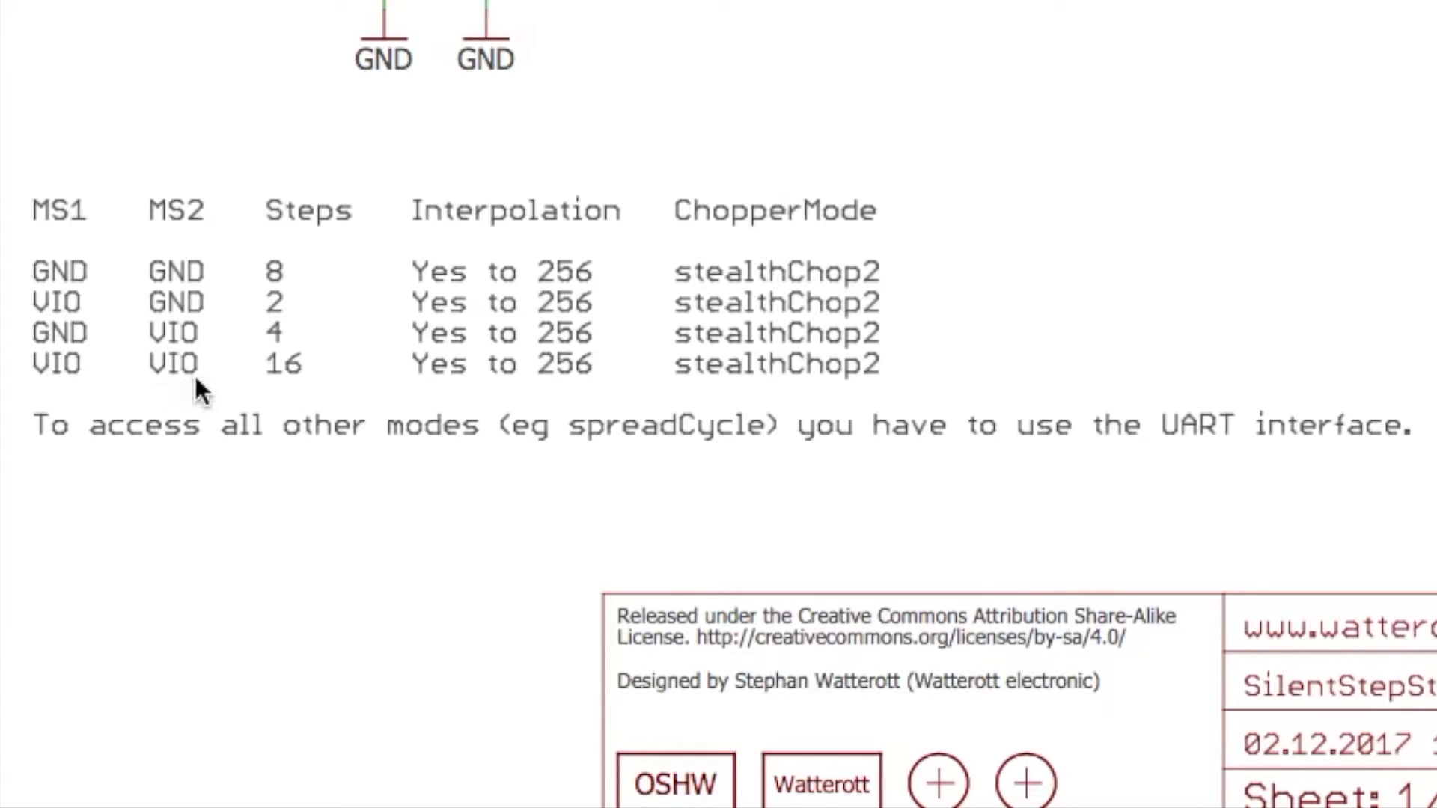
pyautogui.moveTo(275, 383)
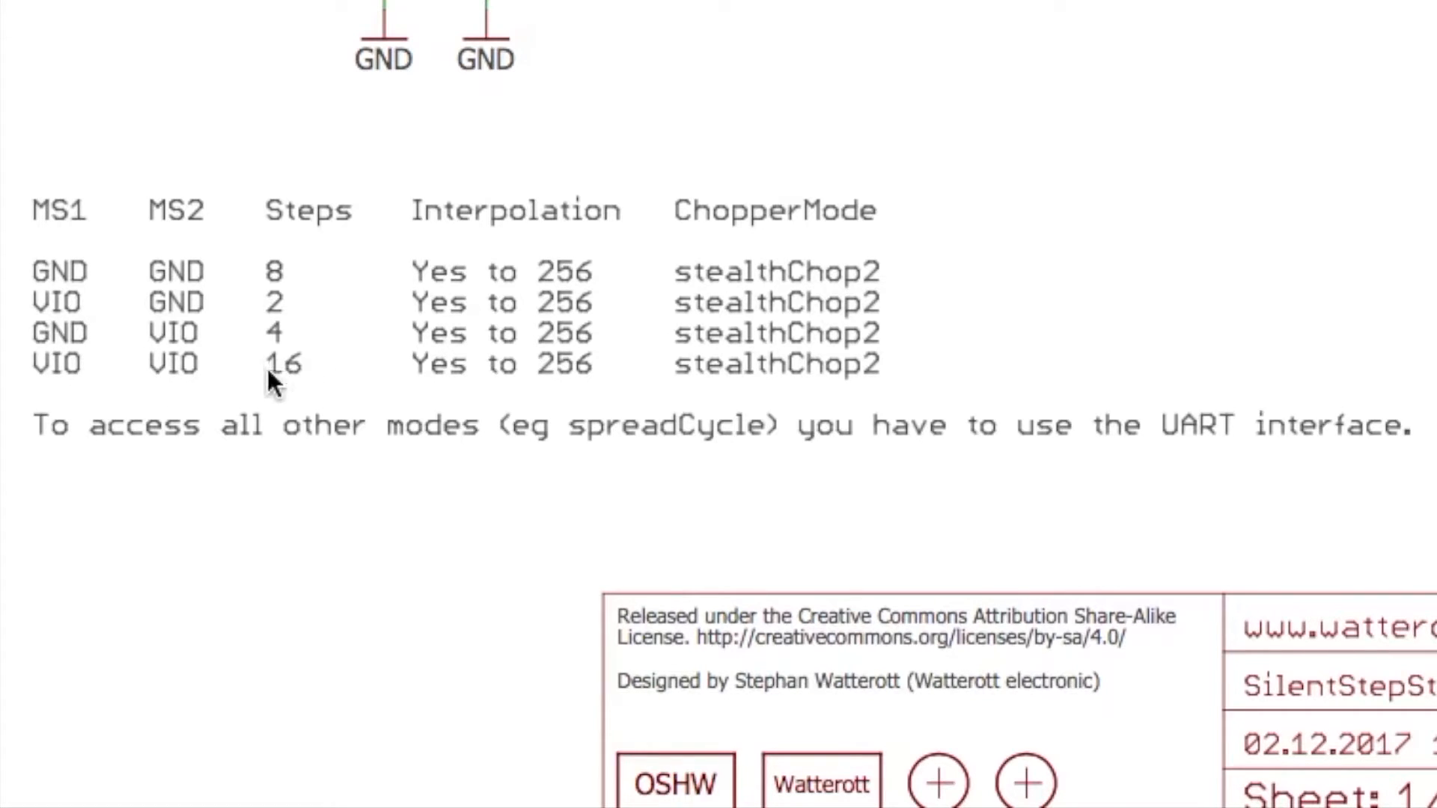
pyautogui.moveTo(232, 375)
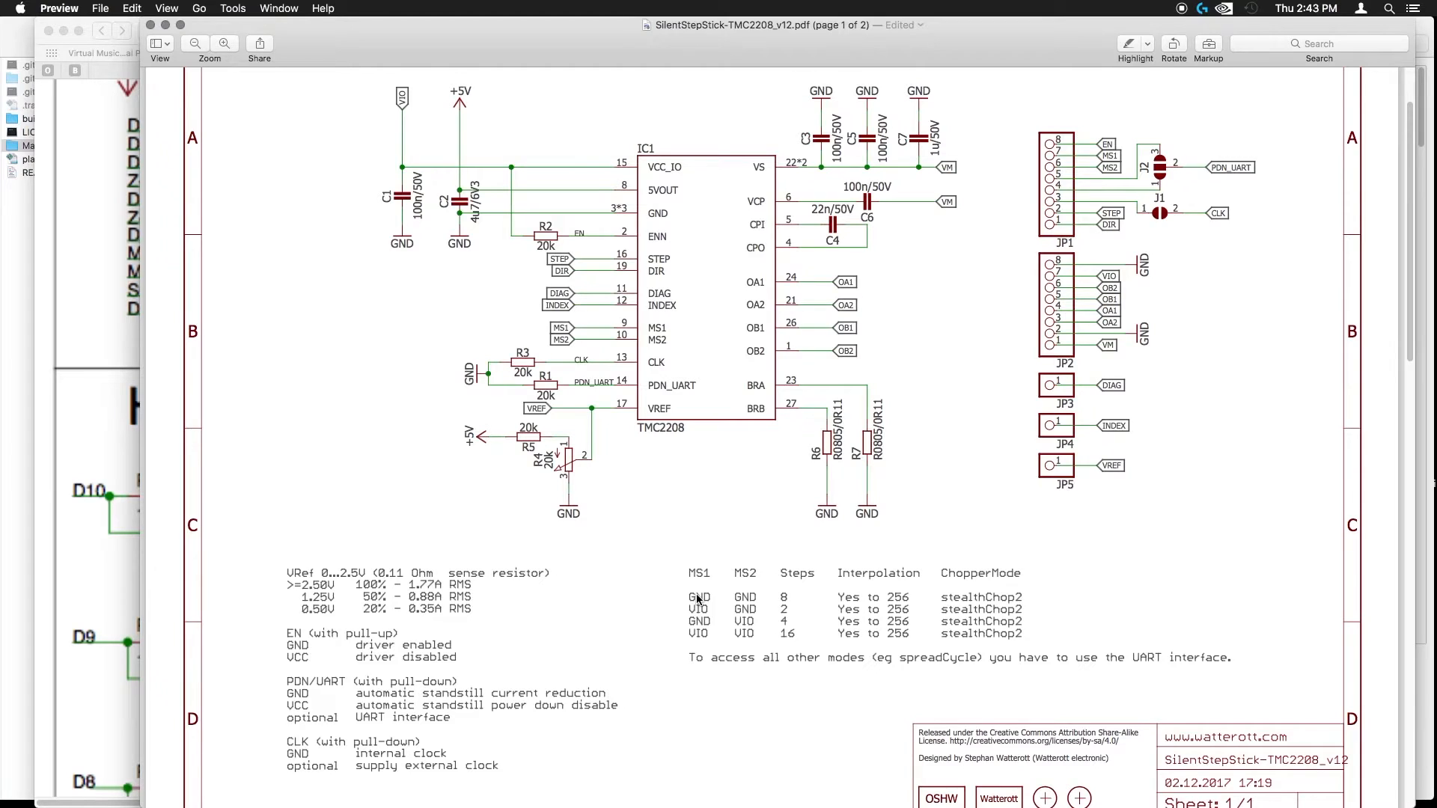
pyautogui.moveTo(723, 587)
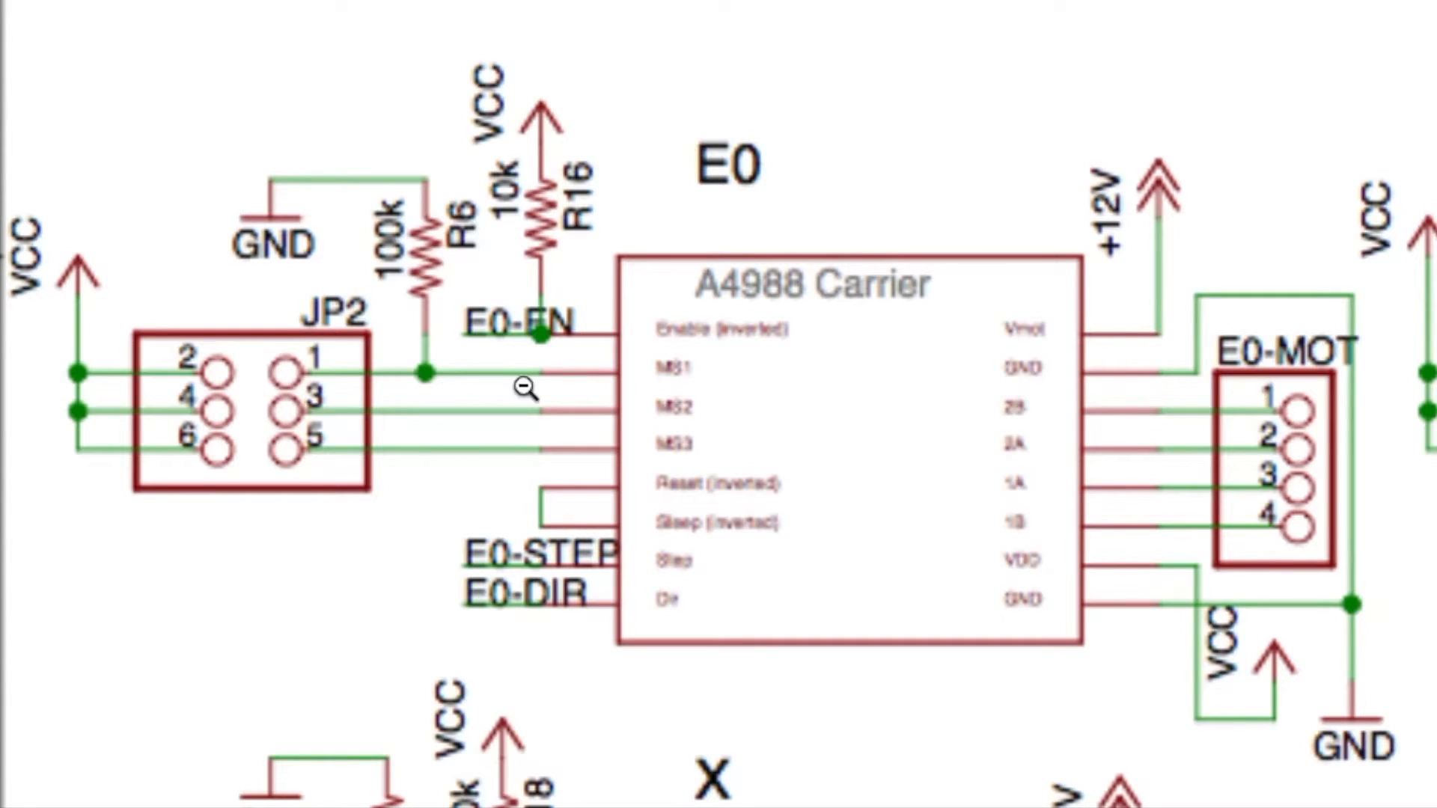
pyautogui.moveTo(321, 436)
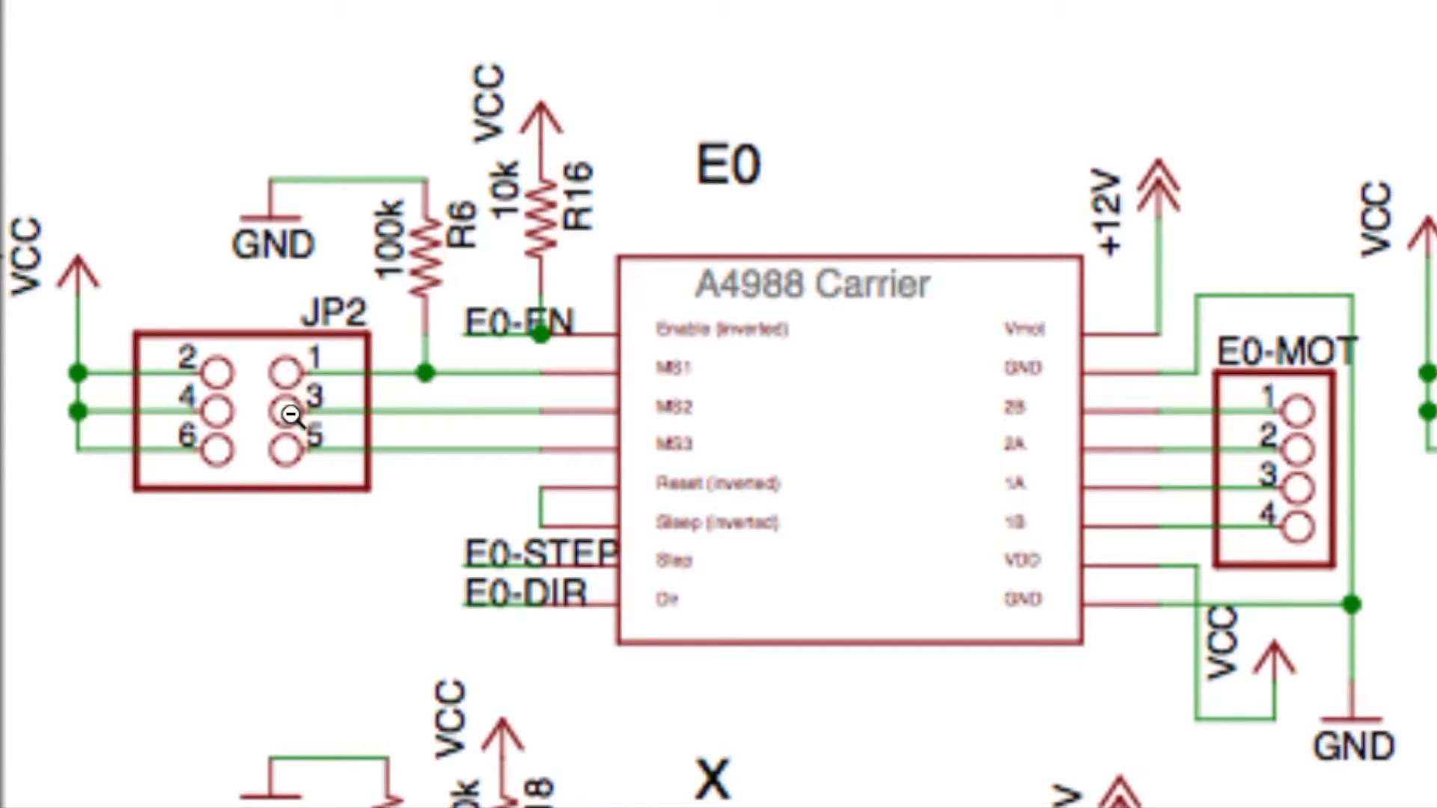
pyautogui.moveTo(289, 374)
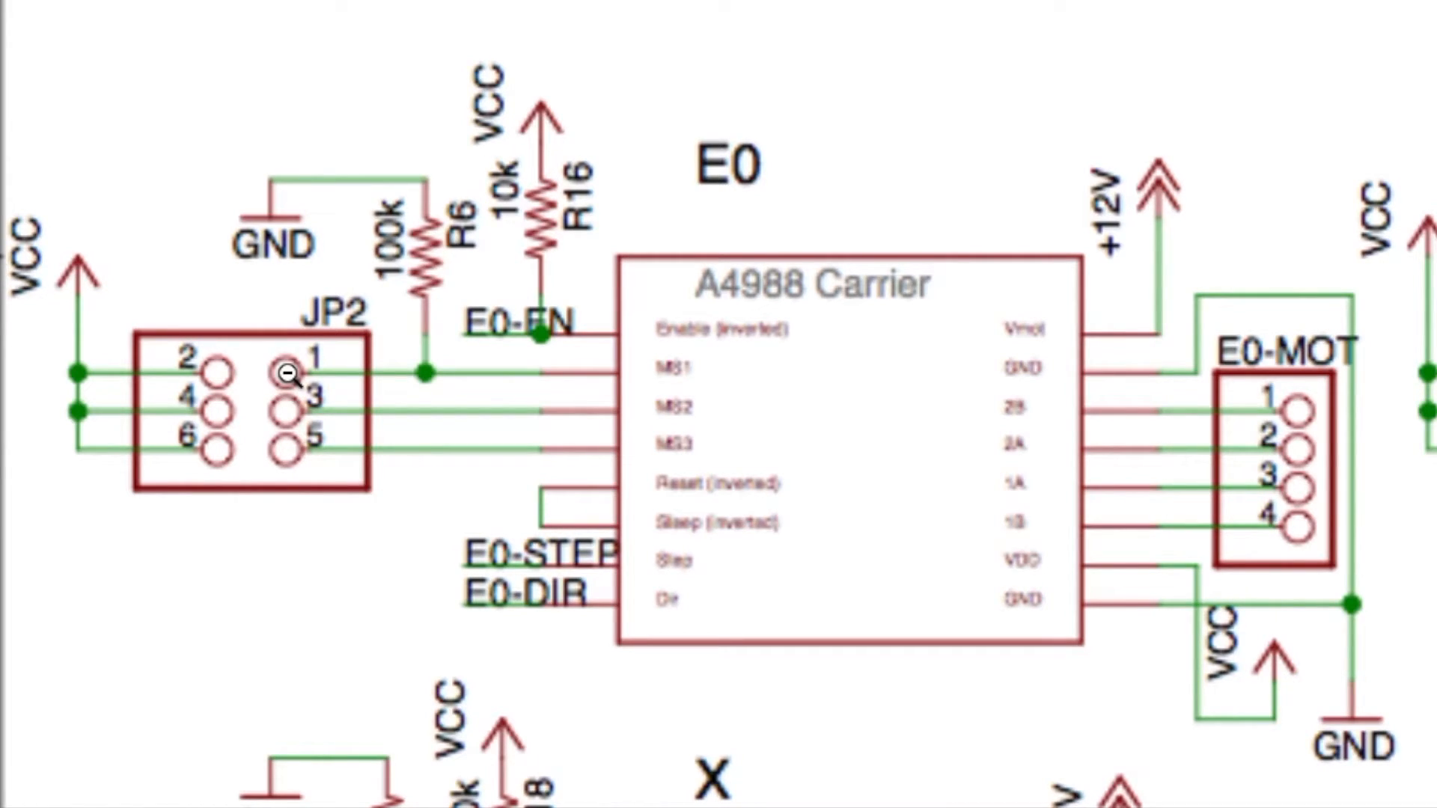
pyautogui.moveTo(375, 425)
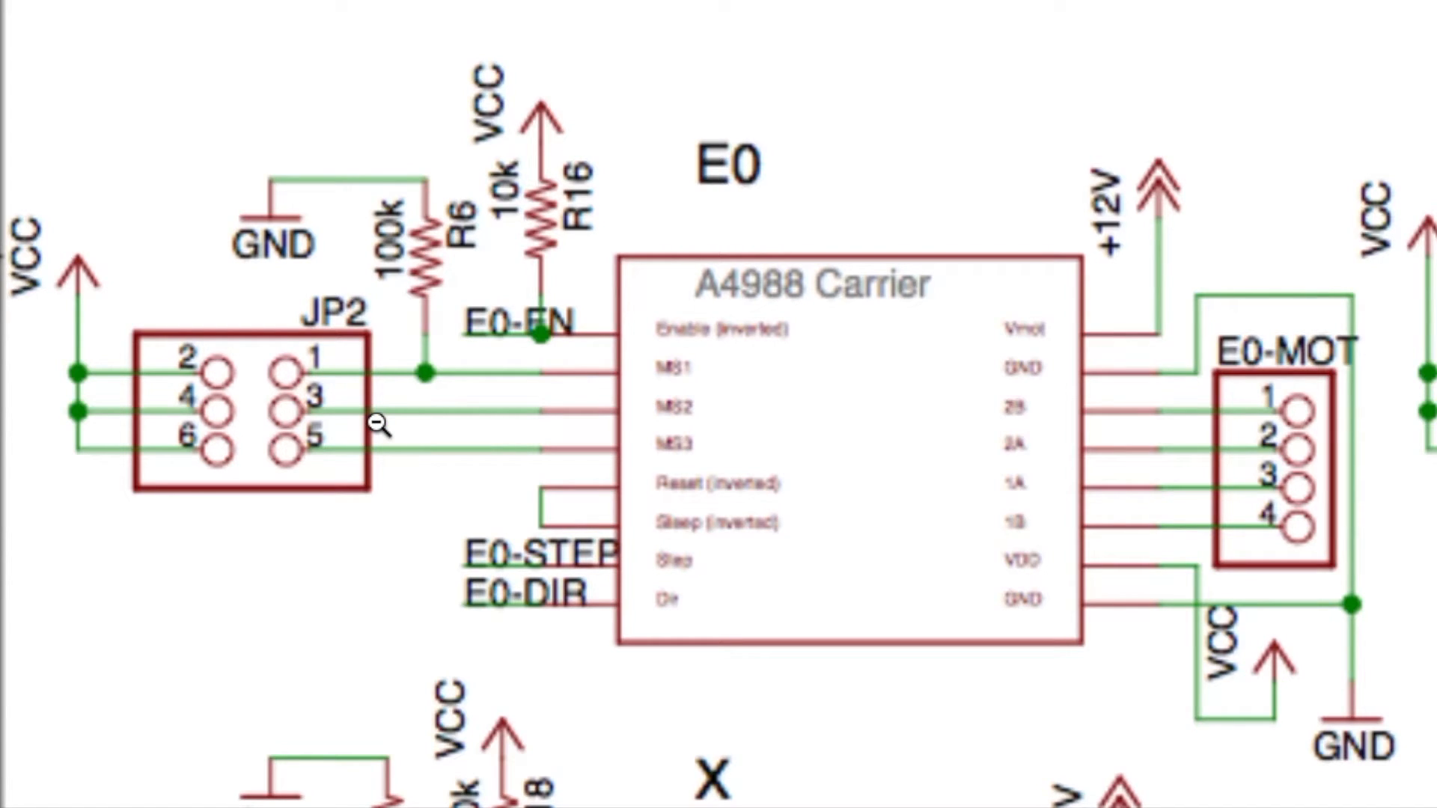
pyautogui.moveTo(268, 432)
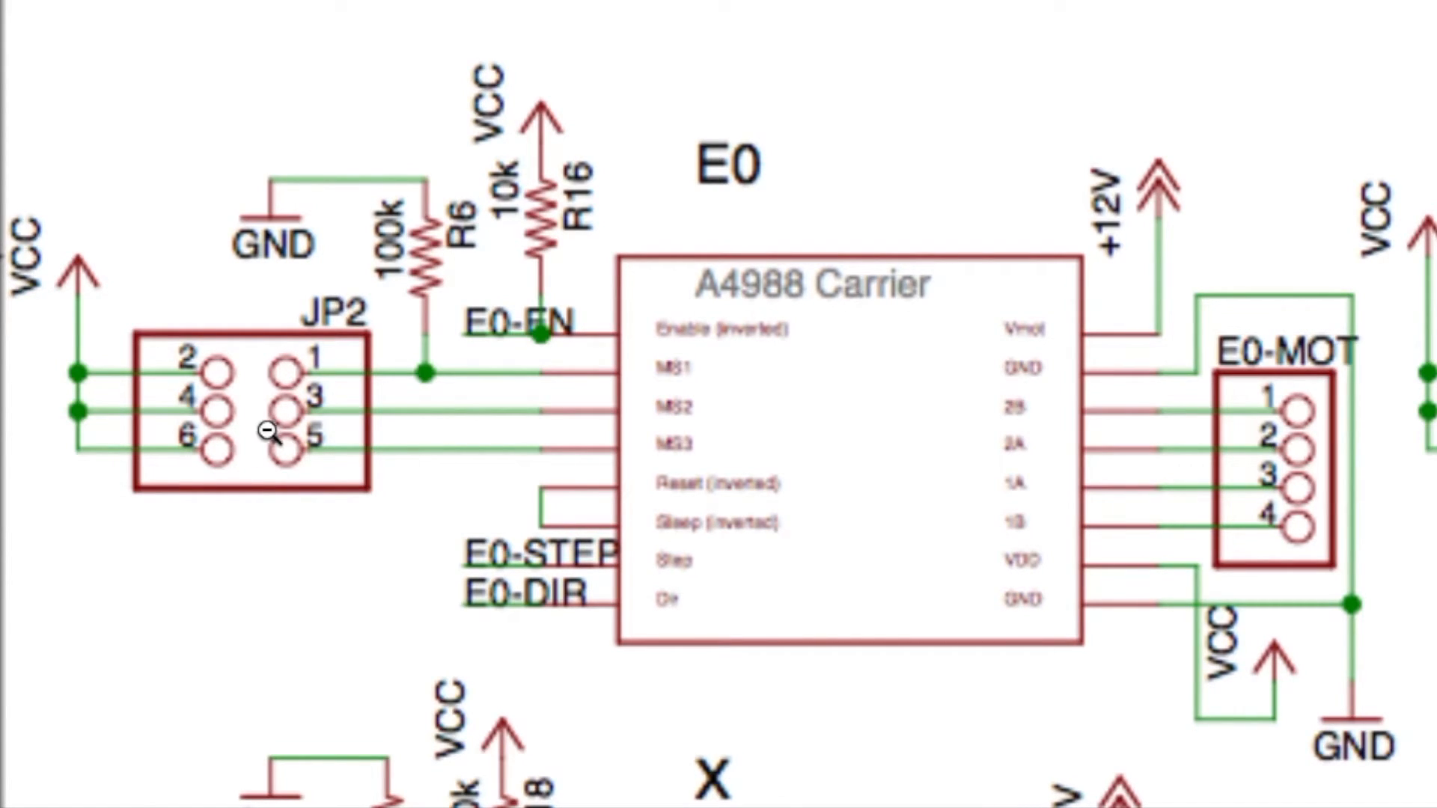